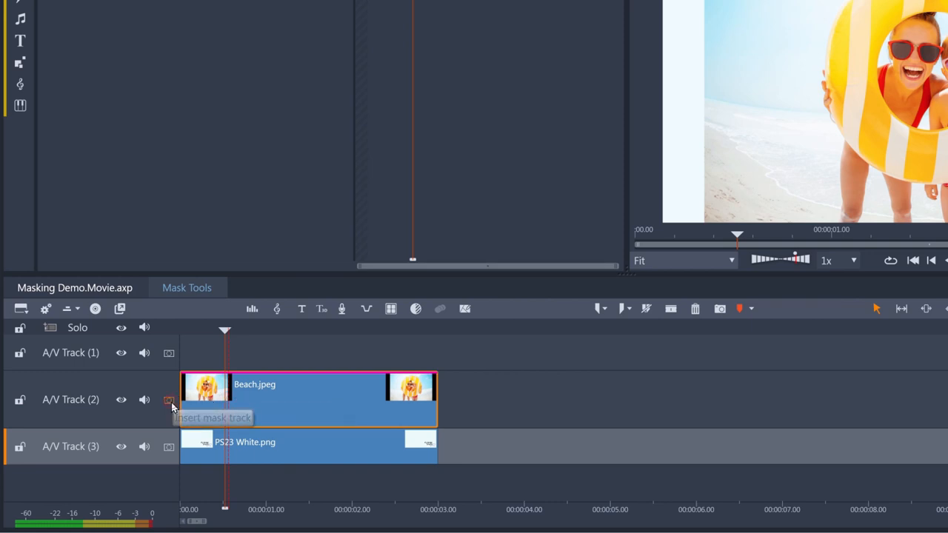
- Add a mask track above Beach.jpeg, create its mask, and delete the extra empty Mask Track (1)
left_click(169, 400)
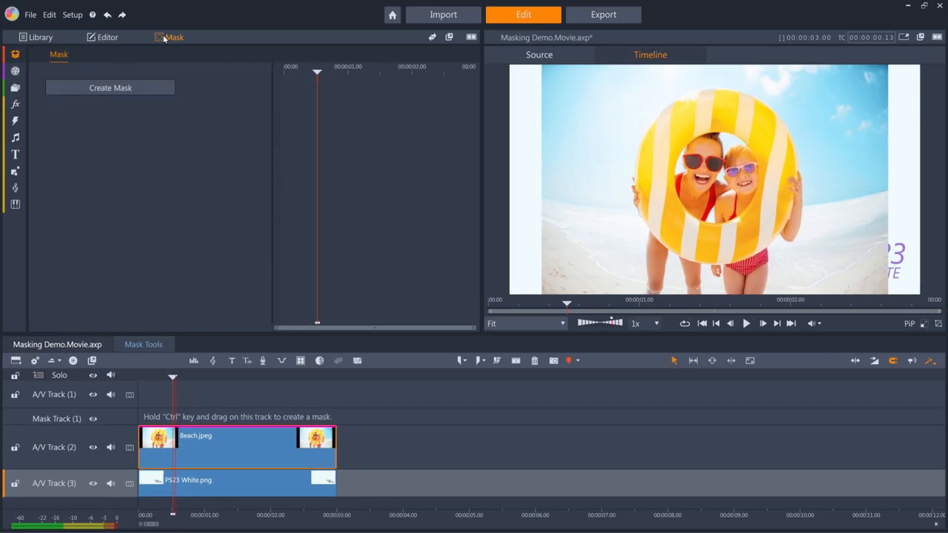
left_click(109, 88)
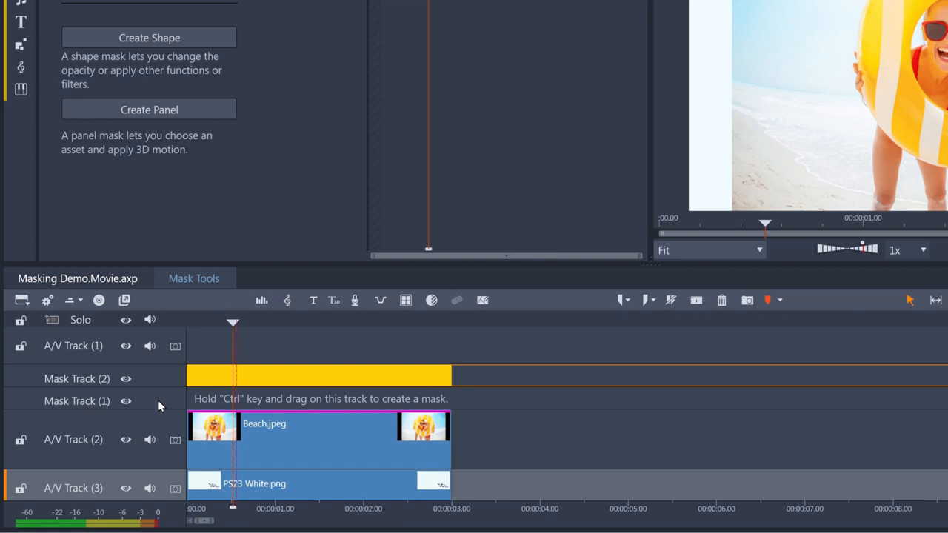
mouse_move(125, 401)
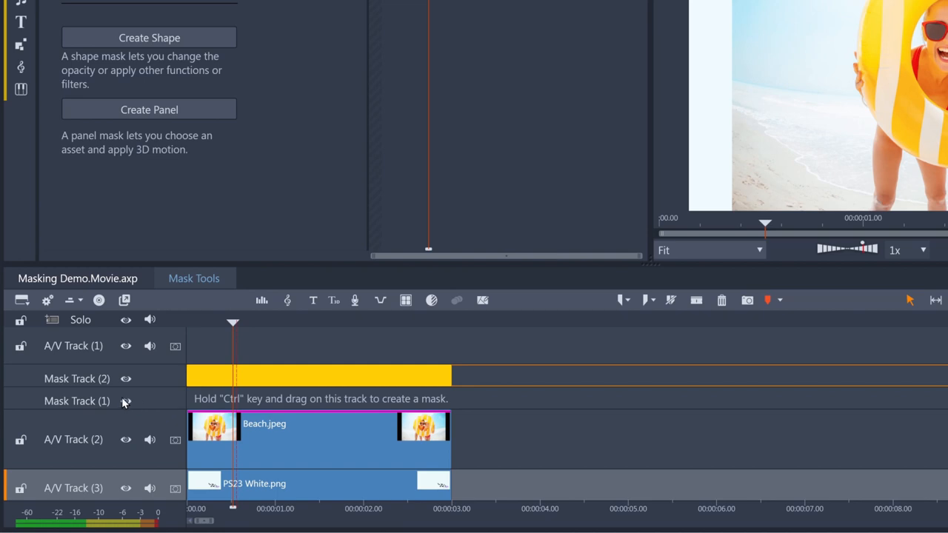
right_click(77, 400)
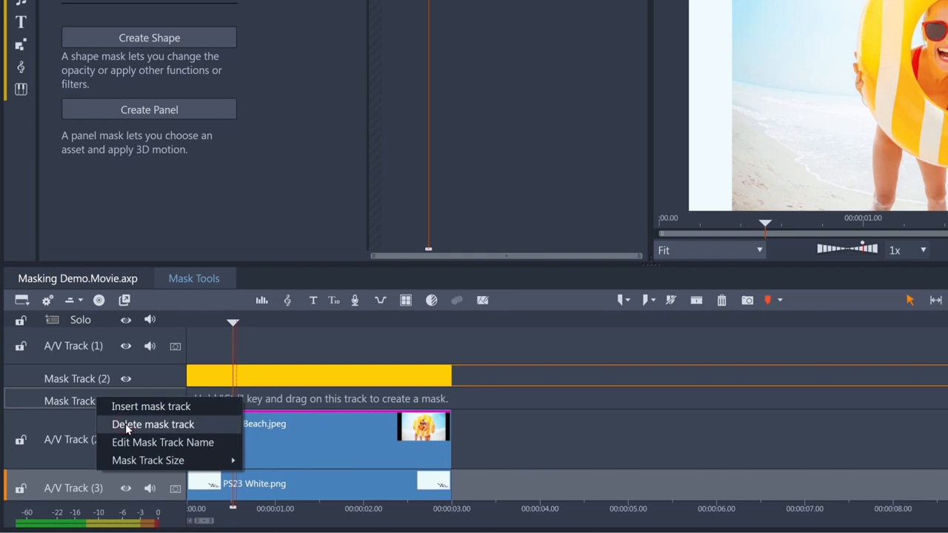
left_click(152, 424)
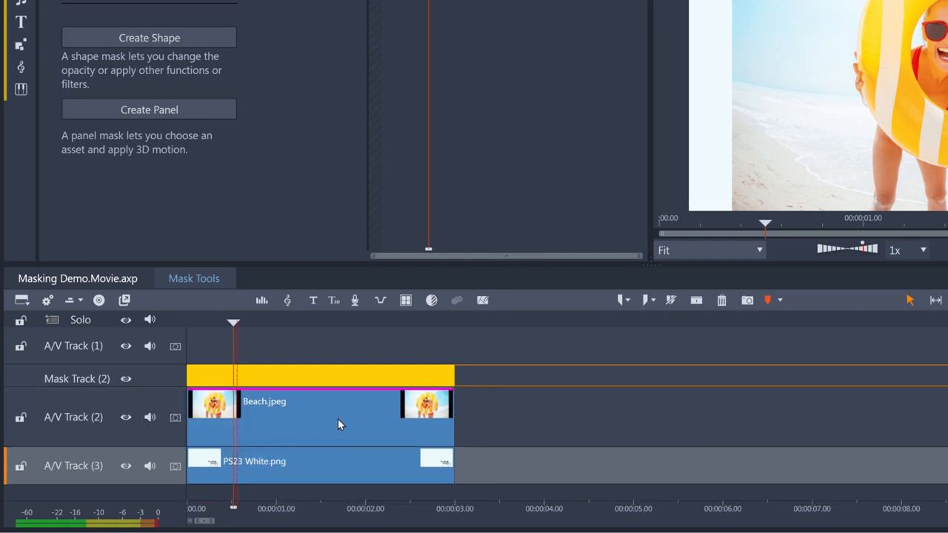
mouse_move(353, 379)
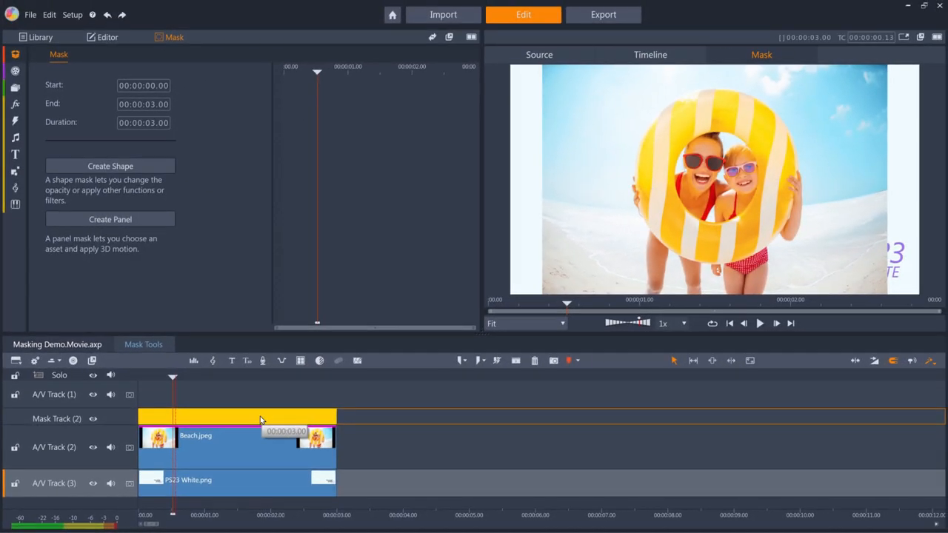
mouse_move(195, 220)
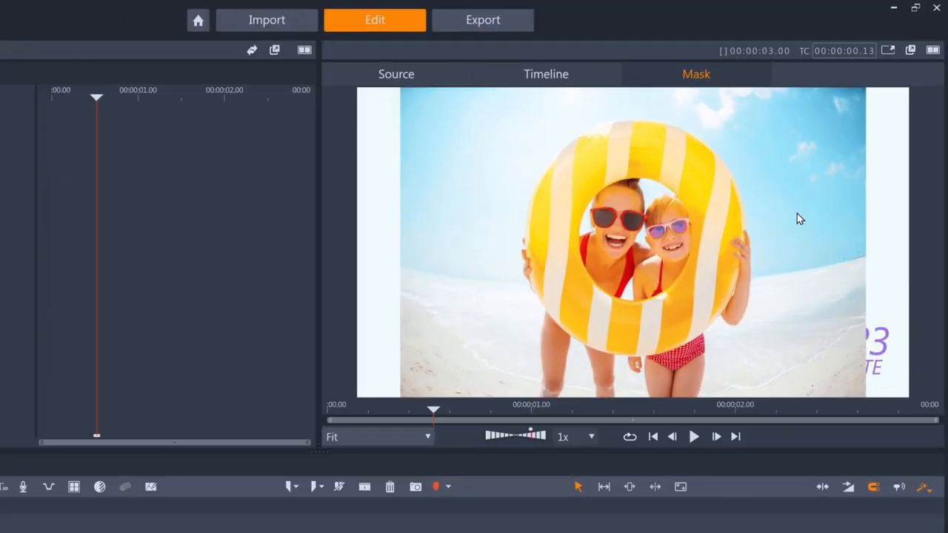
mouse_move(660, 185)
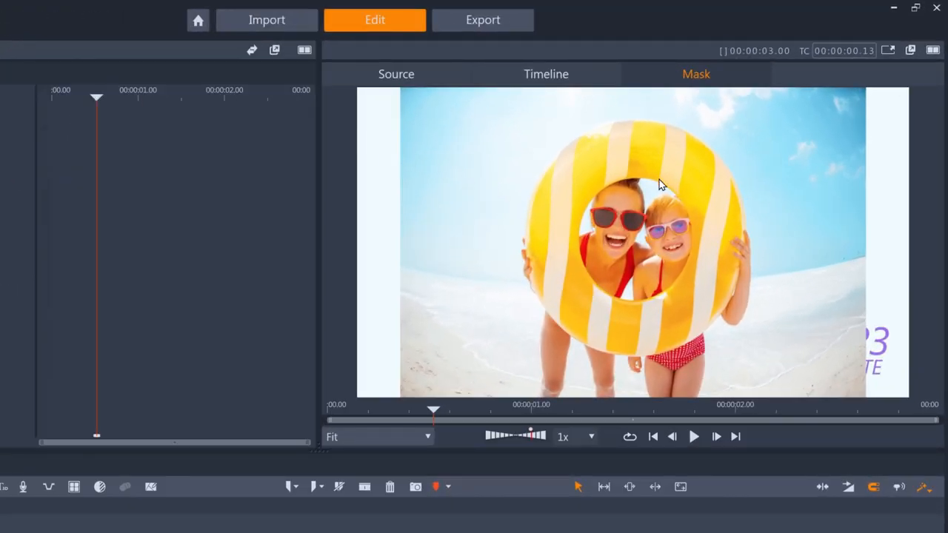
mouse_move(651, 195)
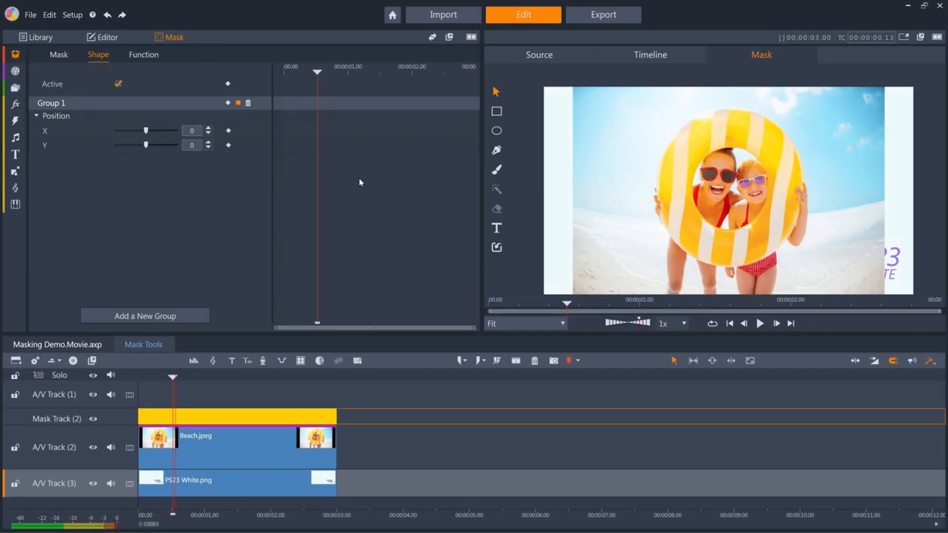
mouse_move(496, 189)
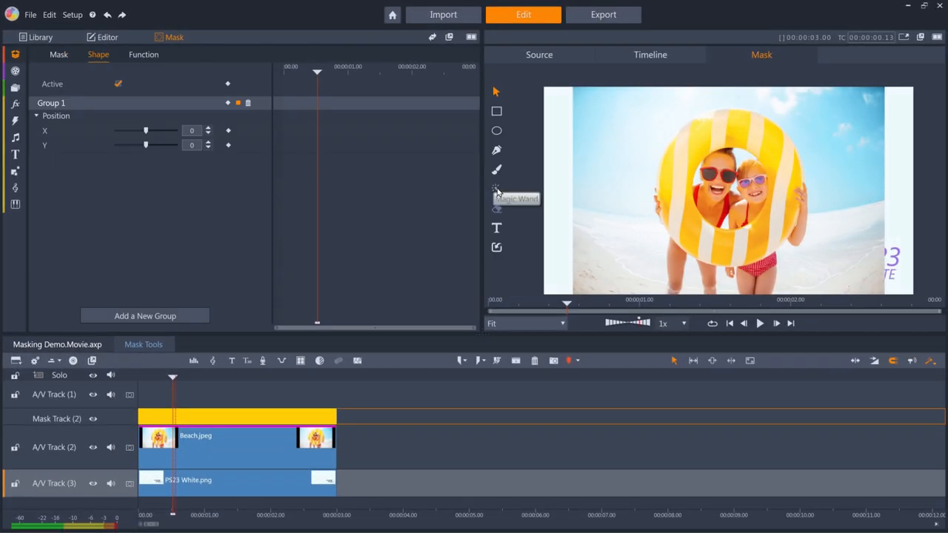
- Select the swim ring with the Magic Wand, raise Tolerance, then undo the change
left_click(496, 191)
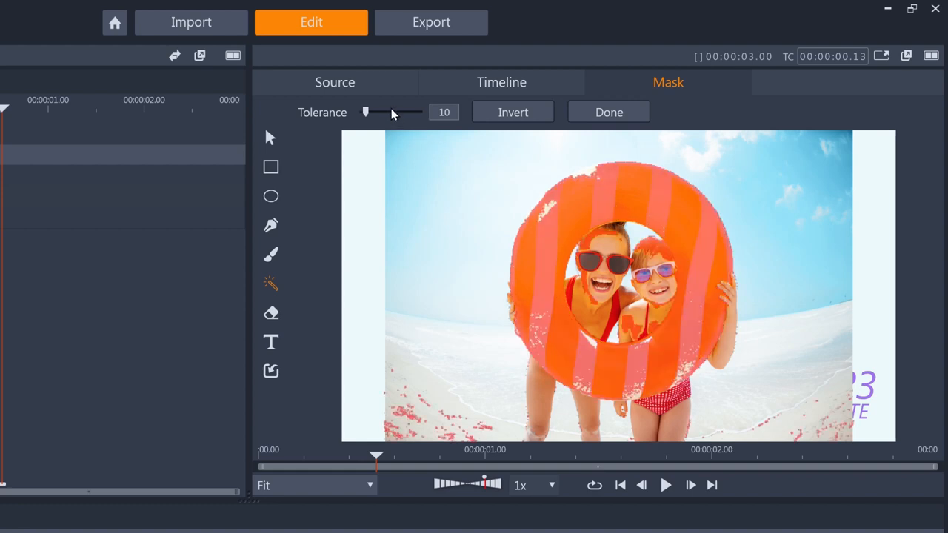
left_click_drag(365, 112, 391, 113)
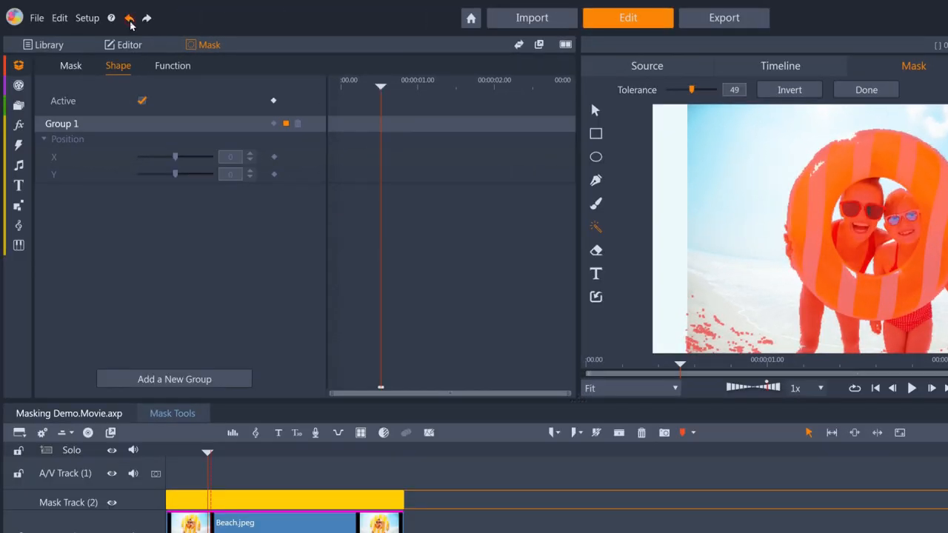
left_click(129, 18)
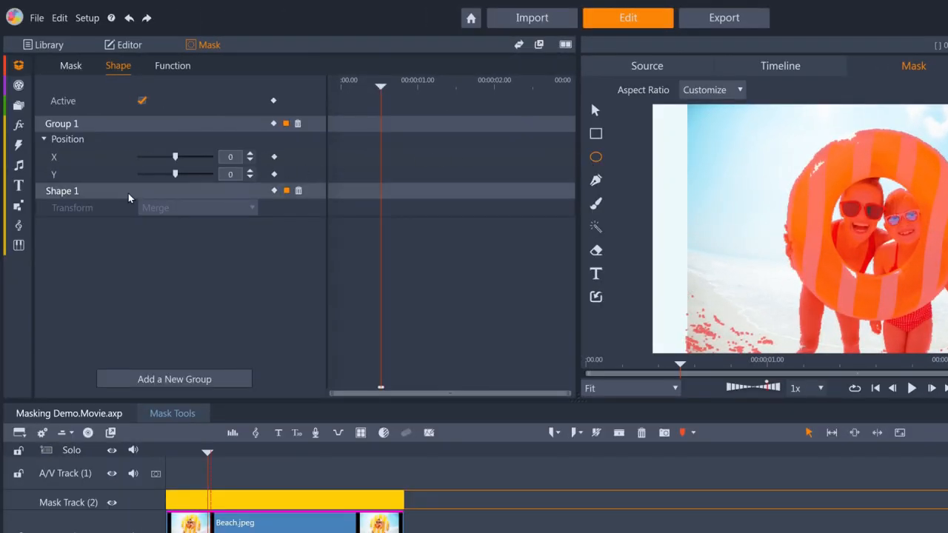
mouse_move(149, 192)
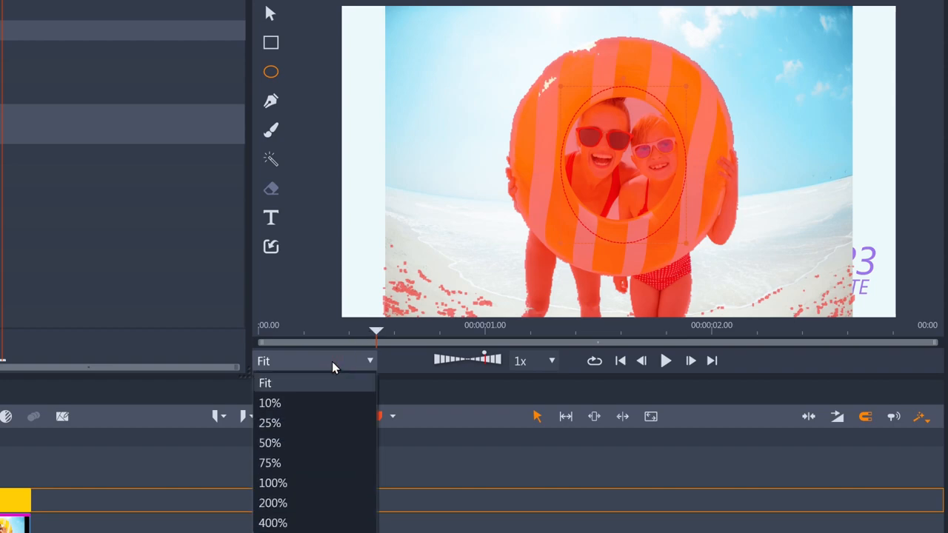
- At 75% preview zoom, add a polygon point and brush-paint the girl's leg, then pick the Eraser
left_click(270, 463)
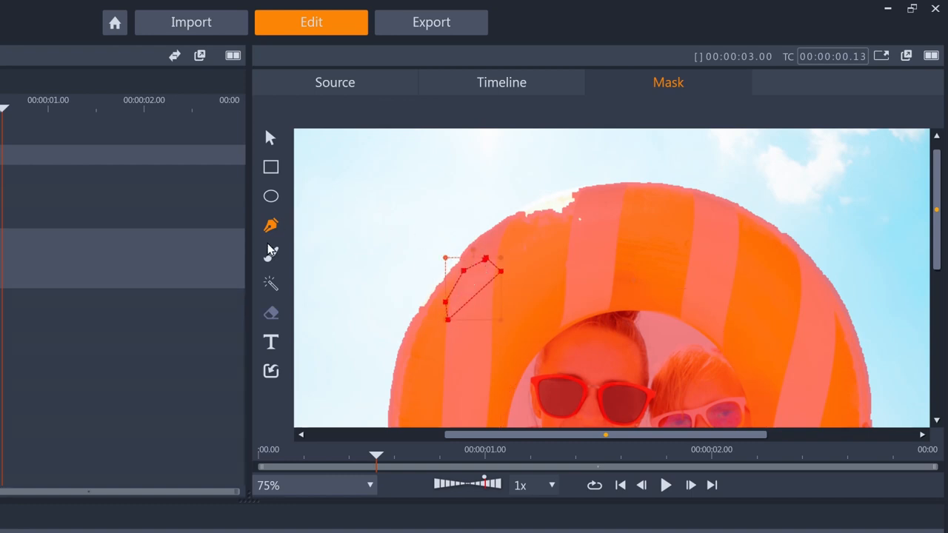
left_click(269, 255)
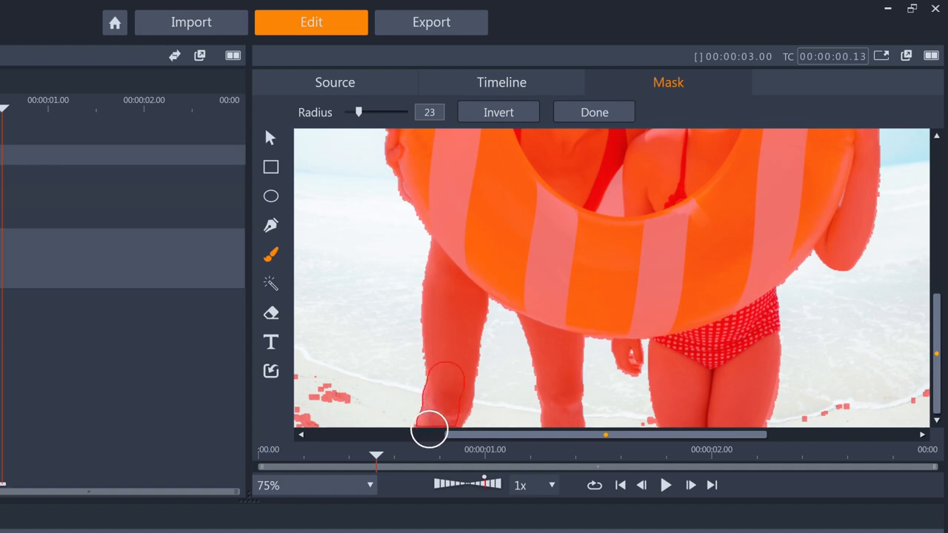
left_click(314, 486)
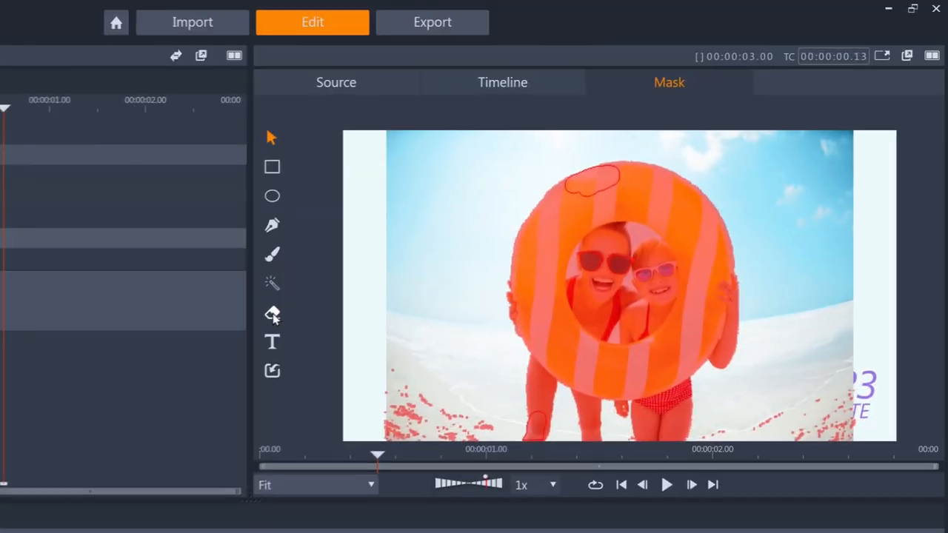
left_click(272, 313)
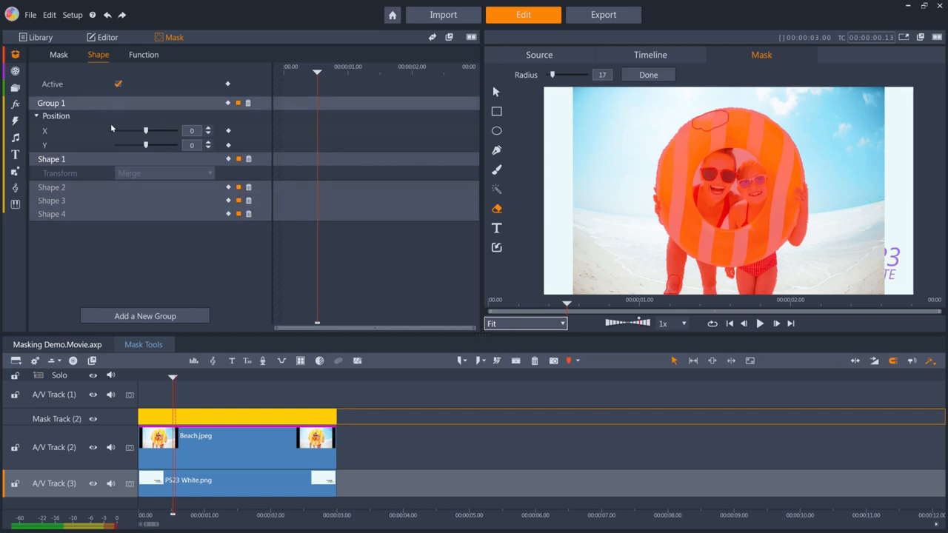
- Set Shape 2's combining mode to Subtract
left_click(50, 172)
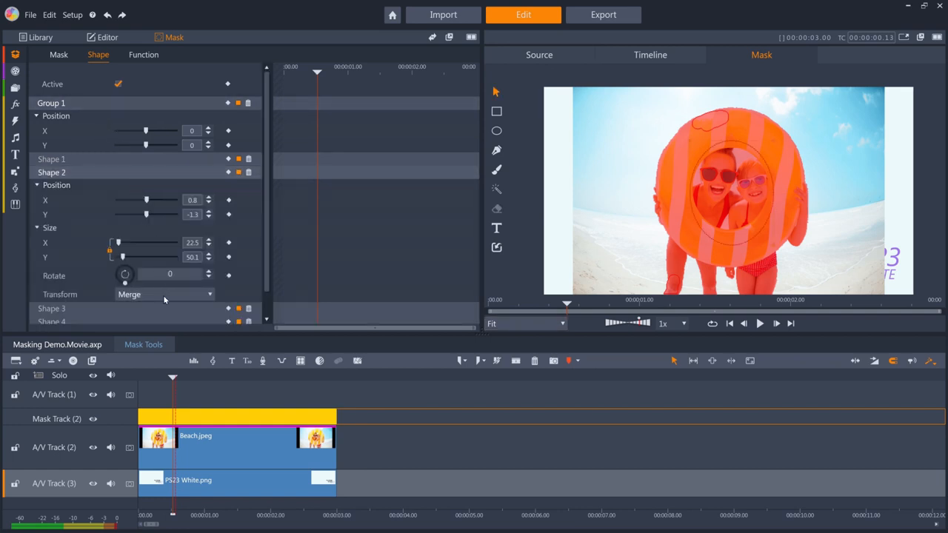
left_click(163, 293)
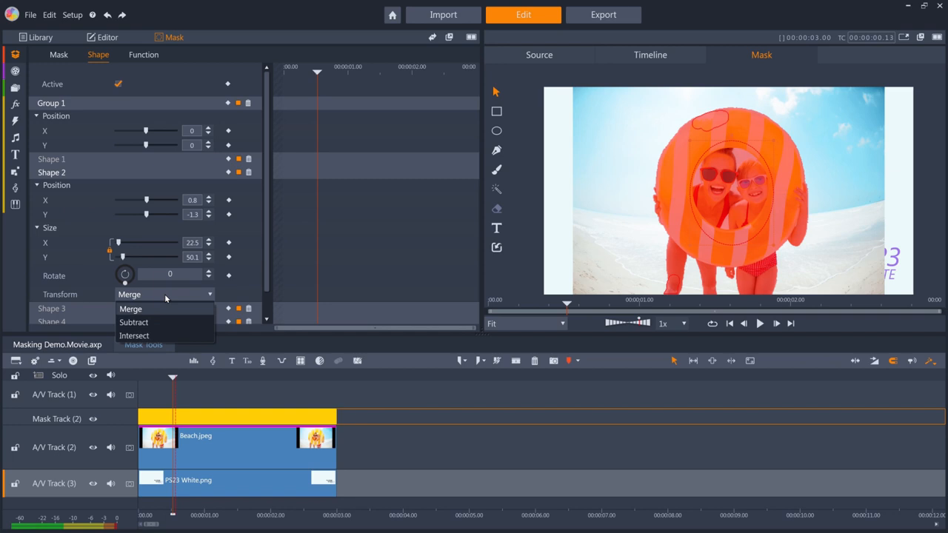
left_click(133, 323)
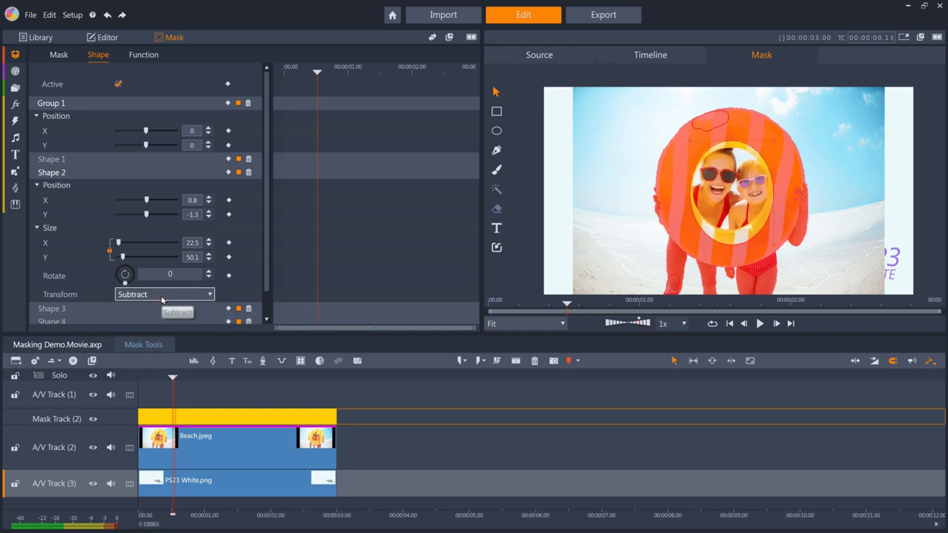
- Set Shape 4 to Intersect, then return it to Merge
left_click(163, 293)
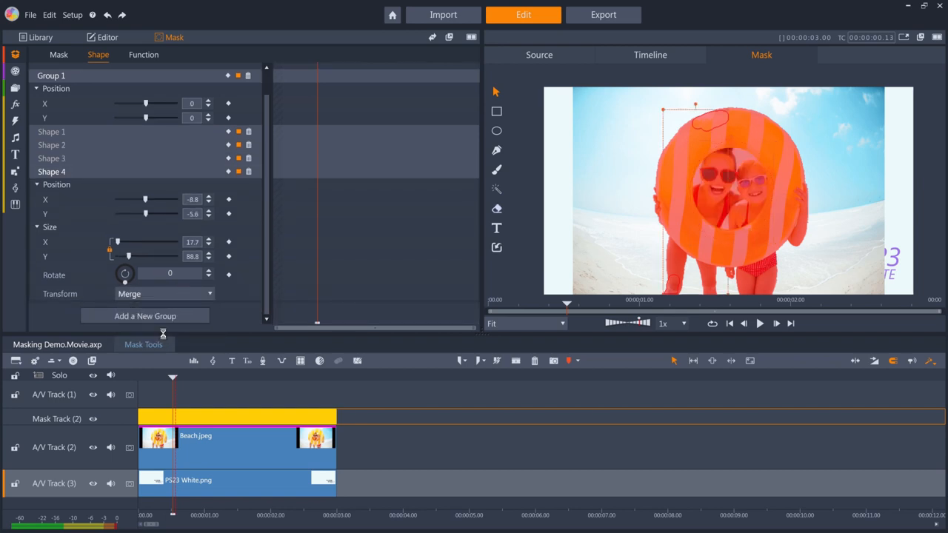
left_click(163, 294)
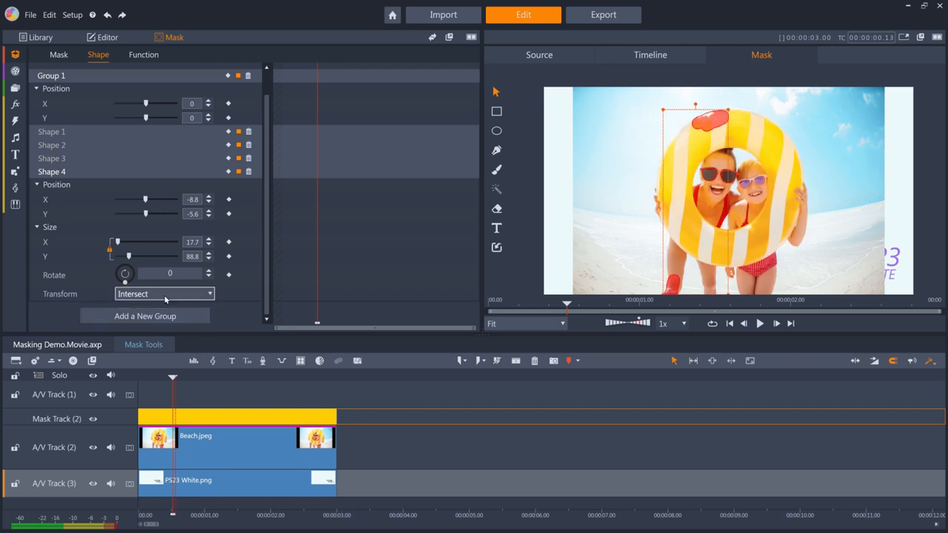
left_click(163, 294)
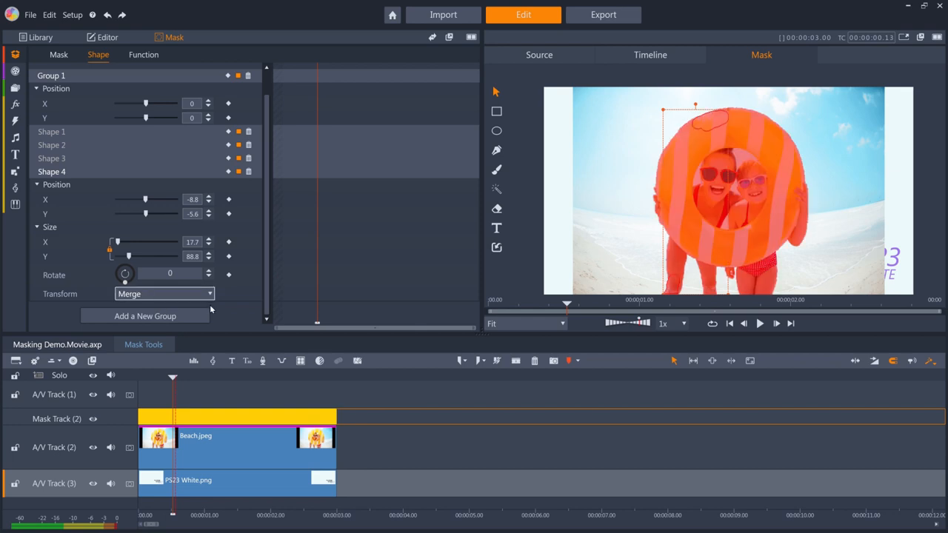
mouse_move(231, 317)
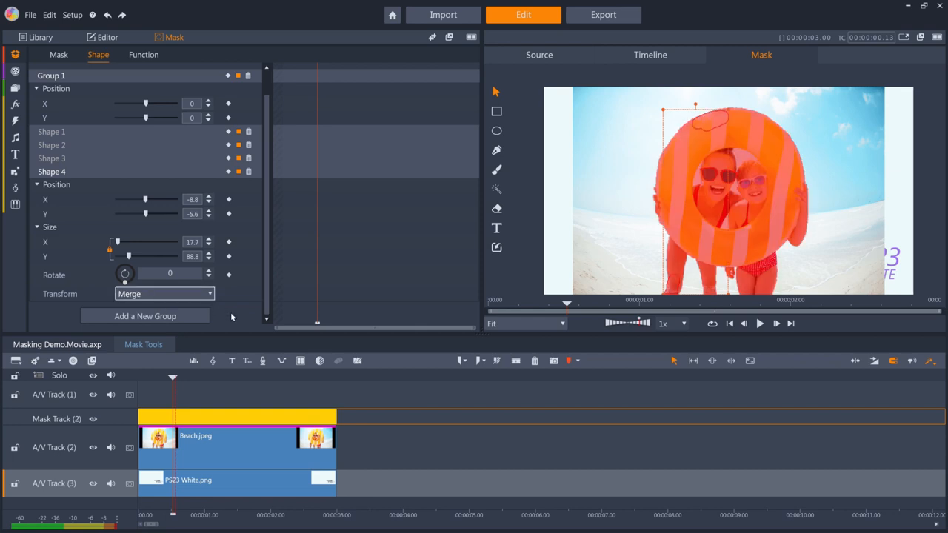
left_click(145, 316)
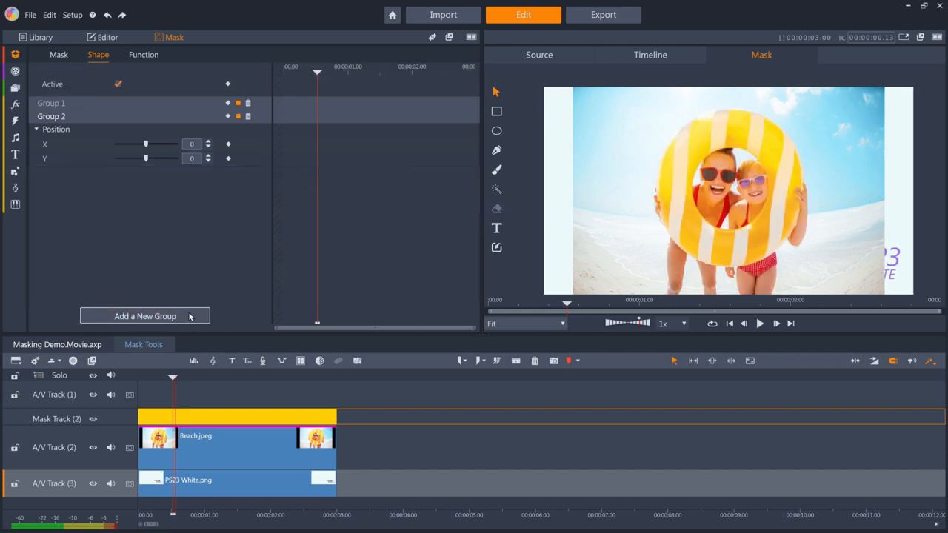
left_click(145, 315)
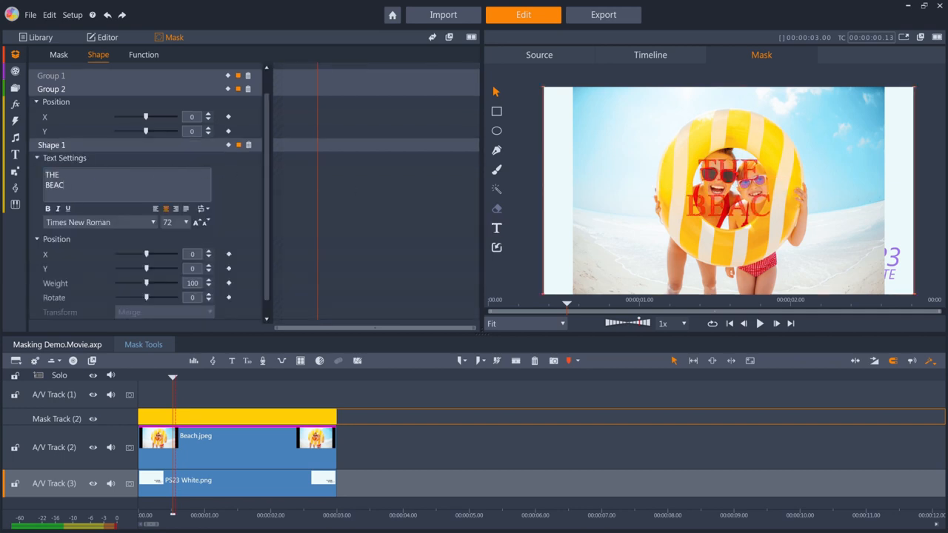
left_click(100, 222)
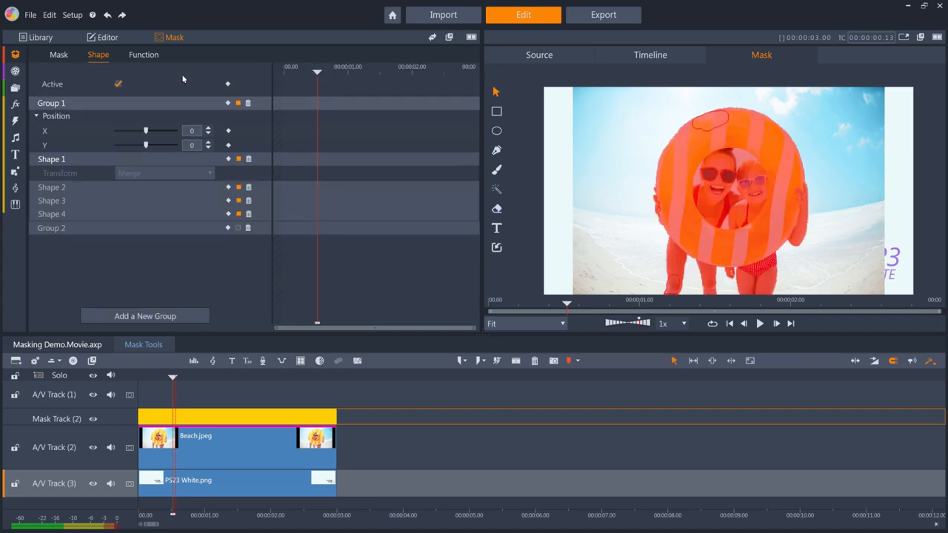
mouse_move(151, 56)
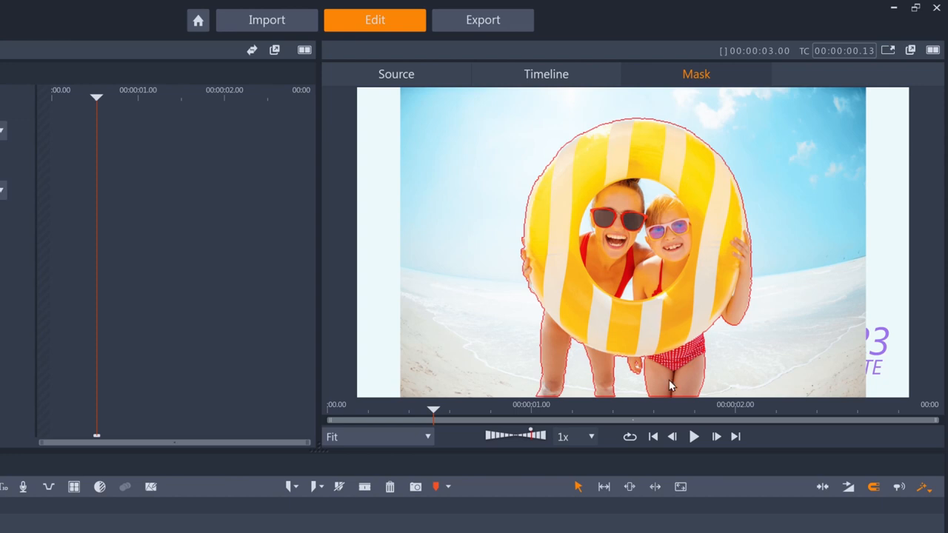
mouse_move(501, 318)
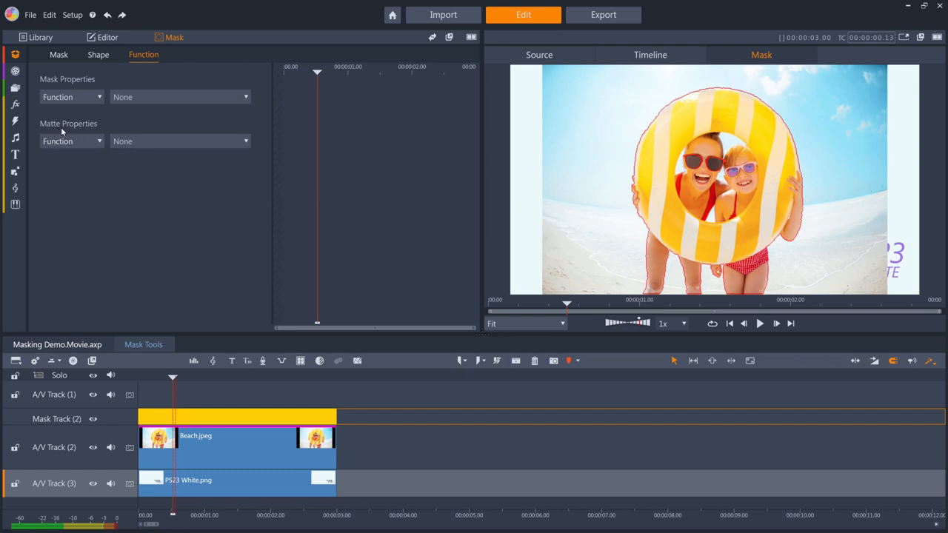
- Set the matte function to Opacity, try feather and reset it to zero, raise opacity to 100
left_click(178, 140)
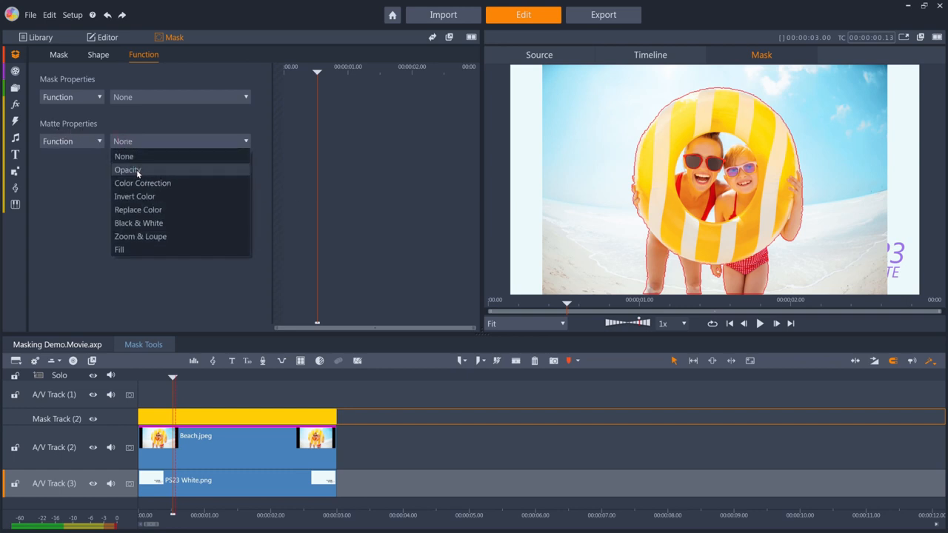
left_click(127, 168)
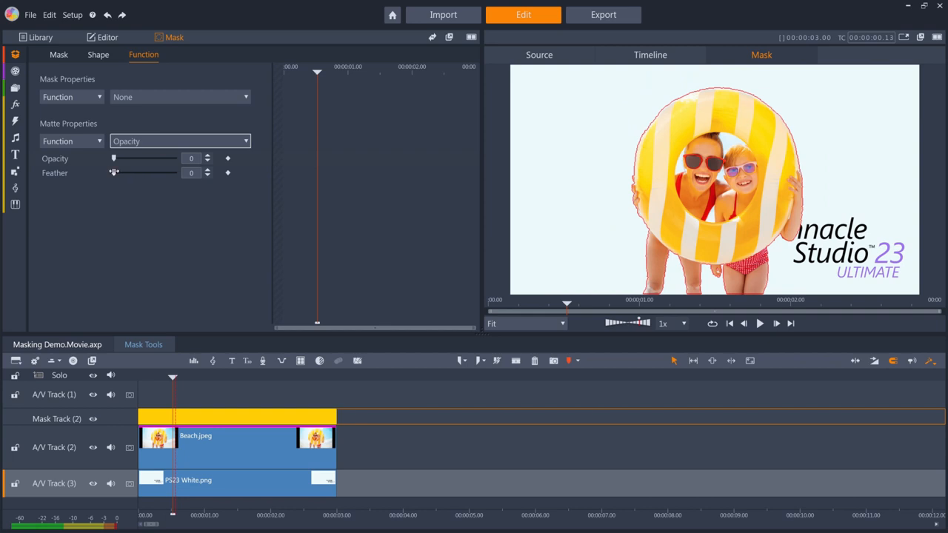
left_click_drag(113, 172, 137, 172)
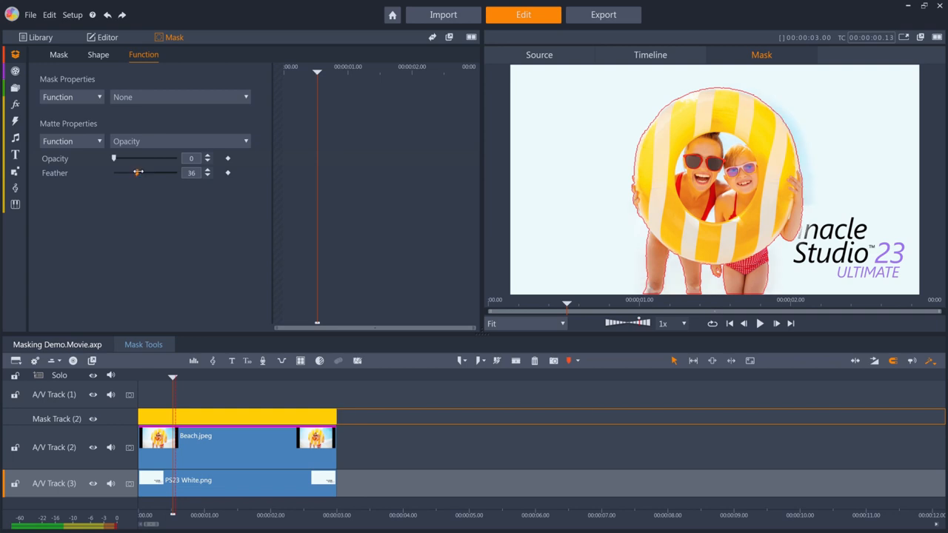
left_click_drag(137, 172, 112, 172)
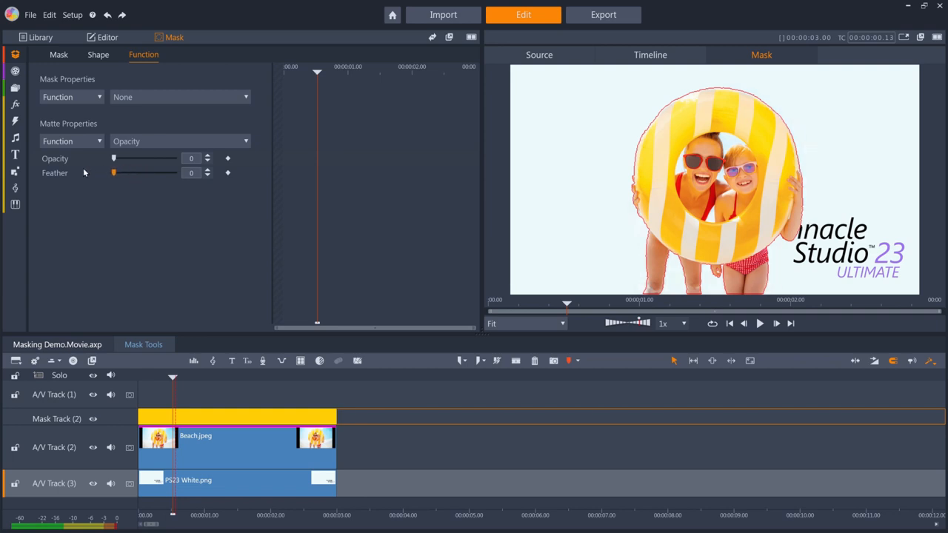
mouse_move(111, 160)
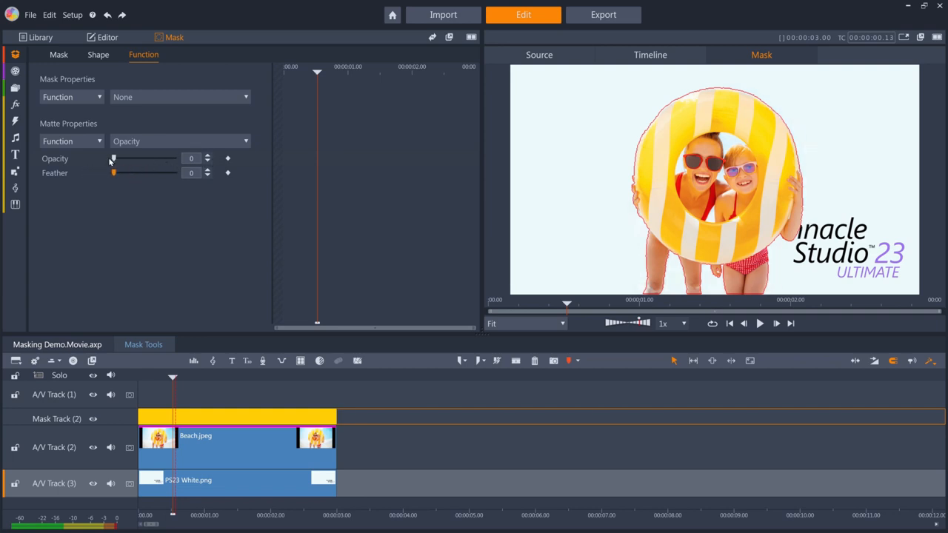
left_click_drag(112, 157, 177, 157)
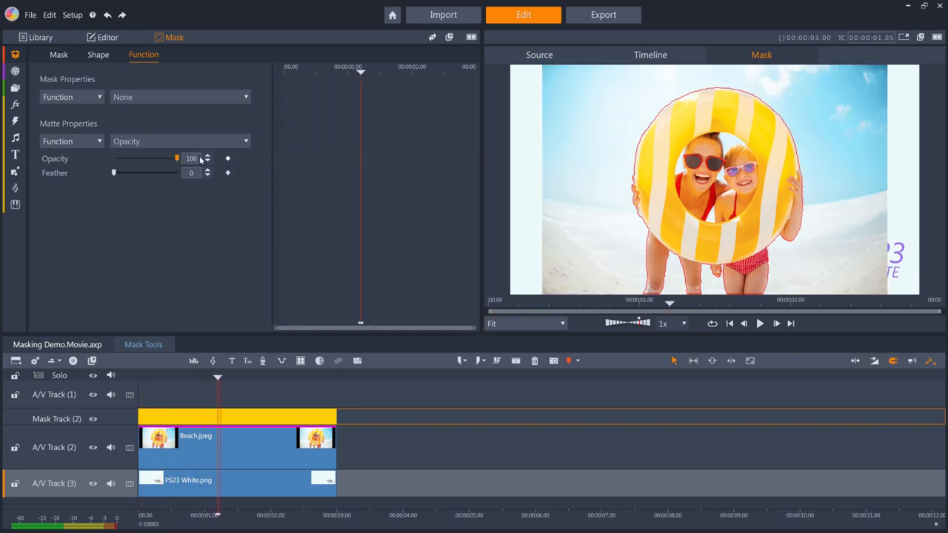
- Preview the matte with Color Correction, Invert Color and Replace Color using a picked background colour
left_click_drag(176, 157, 113, 158)
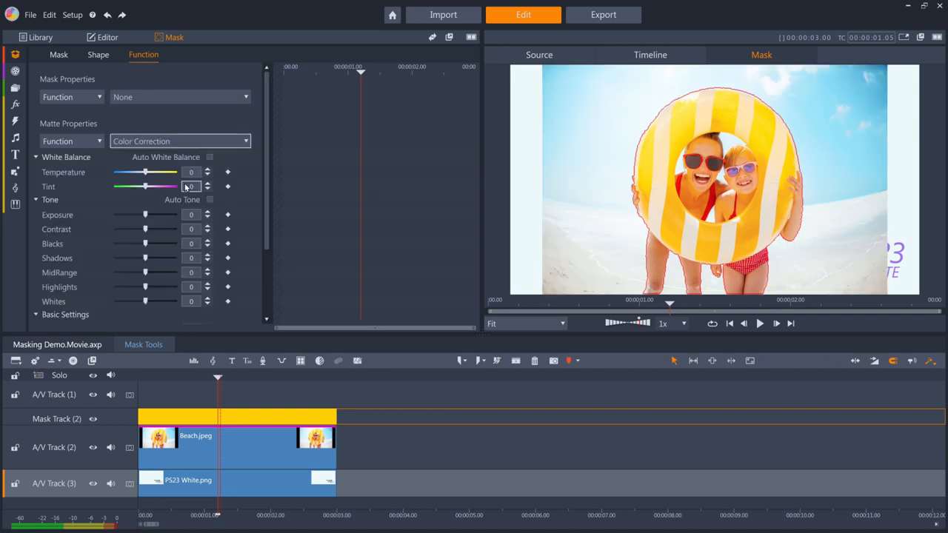
left_click_drag(146, 215, 132, 215)
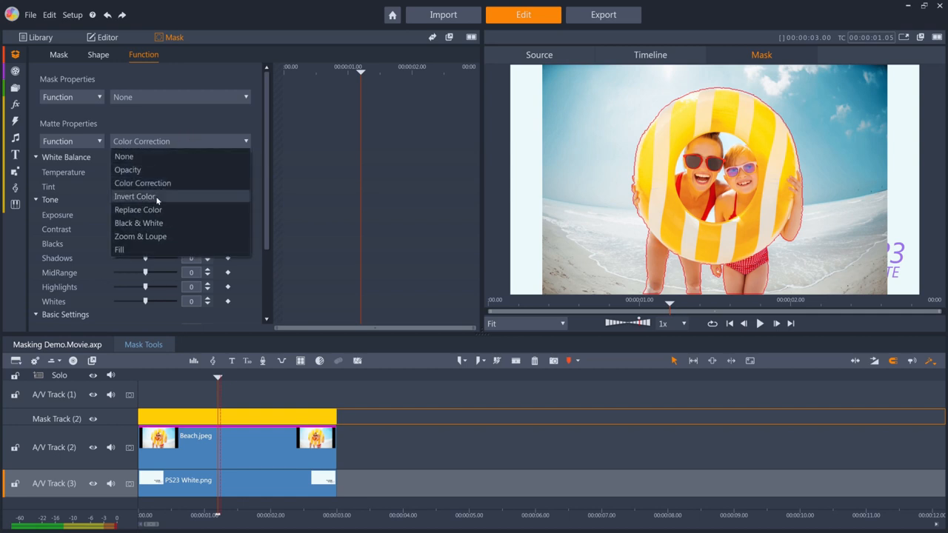
left_click(134, 196)
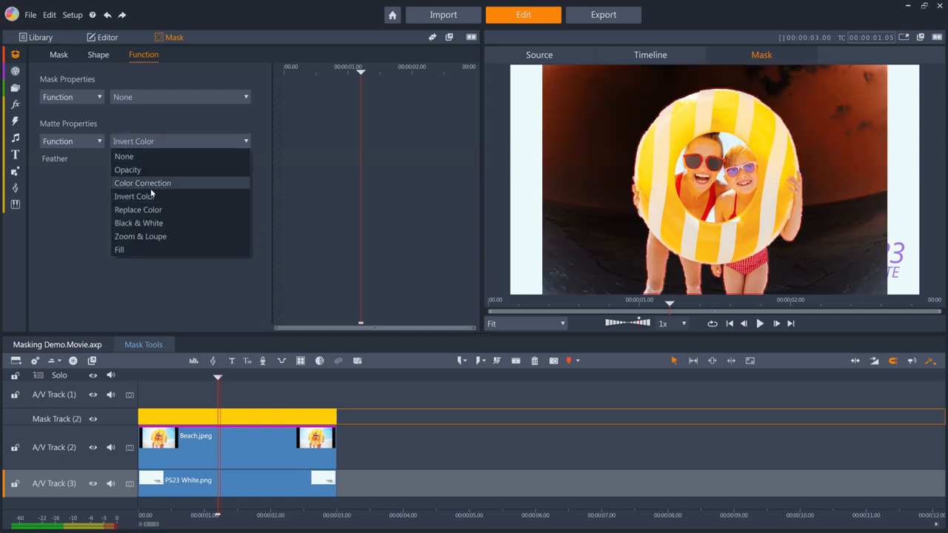
left_click(138, 211)
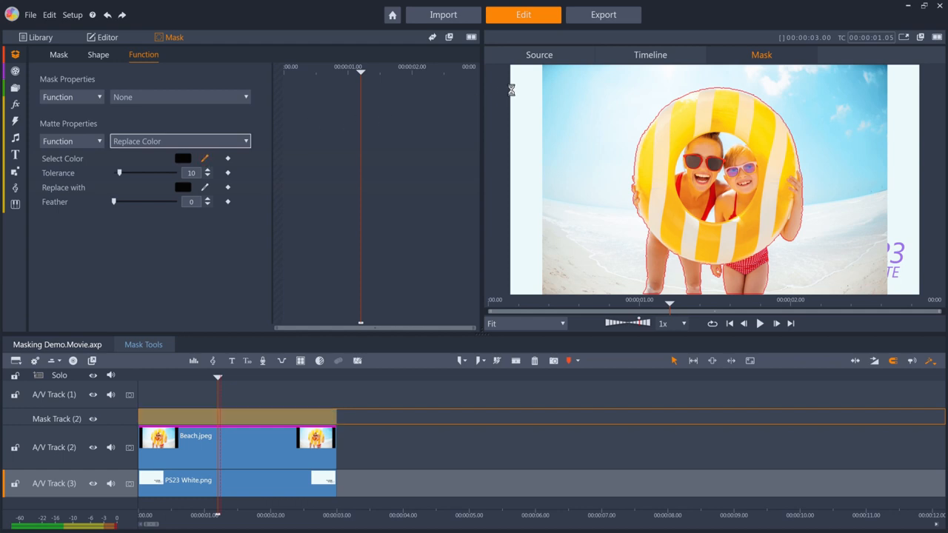
left_click(182, 157)
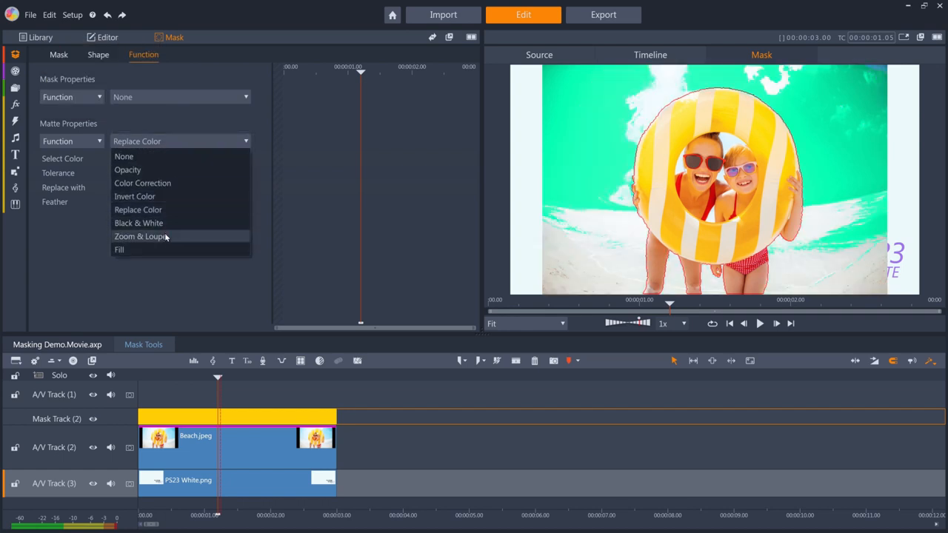
- Set the matte function to Fill, blacking out everything outside the mask
left_click(140, 237)
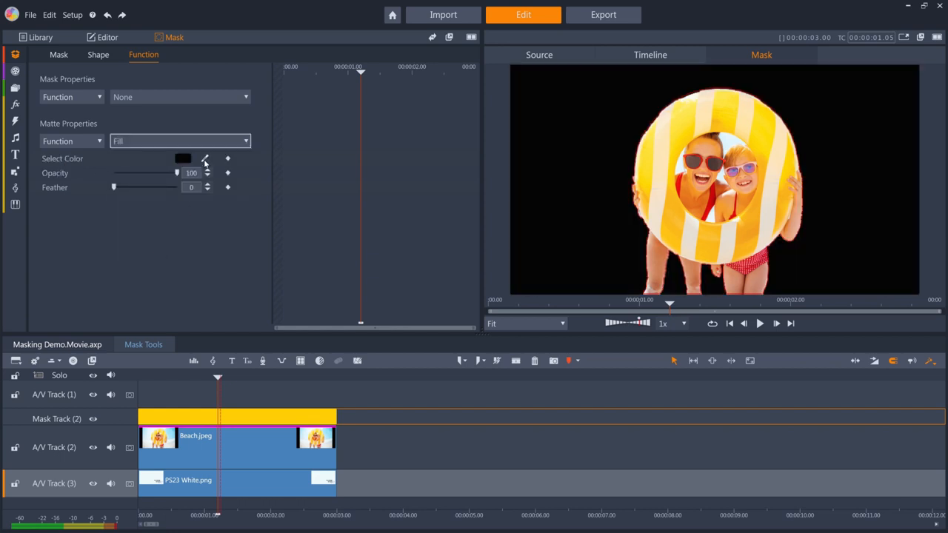
left_click(184, 157)
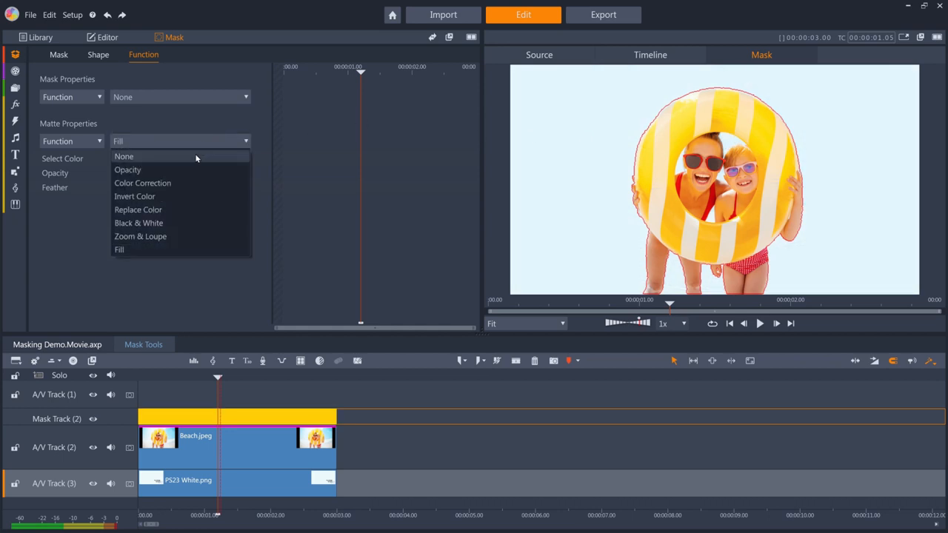
- Clear the matte, try Opacity and Zoom & Loupe on the masked kids, then reset the mask function to None
left_click(180, 98)
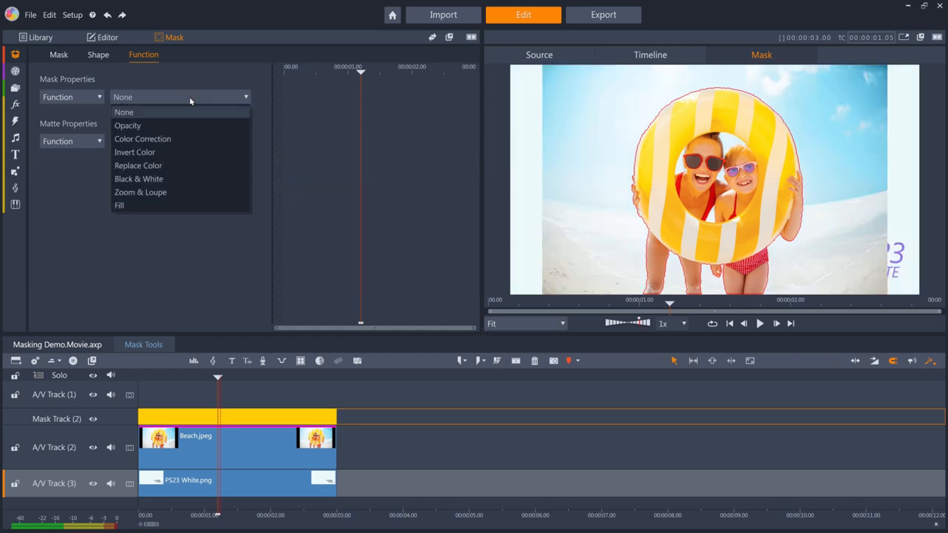
left_click(128, 124)
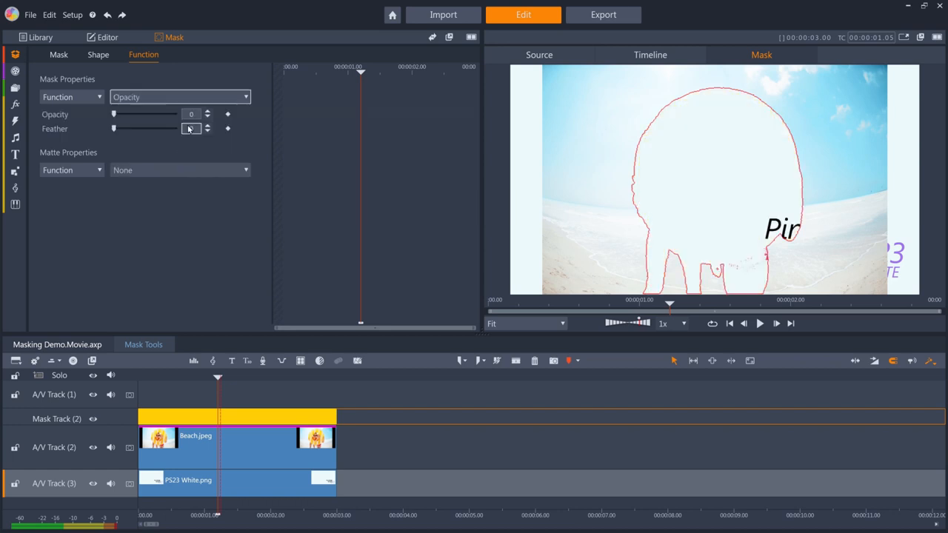
left_click(180, 96)
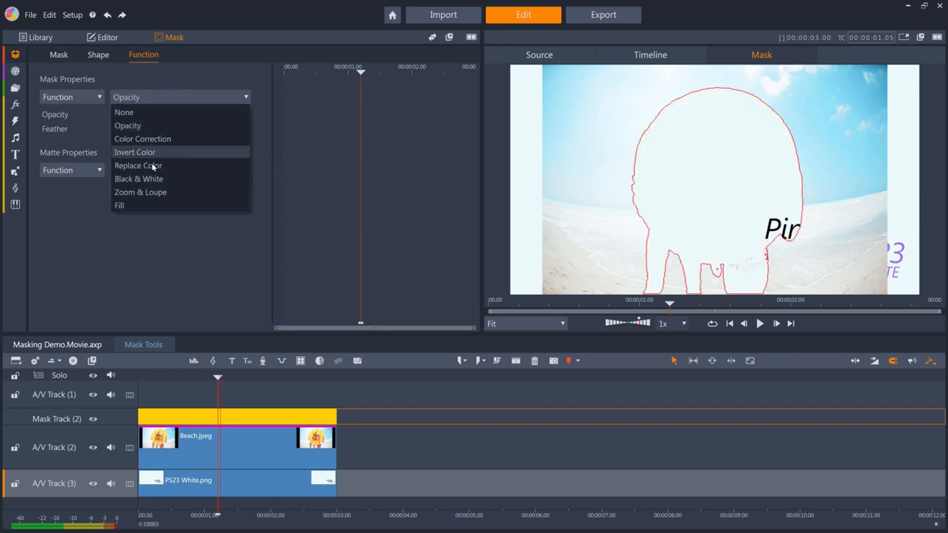
left_click(139, 193)
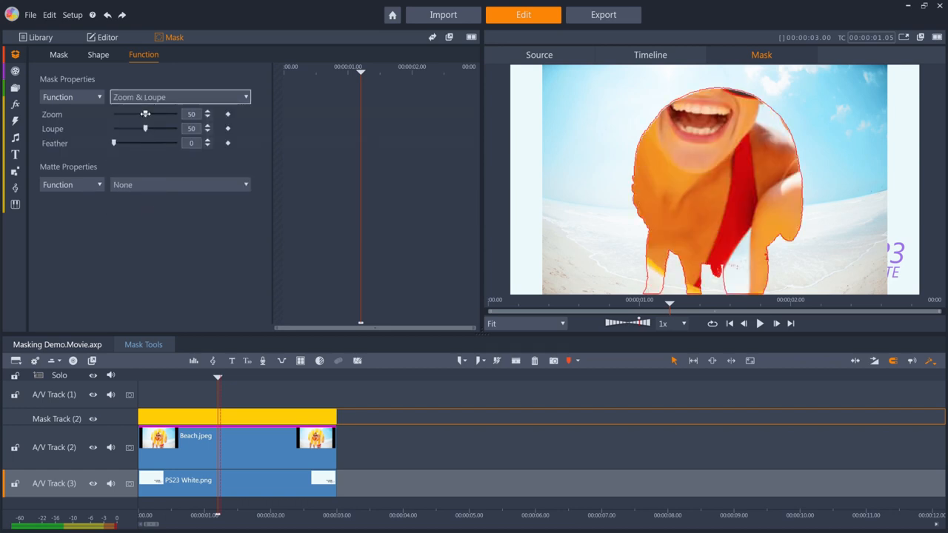
left_click_drag(145, 113, 112, 113)
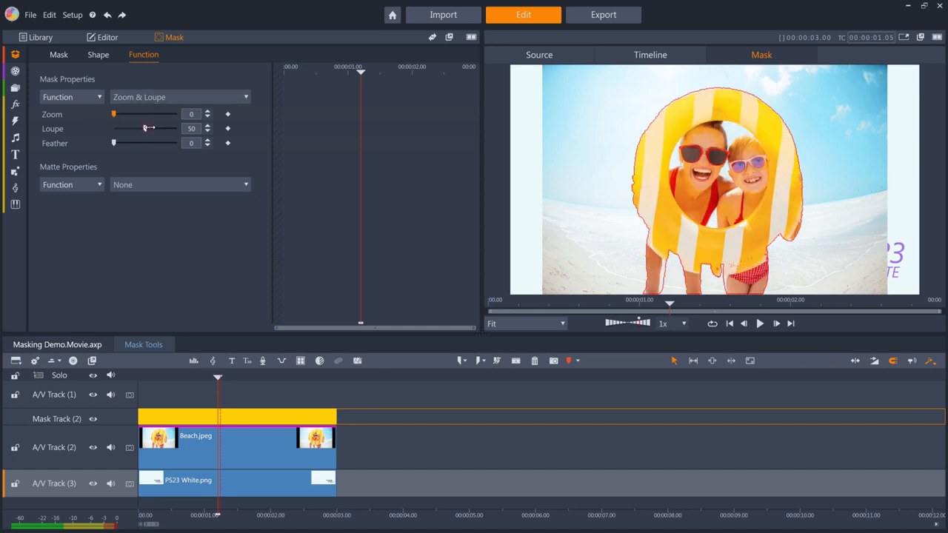
left_click_drag(148, 128, 163, 128)
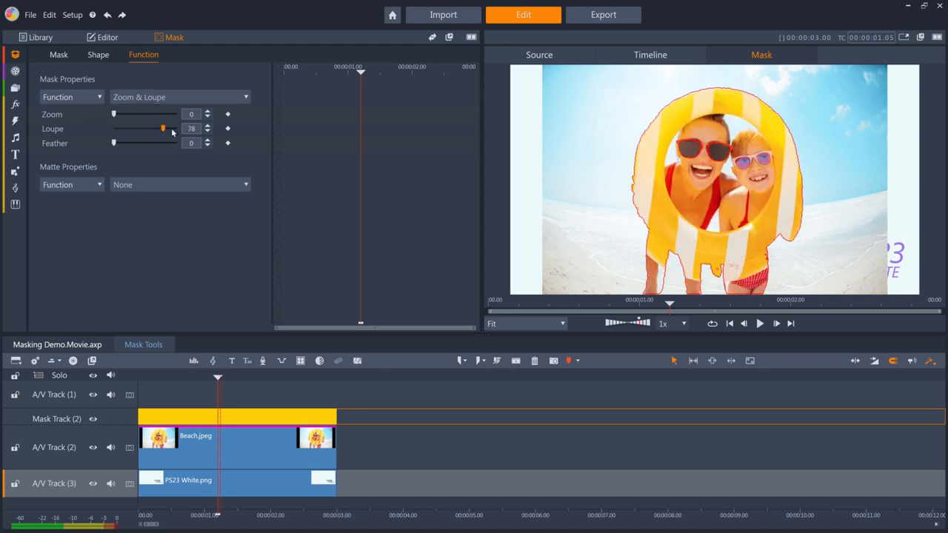
left_click(181, 98)
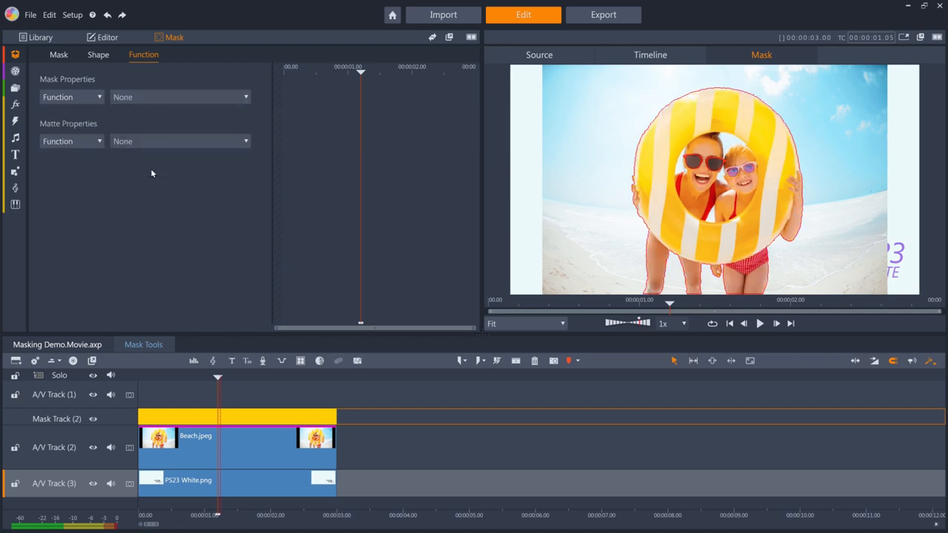
- Give the matte an Opacity function around 17 and check it in the timeline preview
left_click(178, 141)
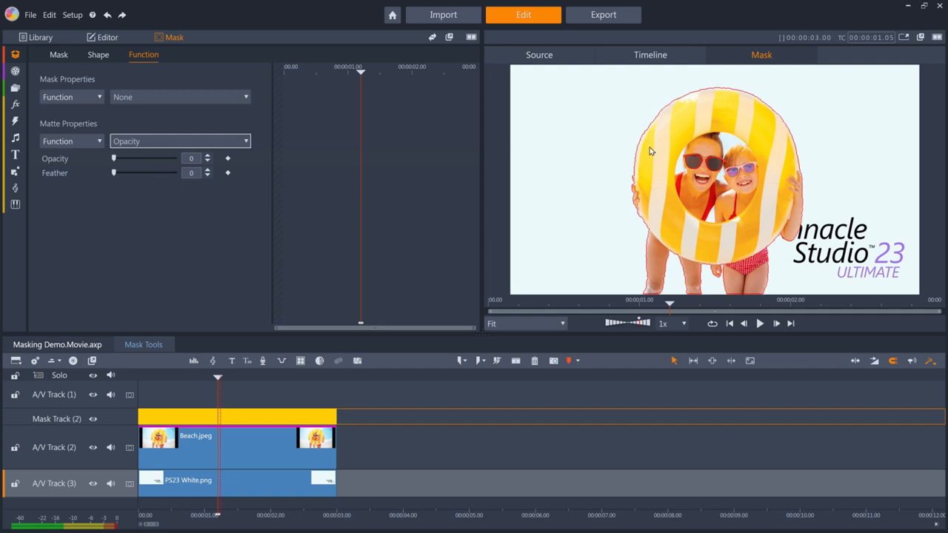
left_click(651, 53)
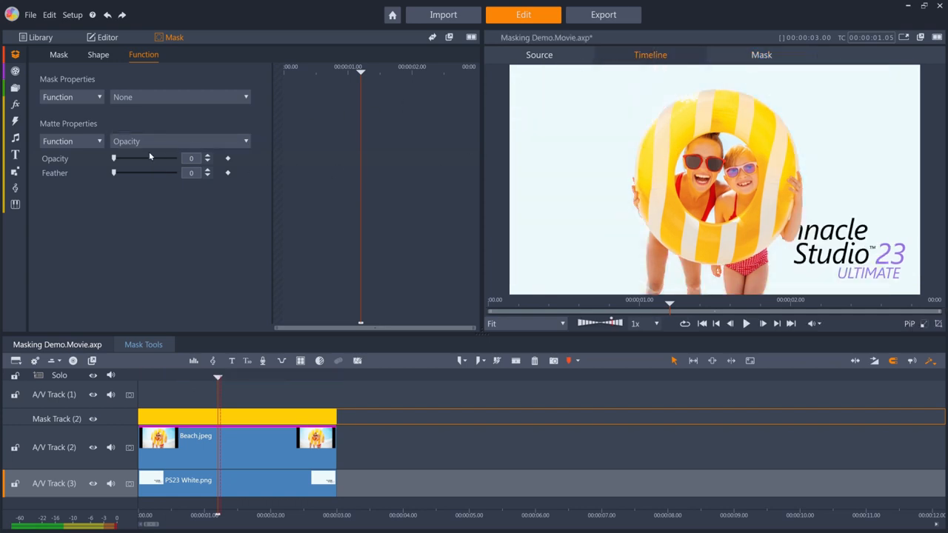
left_click_drag(113, 157, 124, 157)
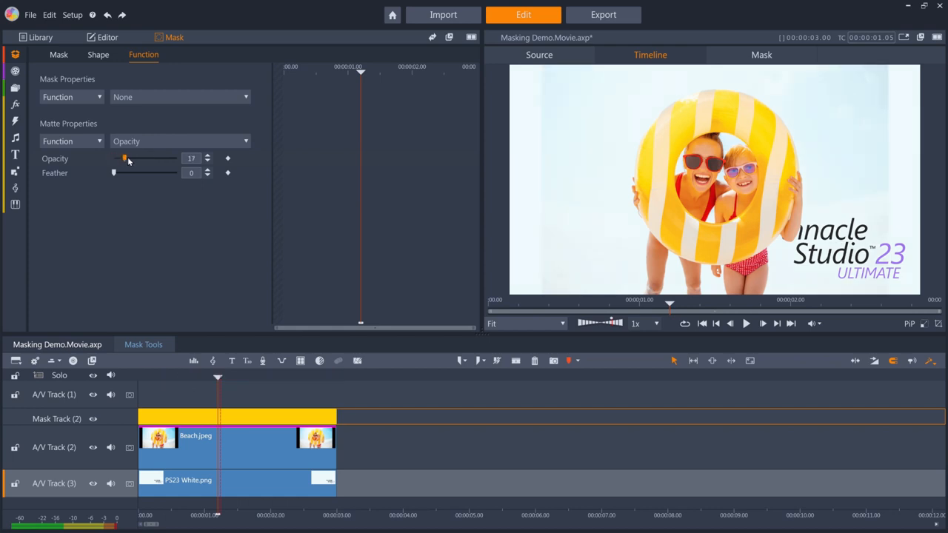
left_click_drag(124, 157, 113, 157)
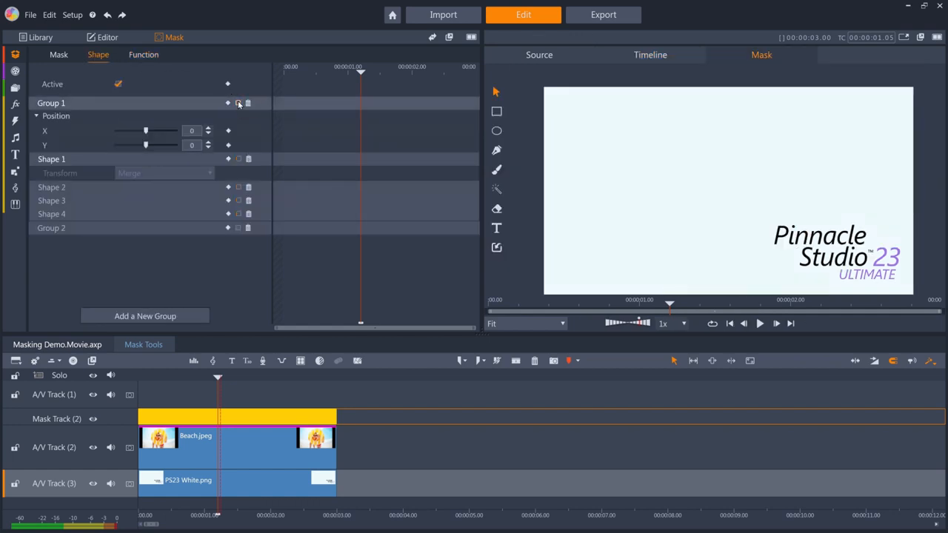
- Select the Beach.jpeg mask track to show Group 1 with Shapes 1–4
left_click(237, 229)
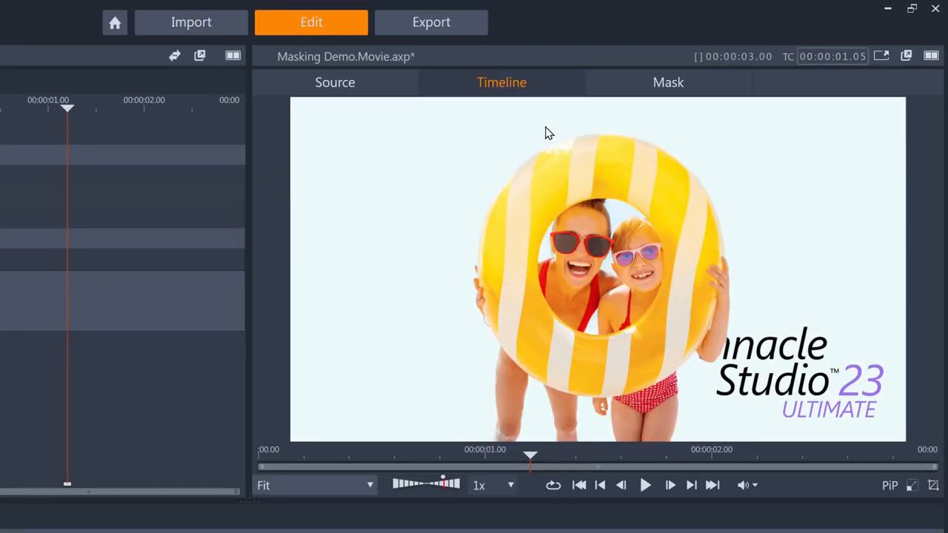
mouse_move(541, 323)
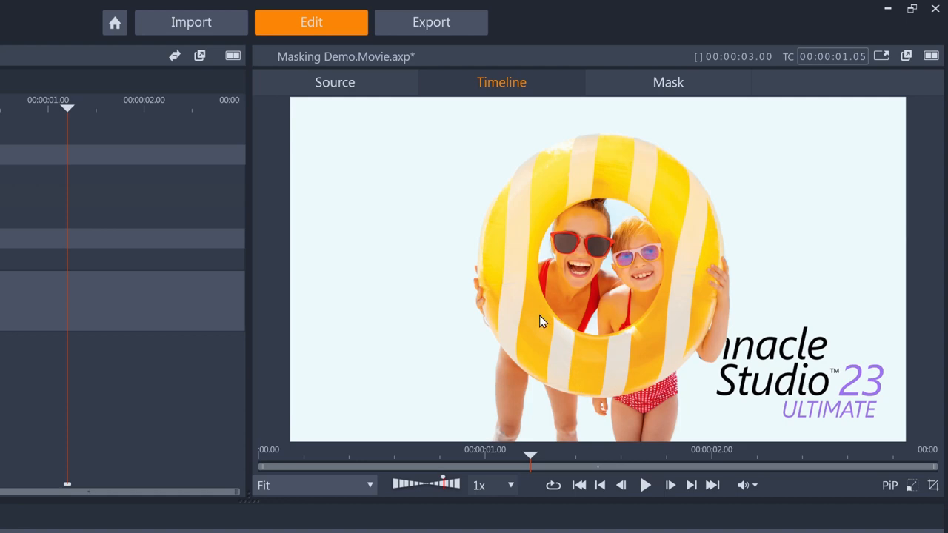
mouse_move(767, 380)
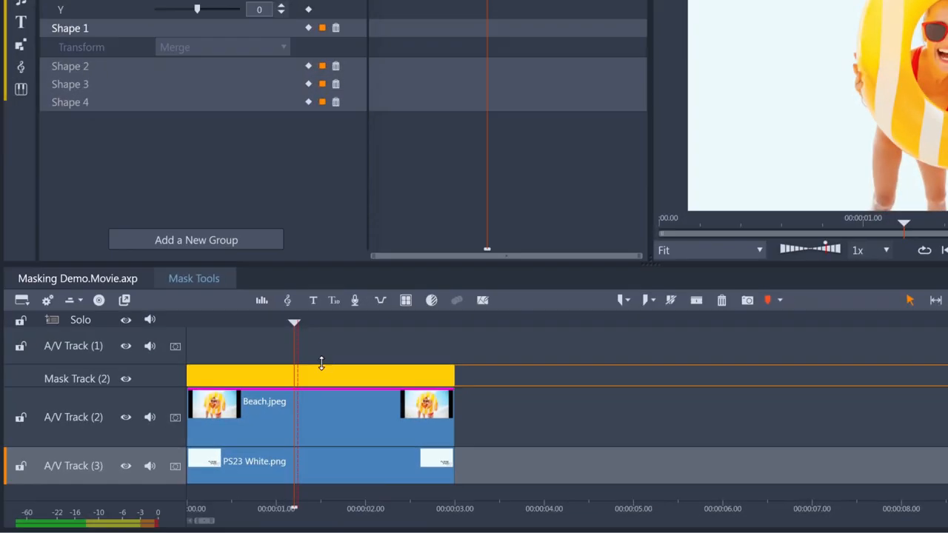
mouse_move(320, 377)
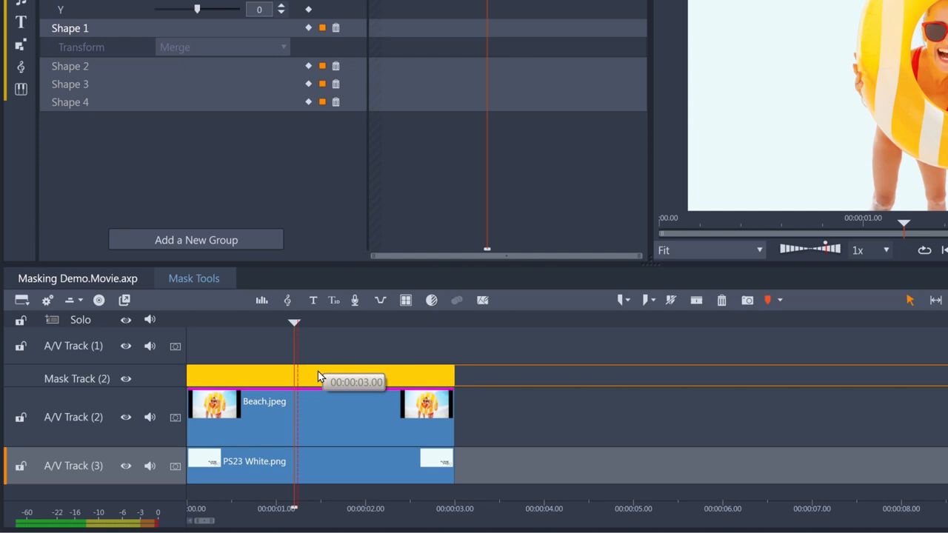
mouse_move(314, 387)
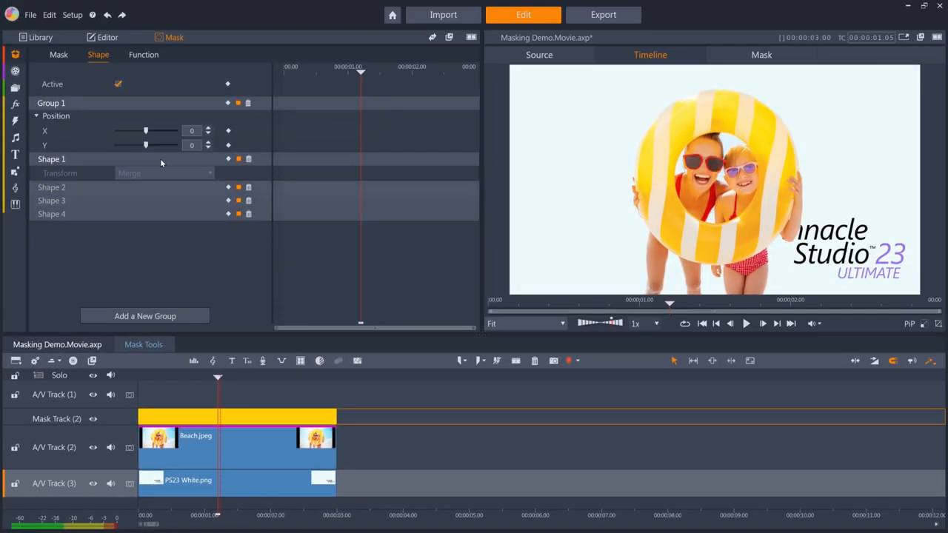
- Scrub the masked beach clip, then switch to the Object Hide Mask project
left_click_drag(145, 130, 139, 130)
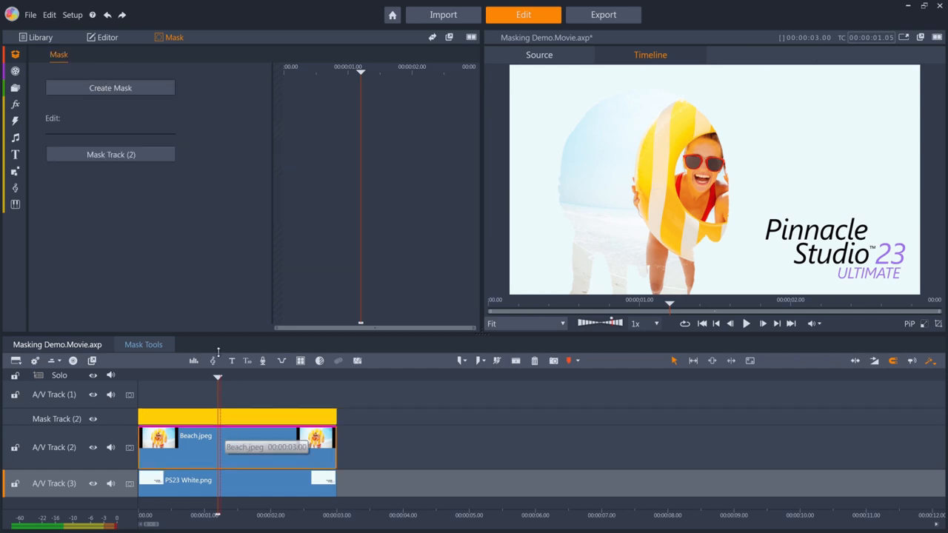
left_click(107, 37)
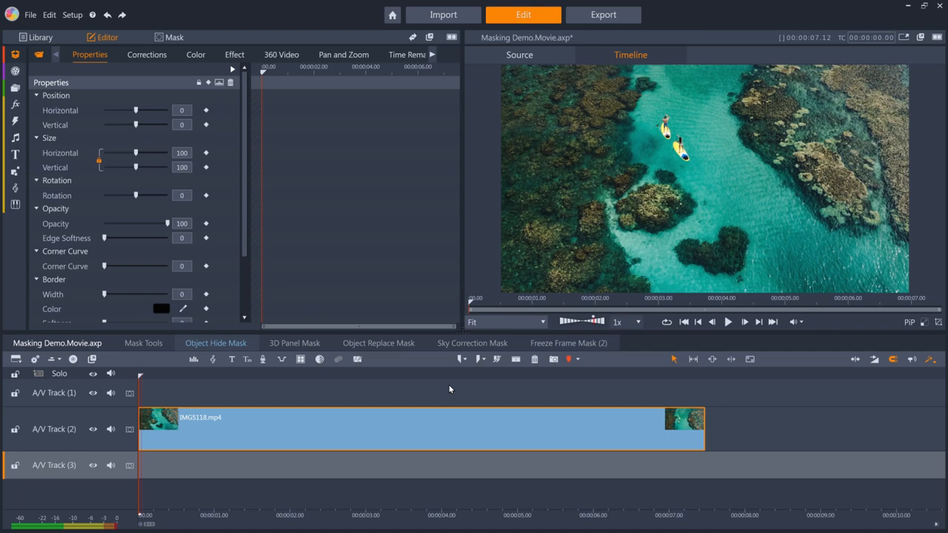
mouse_move(208, 375)
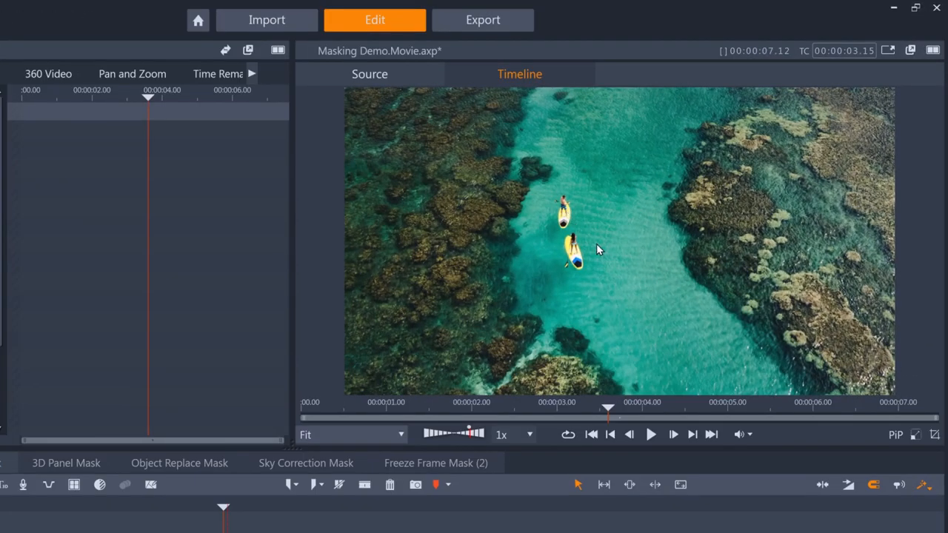
mouse_move(619, 275)
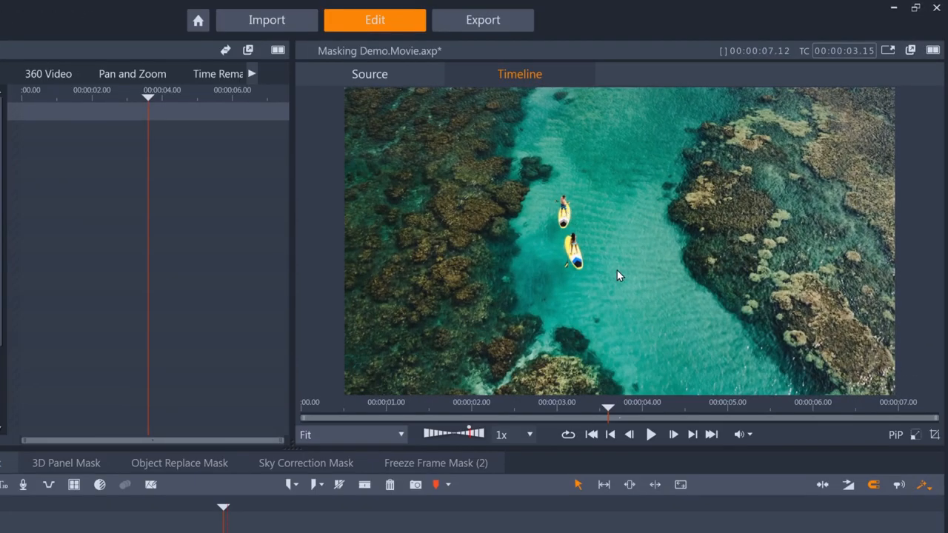
mouse_move(581, 235)
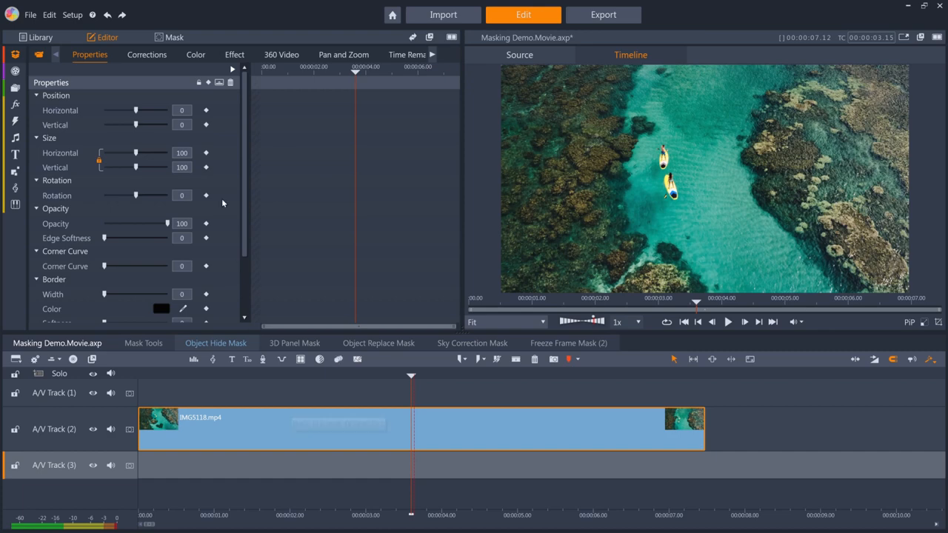
- Create a mask on the aerial clip with a first hexagonal shape over a paddleboarder
left_click(175, 37)
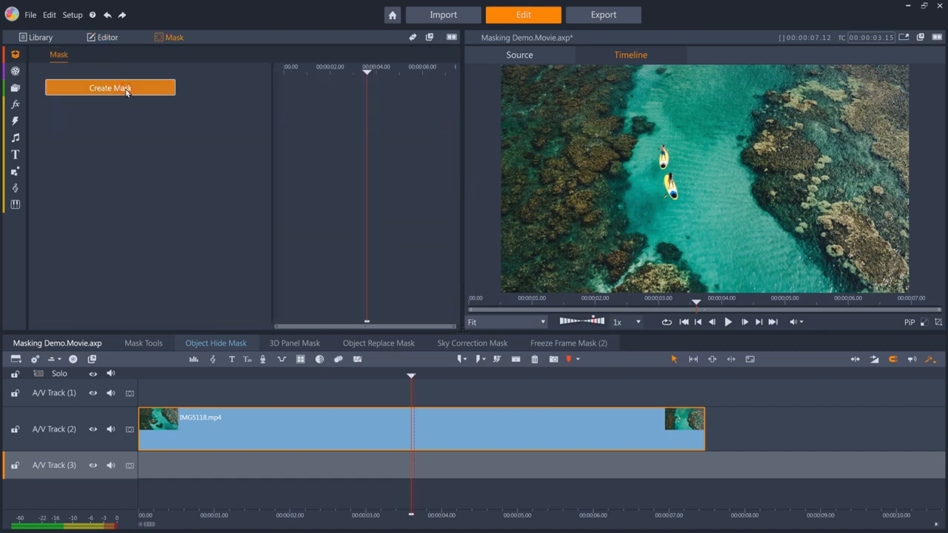
left_click(110, 88)
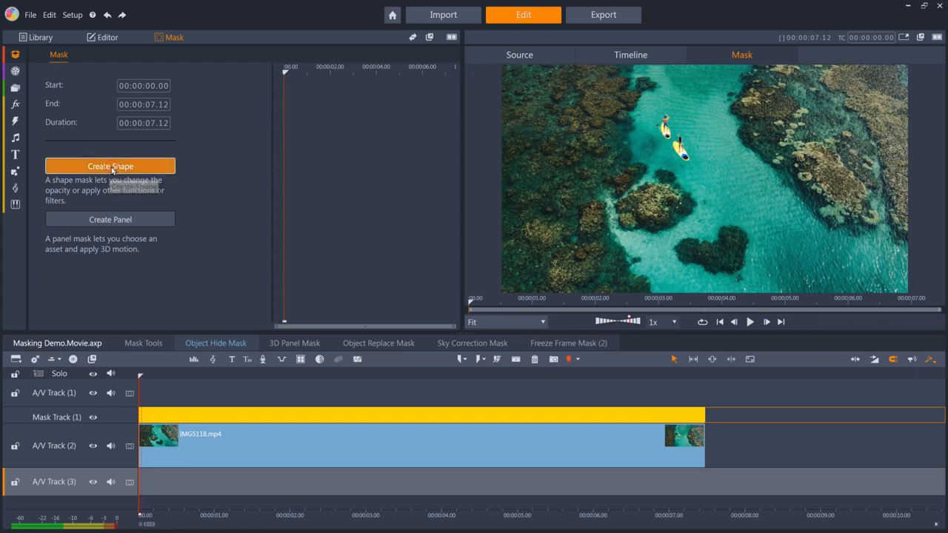
left_click(109, 166)
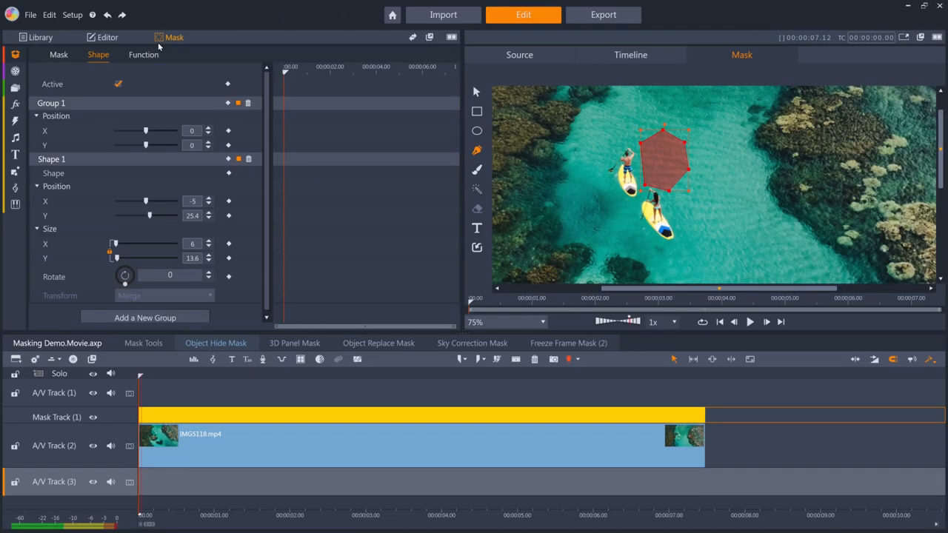
- Copy the aerial clip to A/V Track 3 and place the hexagon shape over the upper paddleboarder
left_click(142, 54)
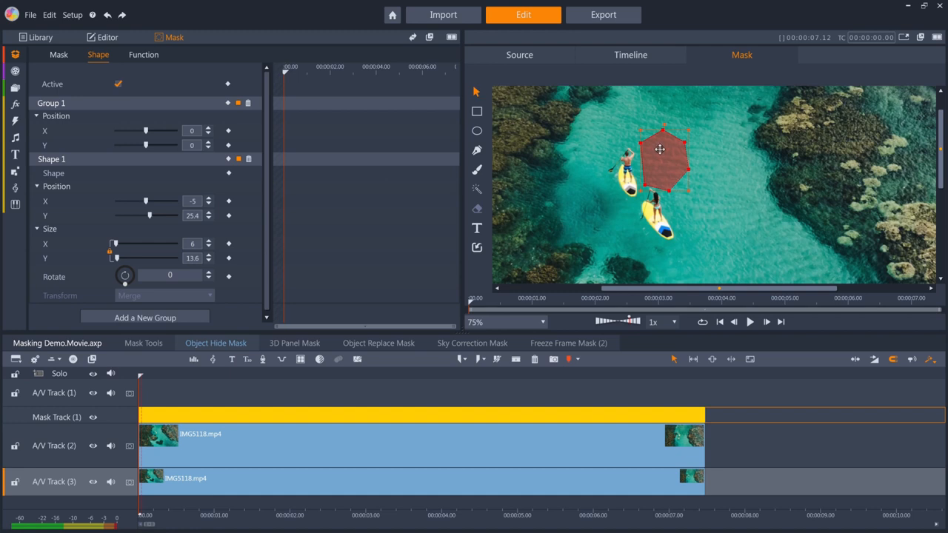
left_click_drag(660, 150, 630, 166)
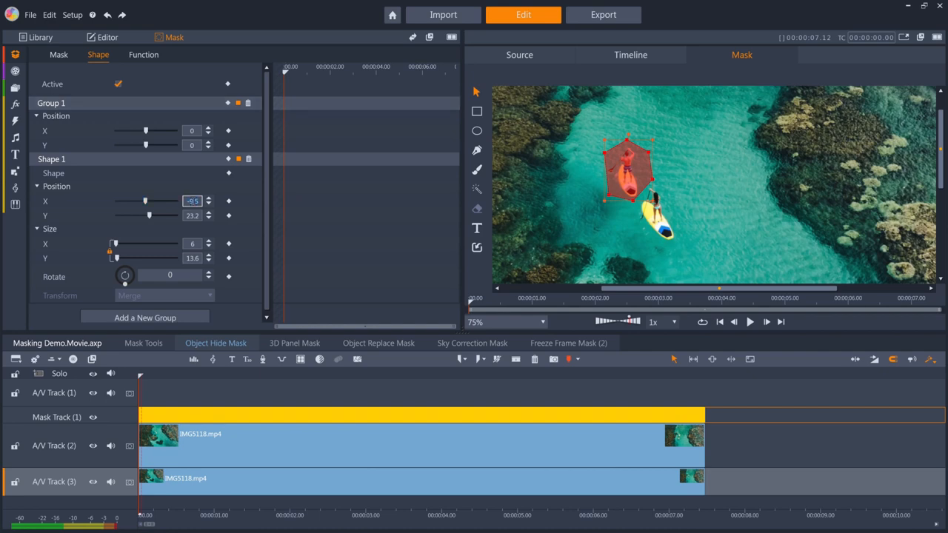
- Set the lower copy's Horizontal position to -9.5 so the masked boarder is hidden
left_click(107, 37)
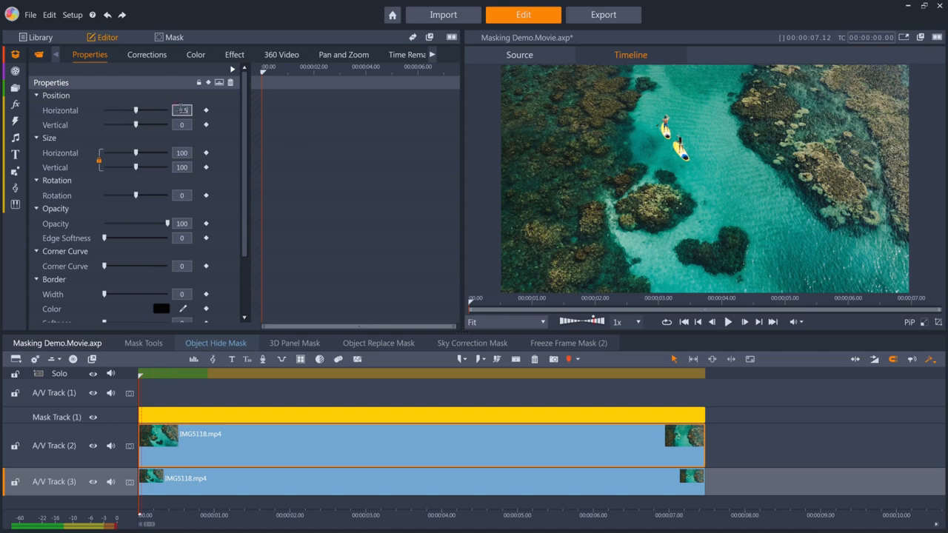
type("-9.5")
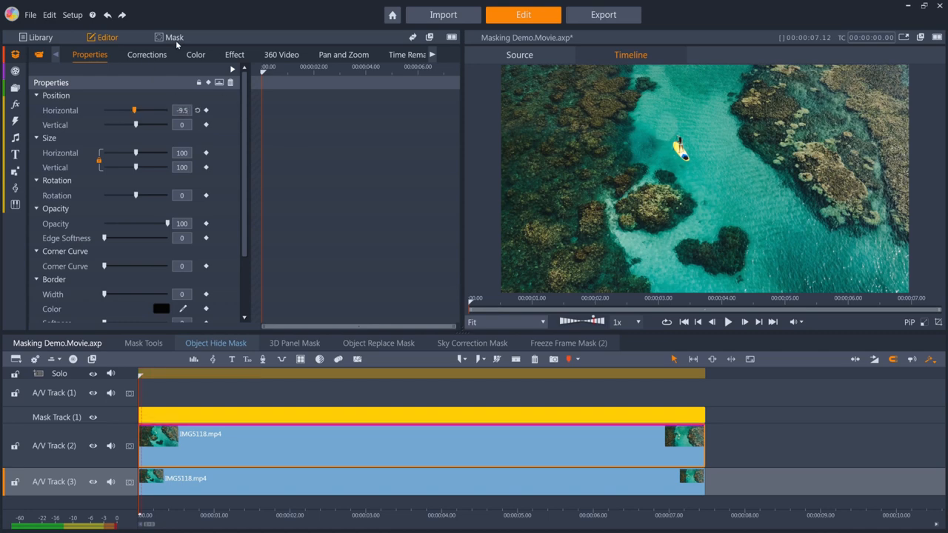
left_click(175, 37)
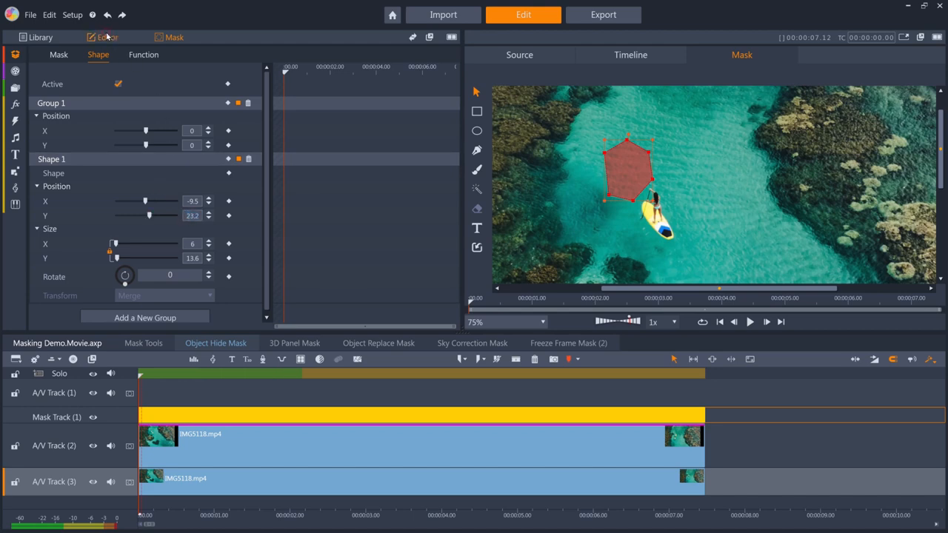
- Give Mask Track (1) the Color Correction function and view the result in the timeline preview
left_click(107, 37)
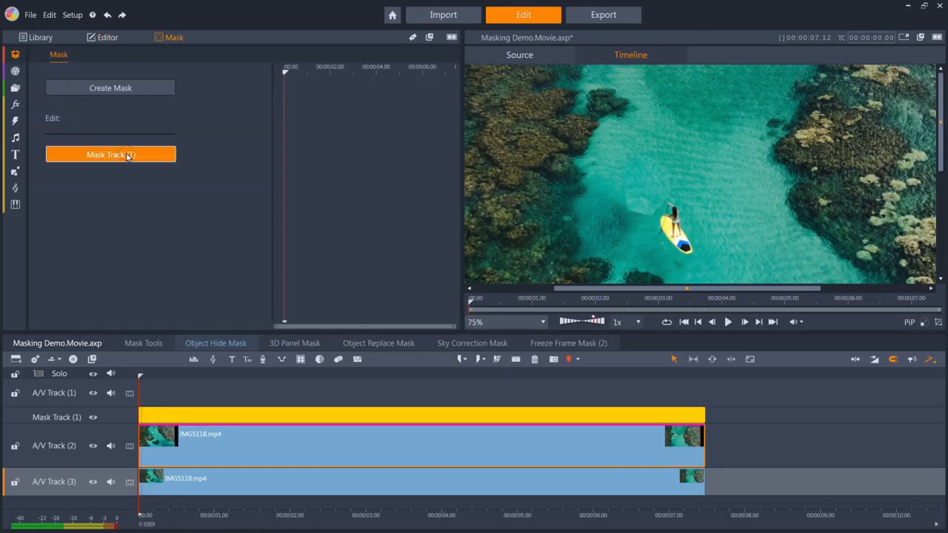
left_click(109, 154)
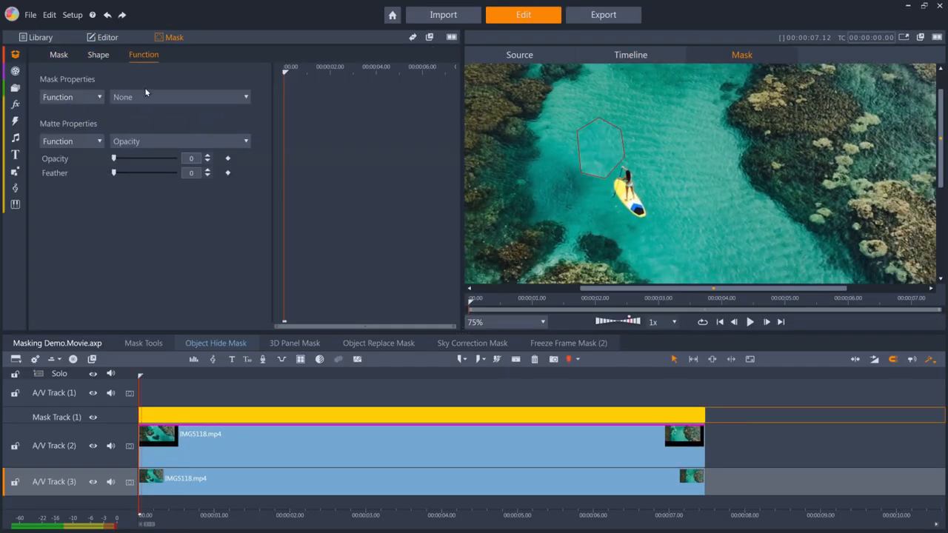
left_click(178, 98)
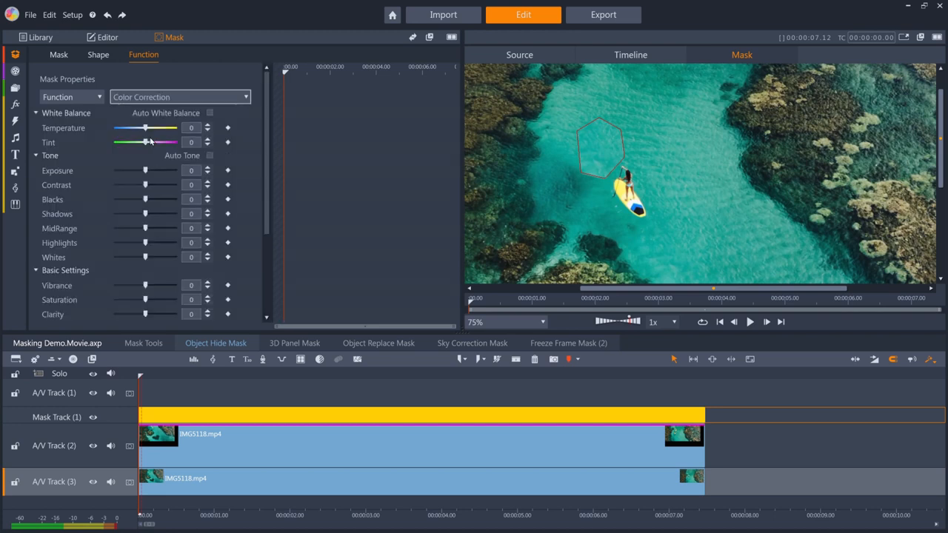
left_click(631, 53)
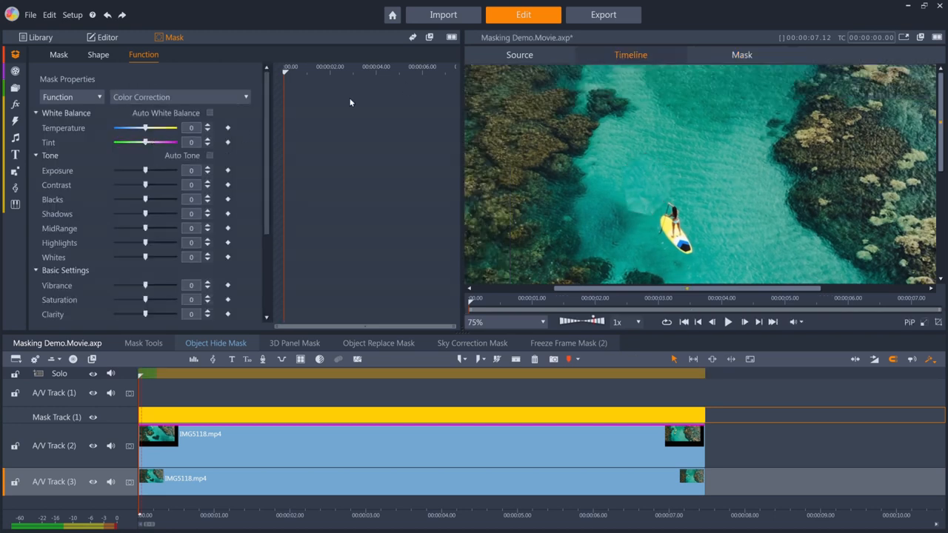
- Lower the mask's Exposure to -1 and raise its Matte Feather to soften the edge
left_click(207, 174)
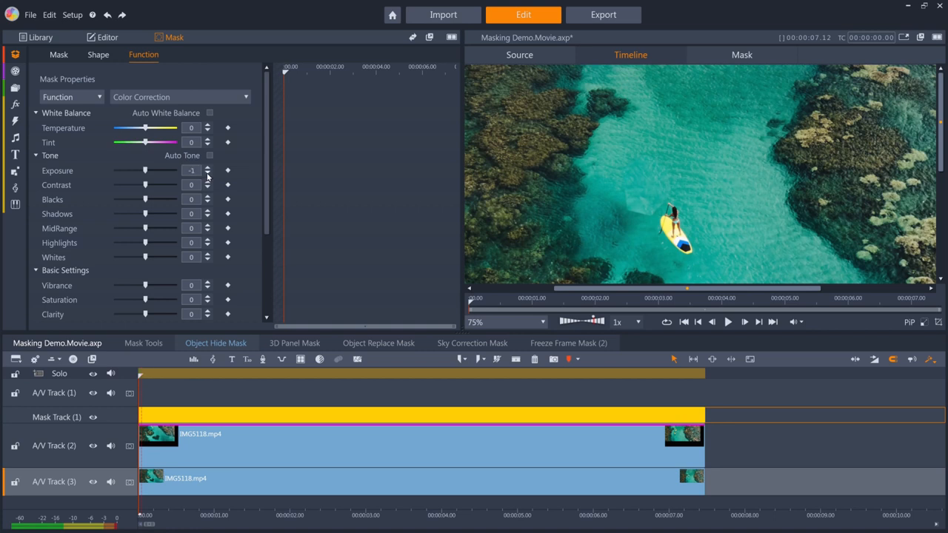
left_click(210, 173)
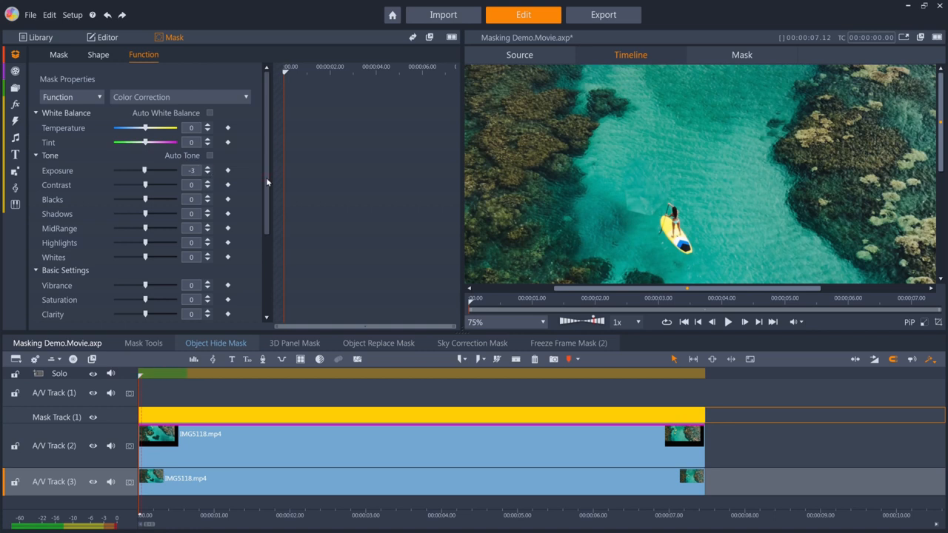
scroll("down", 3)
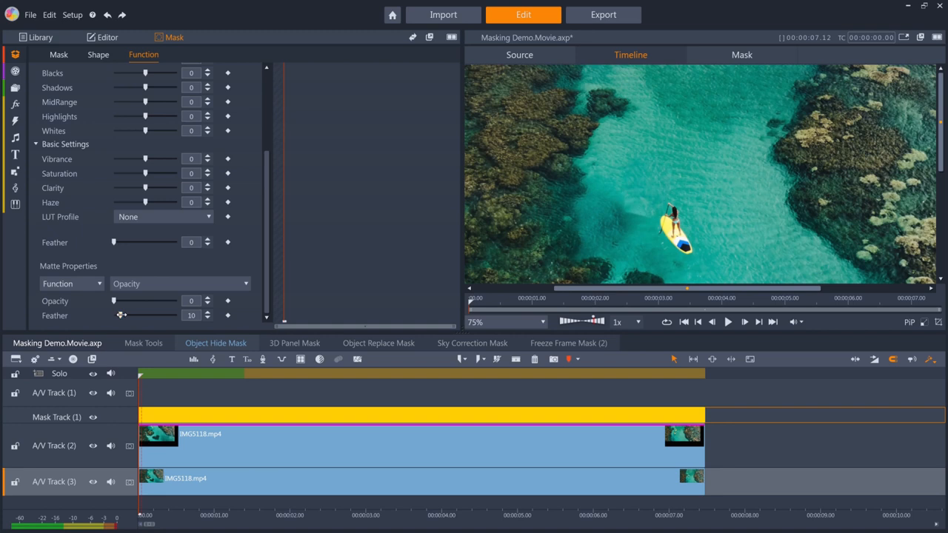
left_click_drag(120, 316, 123, 315)
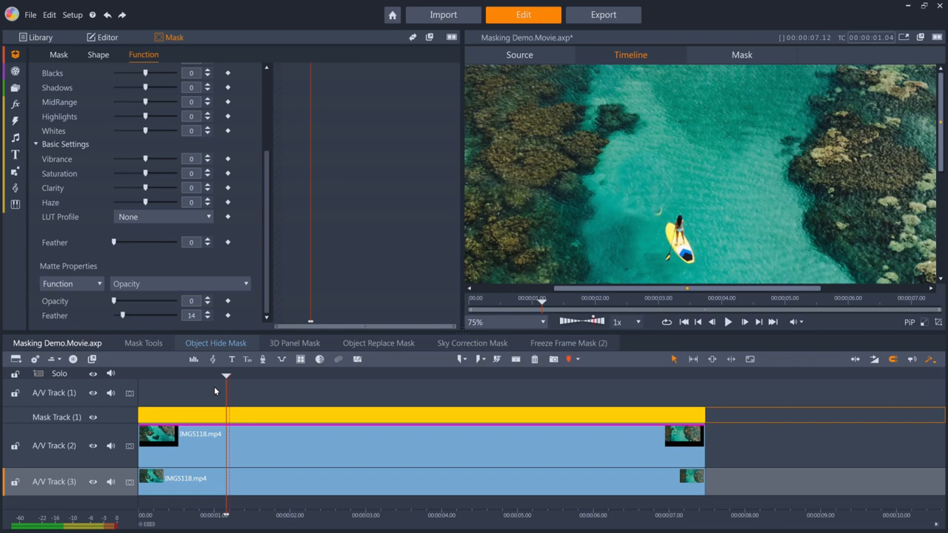
mouse_move(196, 379)
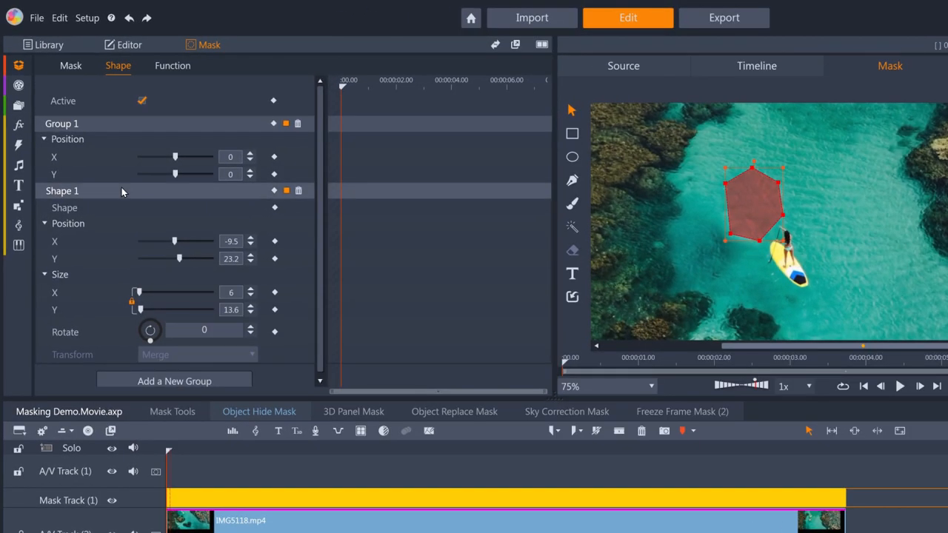
mouse_move(276, 260)
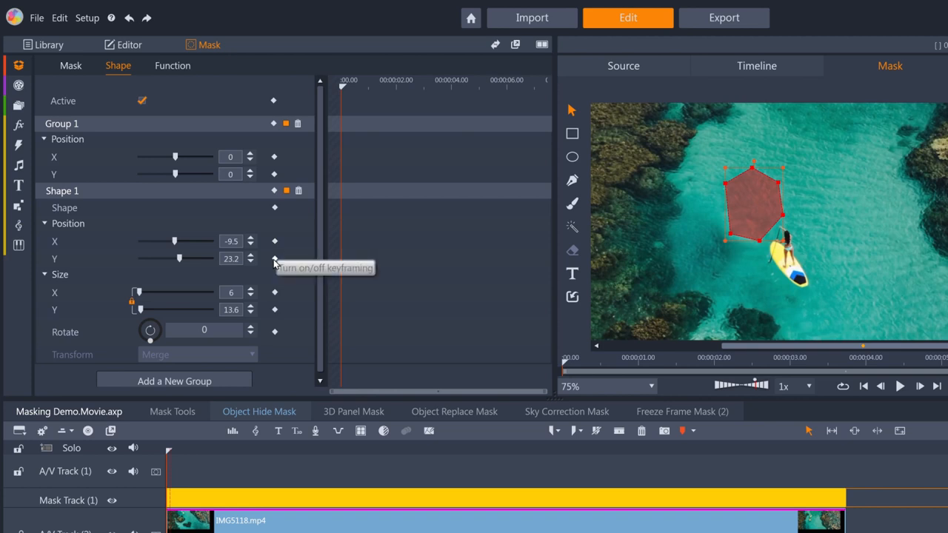
mouse_move(274, 157)
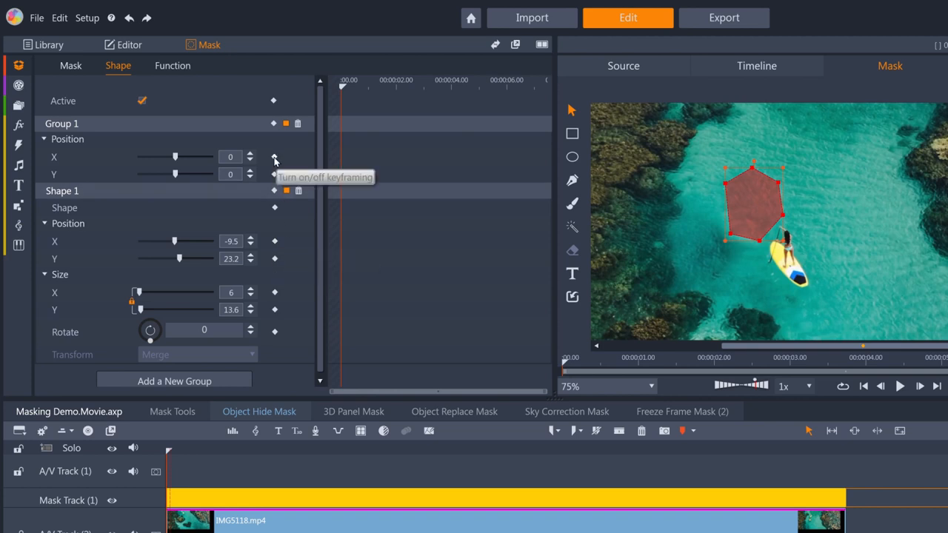
mouse_move(288, 169)
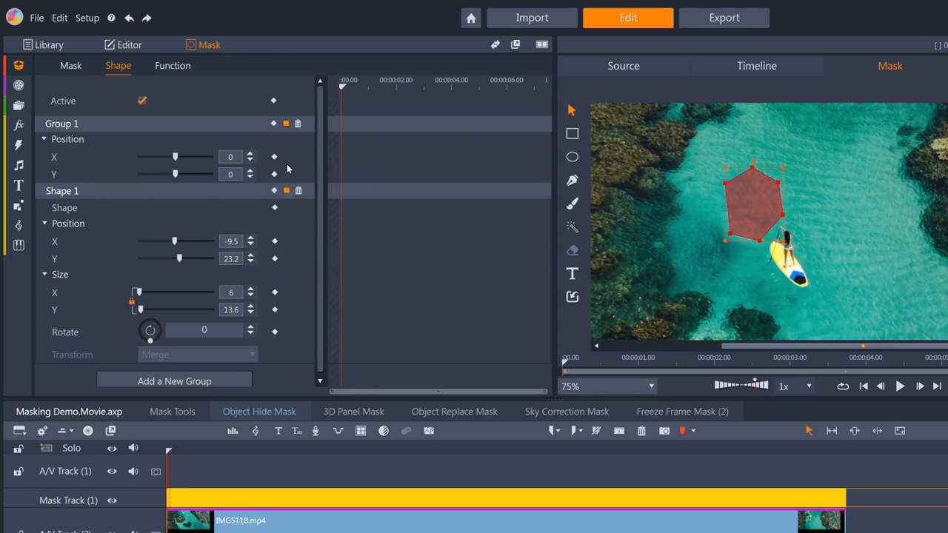
- Keyframe Shape 1's position at later frames so the hexagon follows the paddleboarder, then view the timeline result
left_click(275, 240)
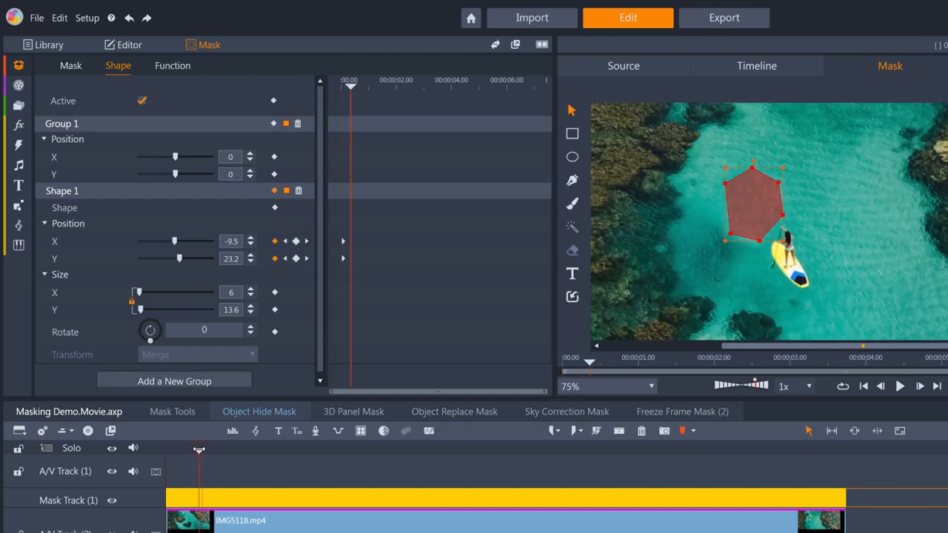
left_click_drag(199, 451, 231, 451)
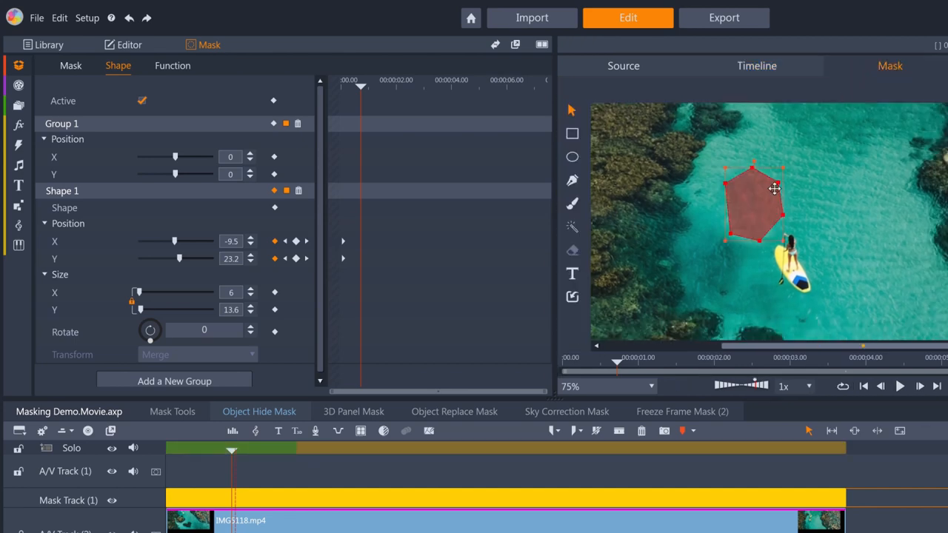
left_click_drag(773, 187, 756, 221)
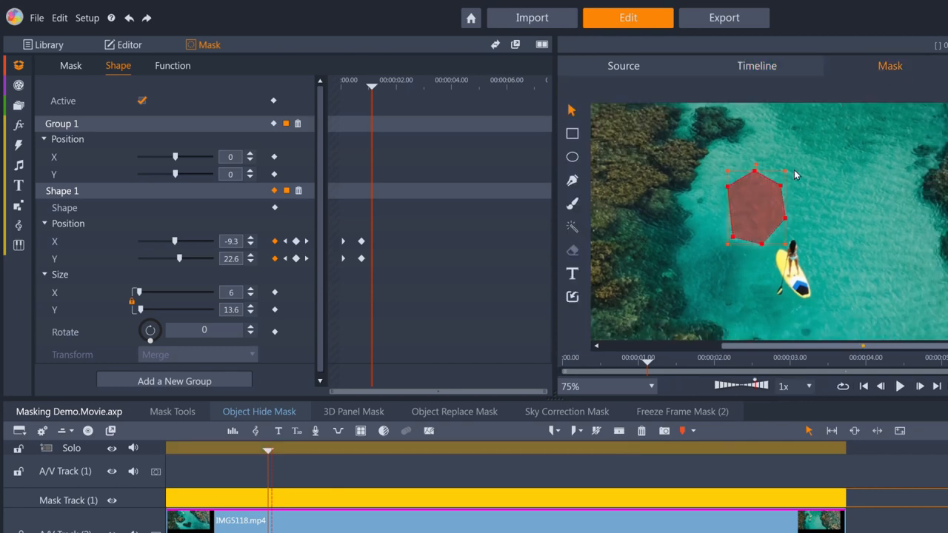
left_click_drag(756, 215, 757, 200)
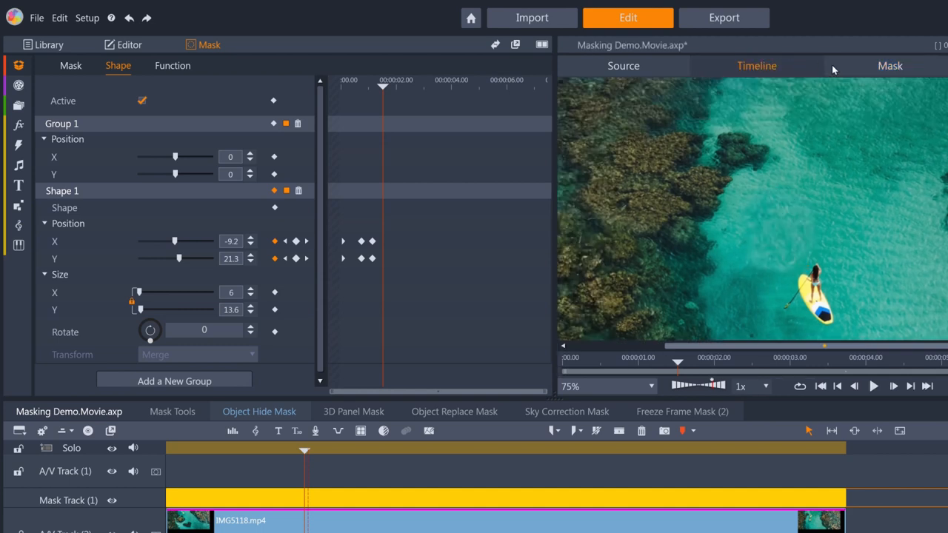
left_click(889, 66)
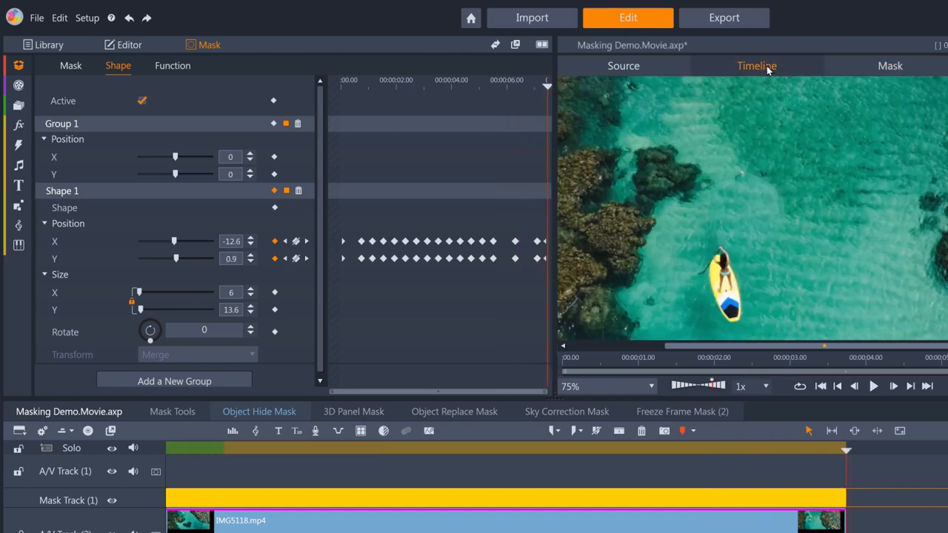
- Show the mask's Color Correction settings and play the masked aerial clip from its start
left_click(172, 66)
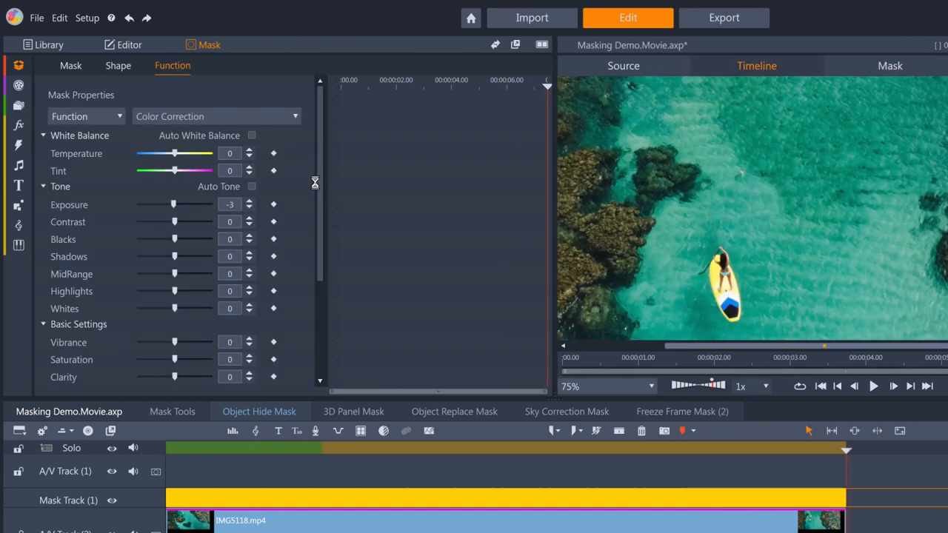
scroll("down", 3)
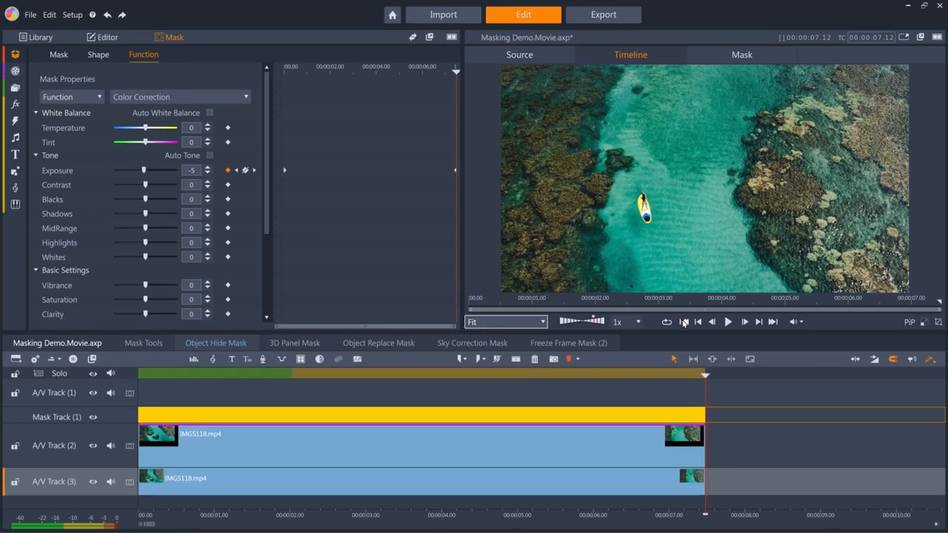
left_click(729, 322)
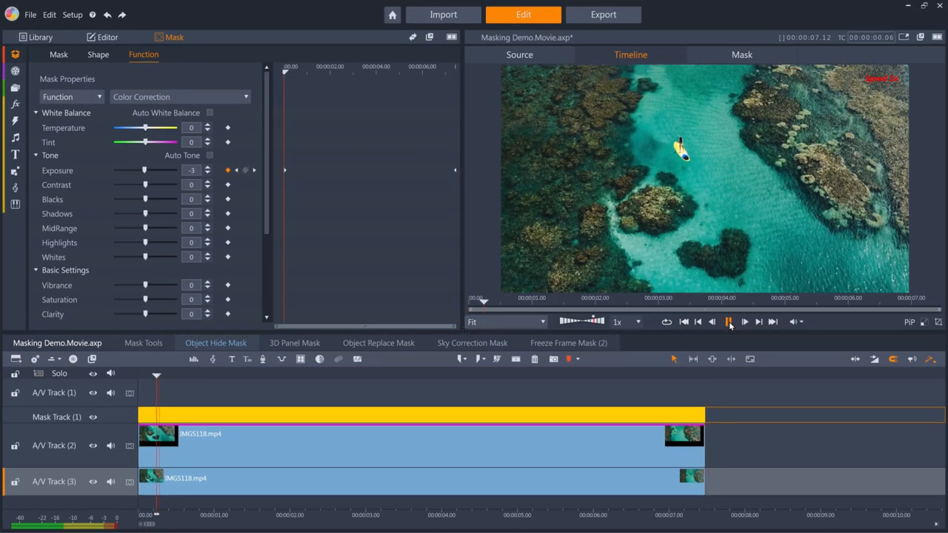
left_click(729, 320)
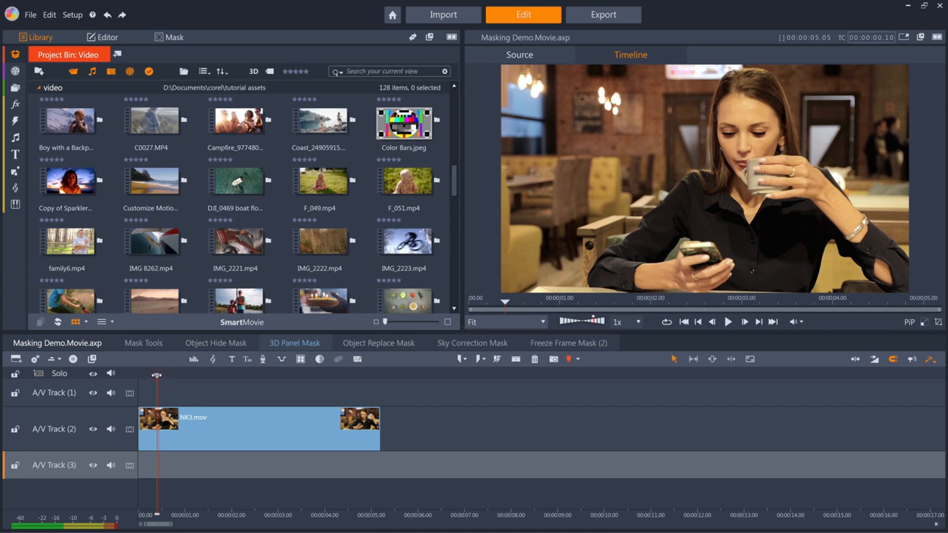
- Scrub the café clip and create a new panel mask on it
left_click_drag(158, 378, 309, 378)
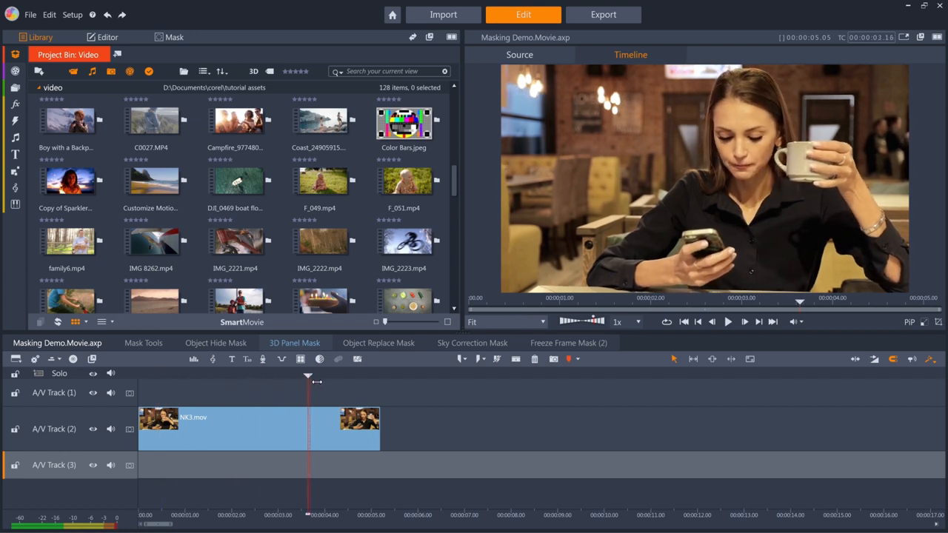
left_click_drag(308, 378, 190, 378)
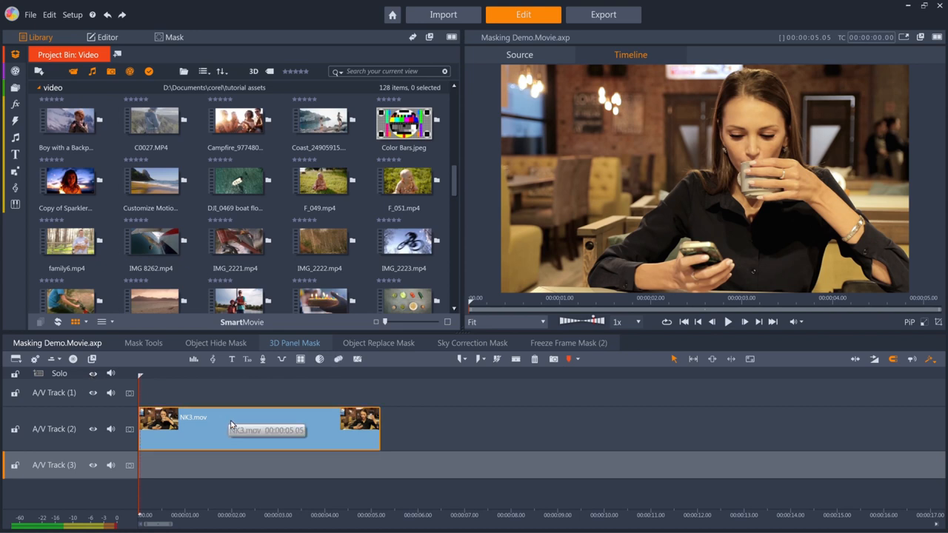
left_click(173, 37)
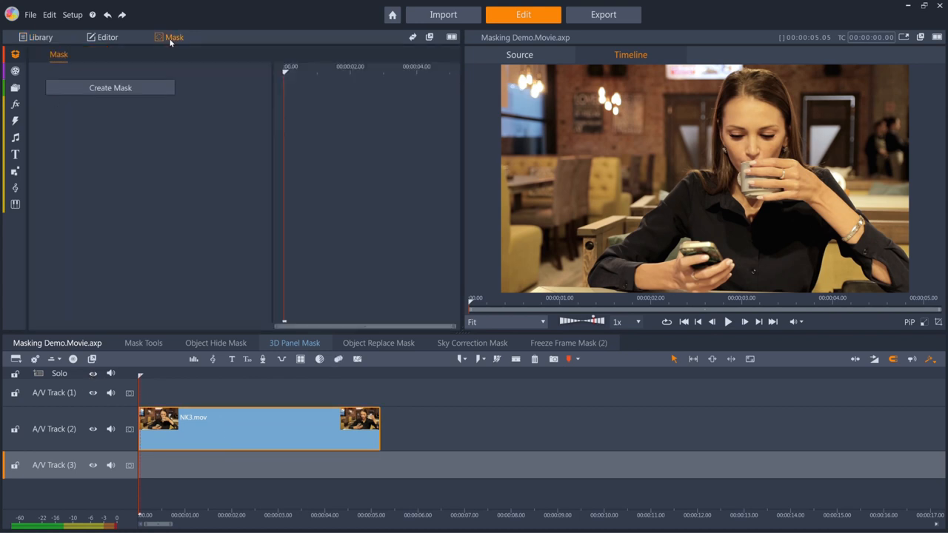
left_click(110, 87)
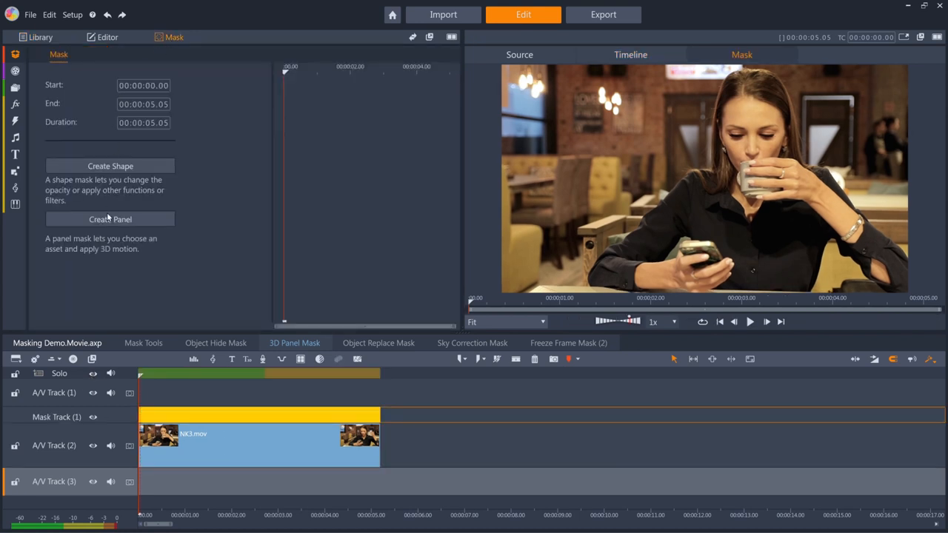
left_click(109, 220)
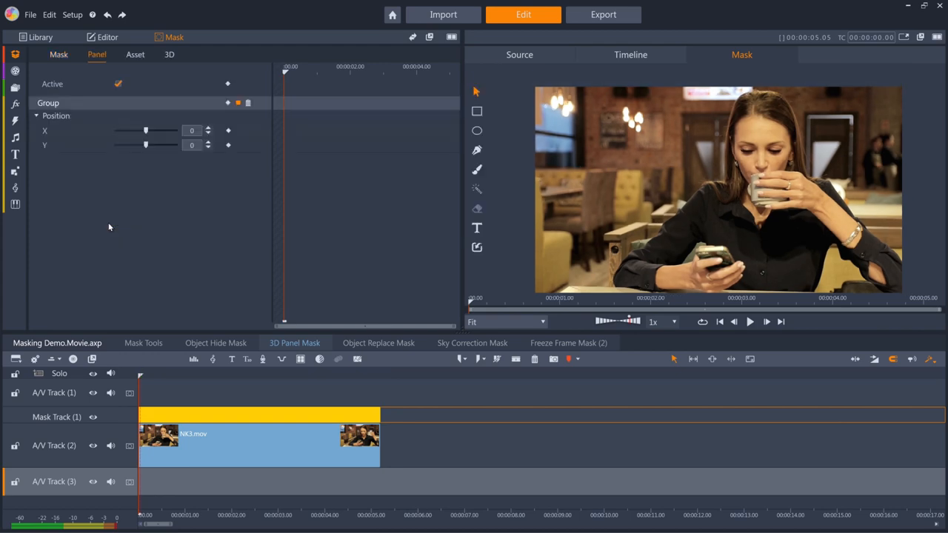
- Draw a rectangle panel near the upper left, lock it to a 1:1 ratio and enlarge it
left_click(477, 111)
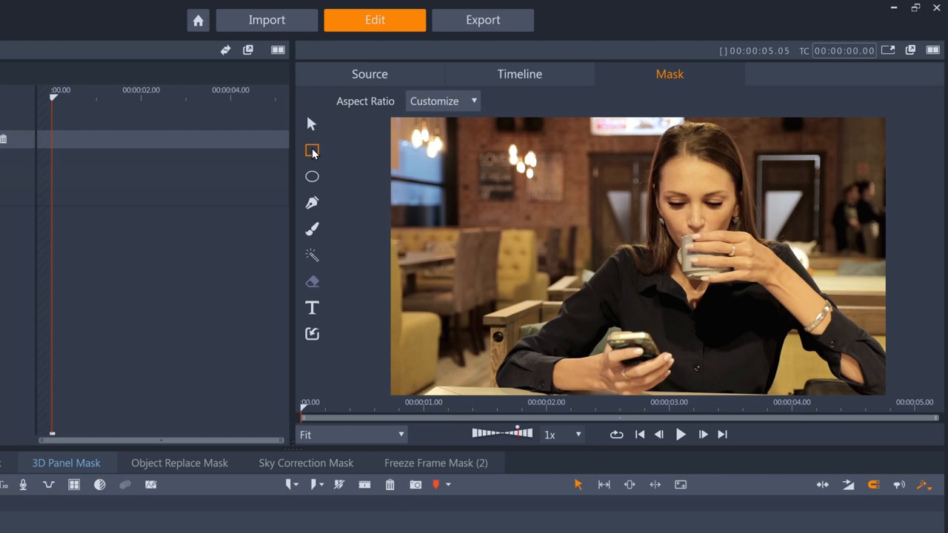
left_click_drag(448, 139, 487, 267)
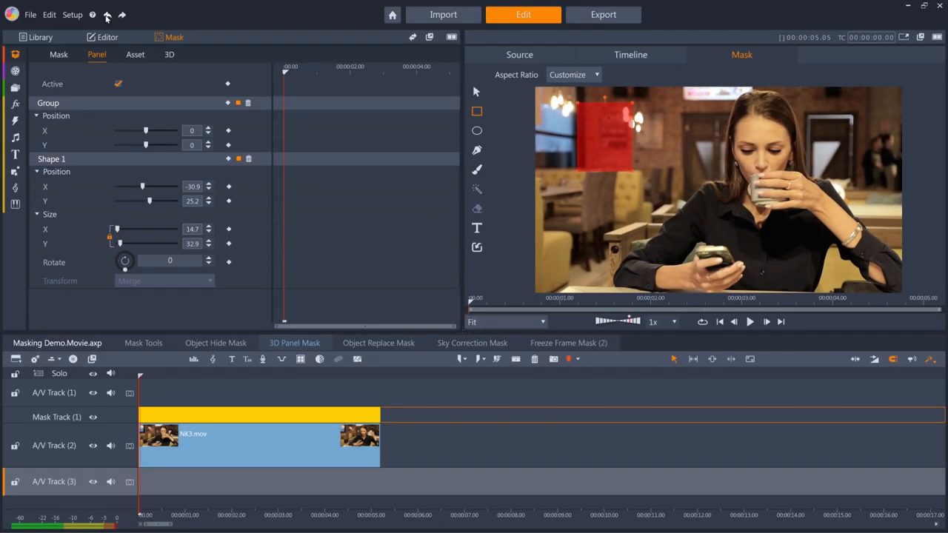
left_click(575, 74)
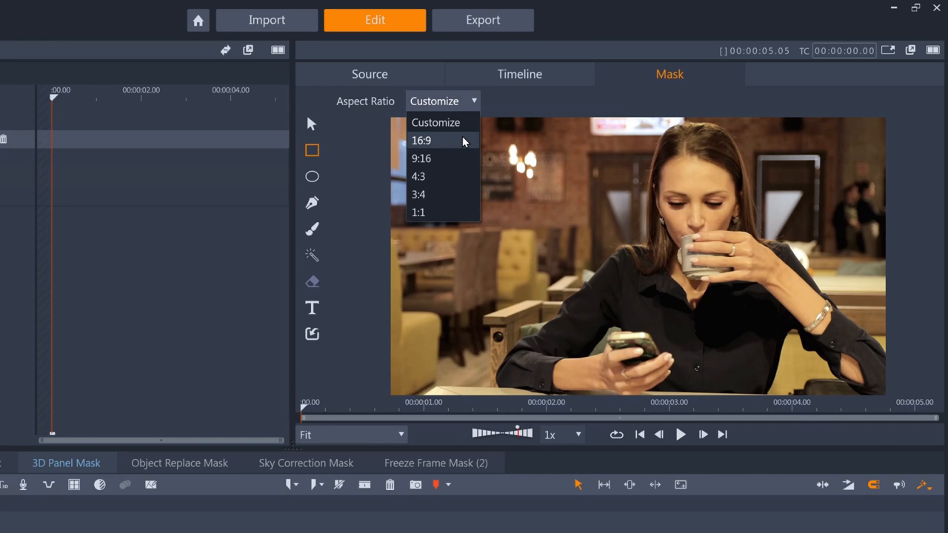
mouse_move(451, 213)
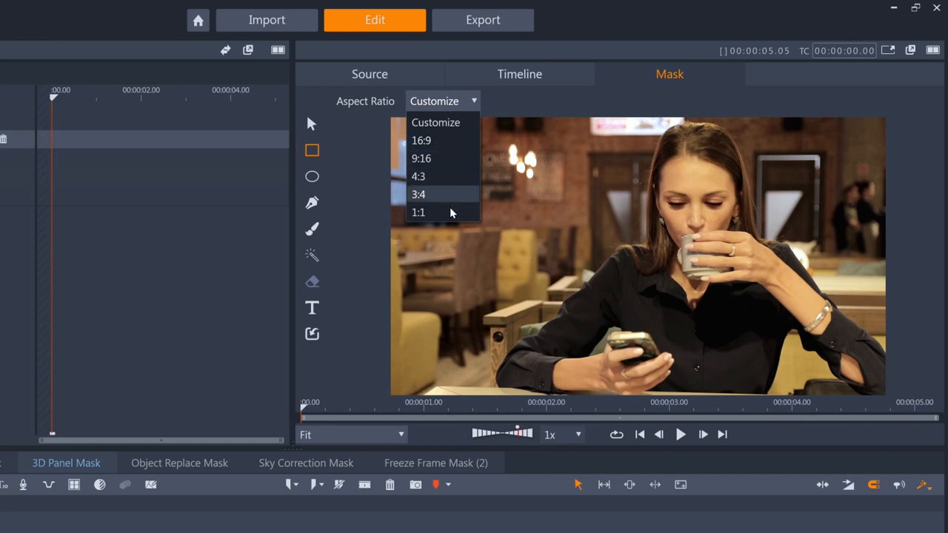
left_click(418, 213)
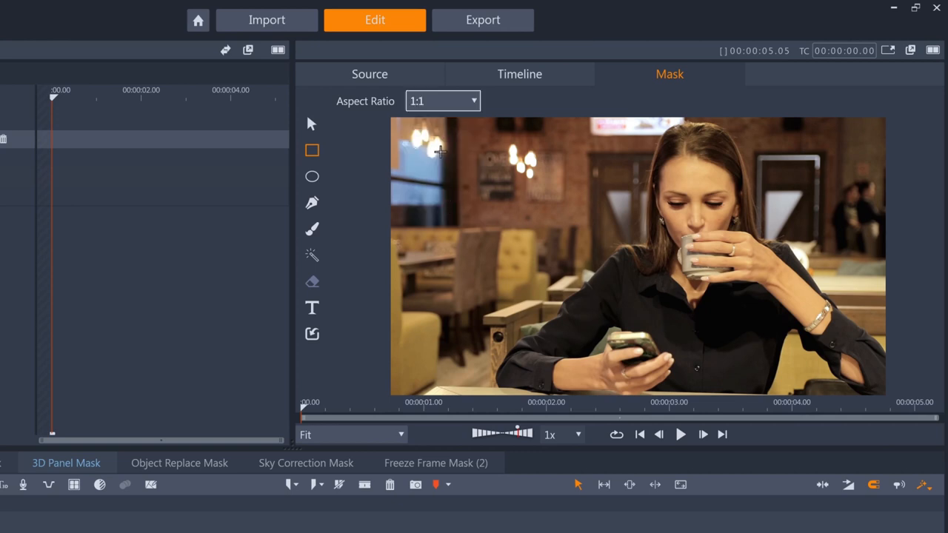
left_click_drag(441, 148, 545, 244)
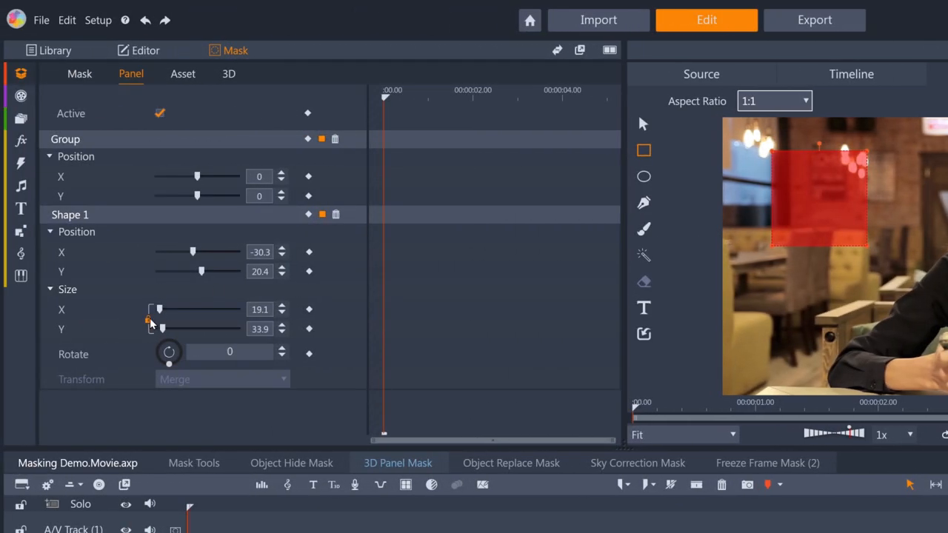
mouse_move(148, 320)
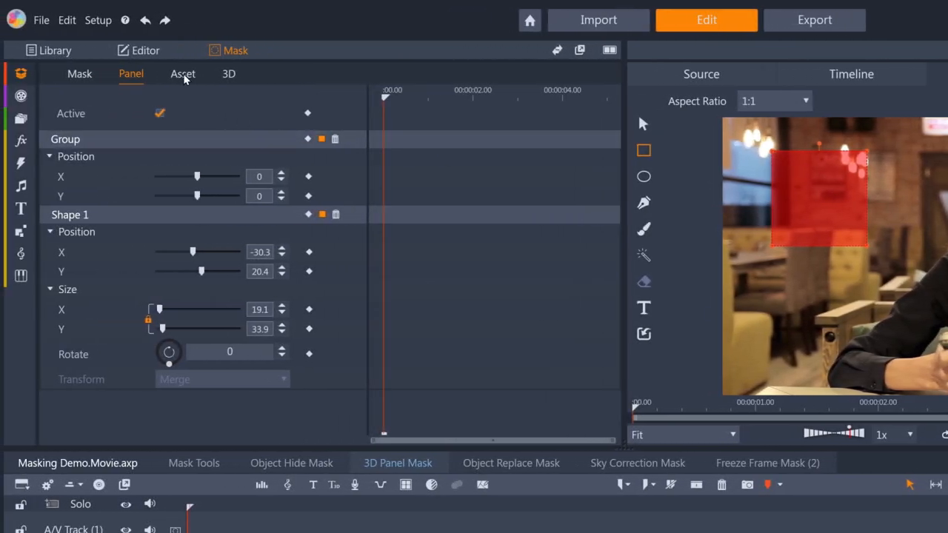
- Fill the panel with the woman on phone.mp4 video and check the combined timeline preview
left_click(182, 74)
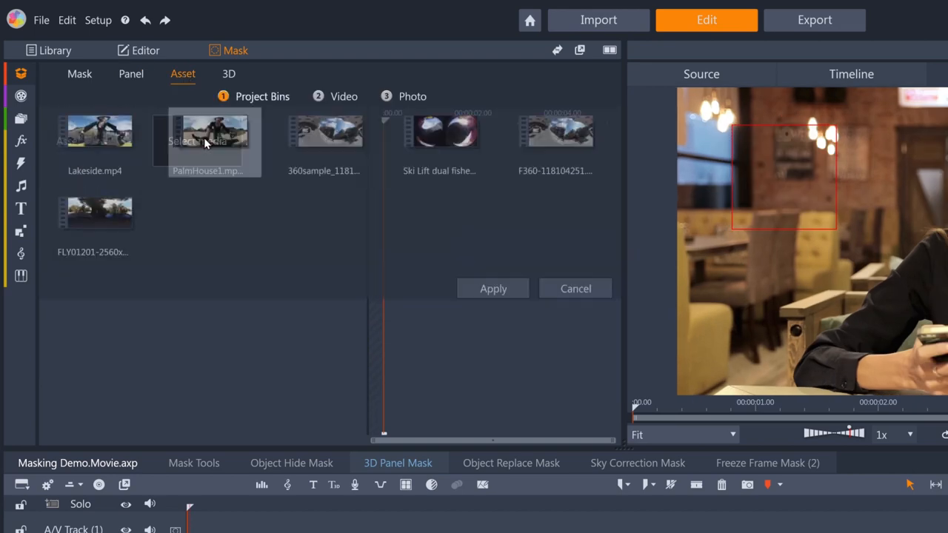
left_click(344, 96)
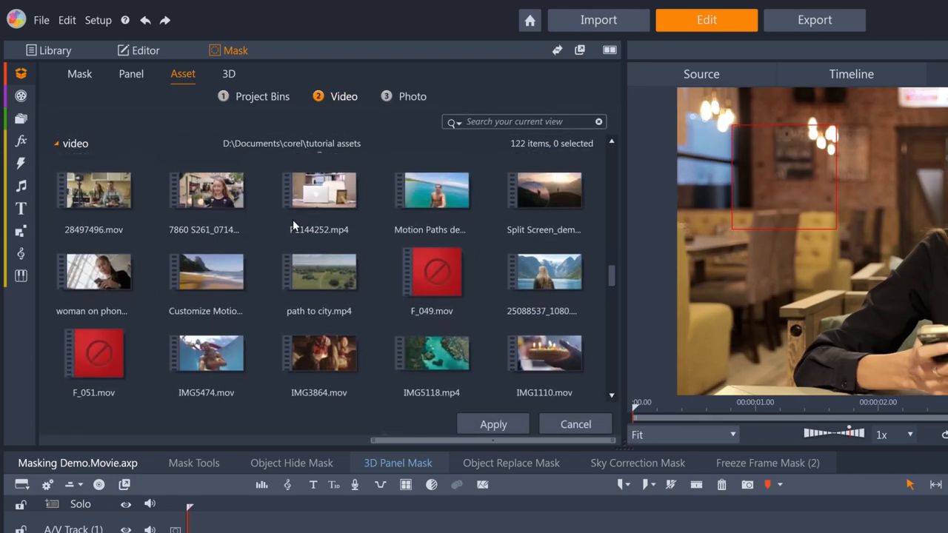
left_click(492, 424)
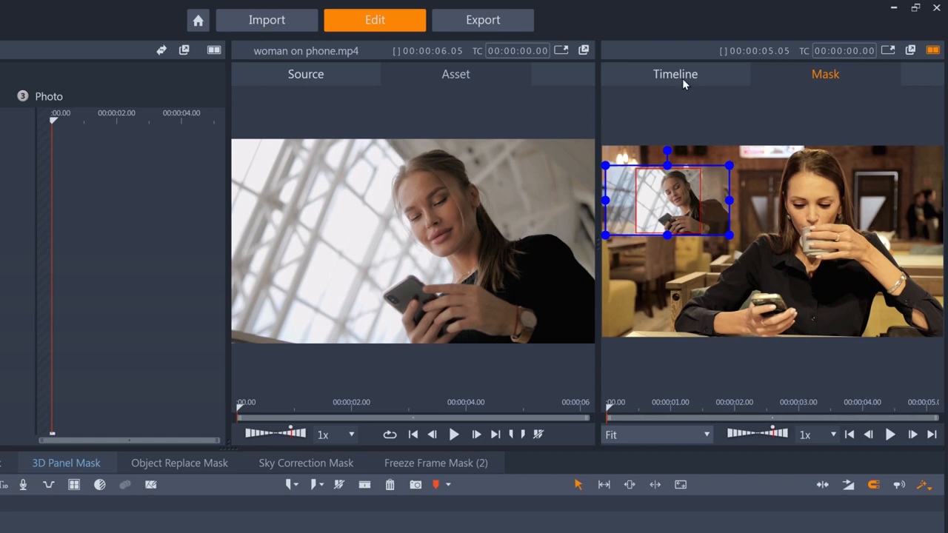
left_click(675, 74)
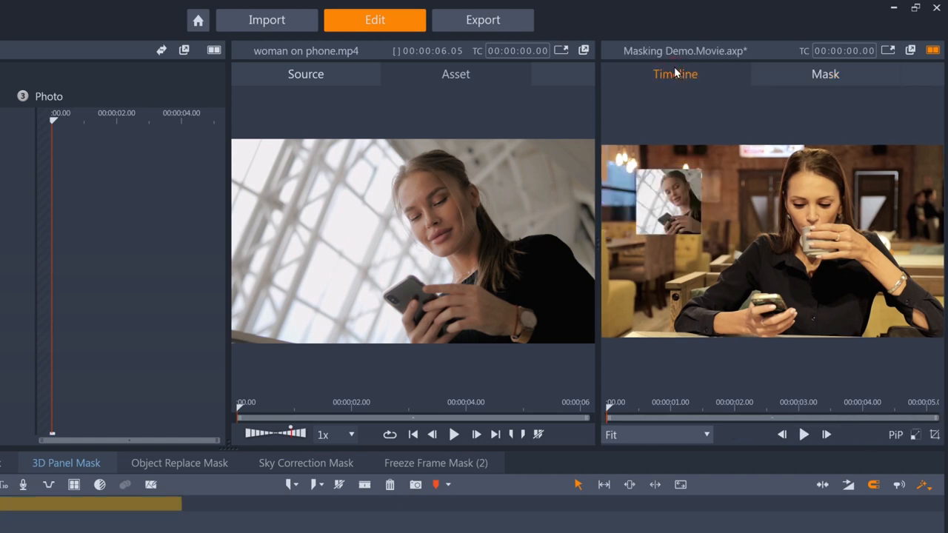
mouse_move(672, 216)
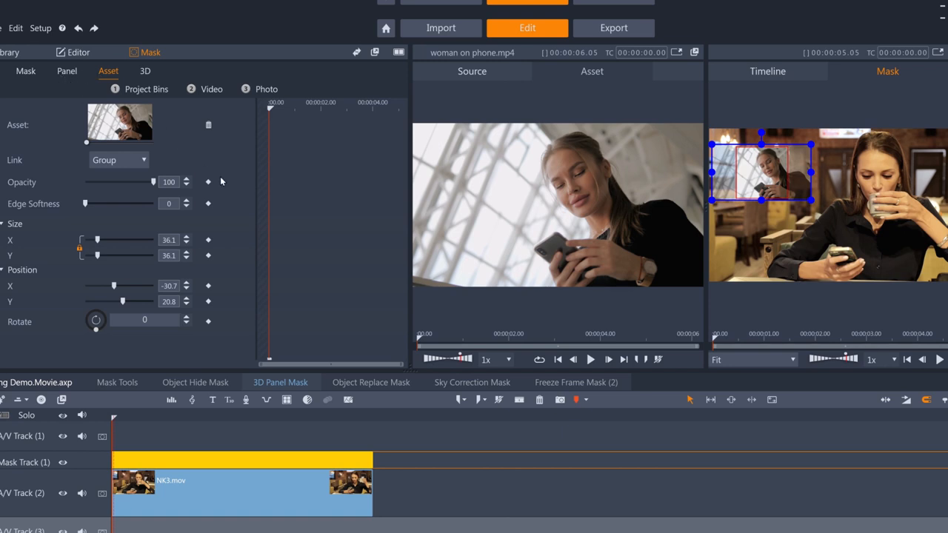
- Scrub to the clip's end and back, then link the panel asset to Shape 1
left_click(208, 285)
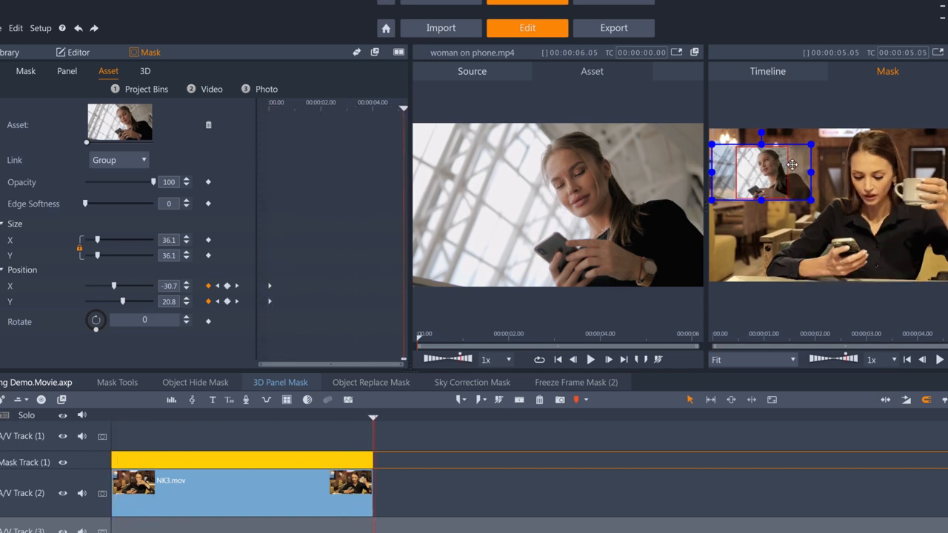
left_click_drag(793, 164, 784, 164)
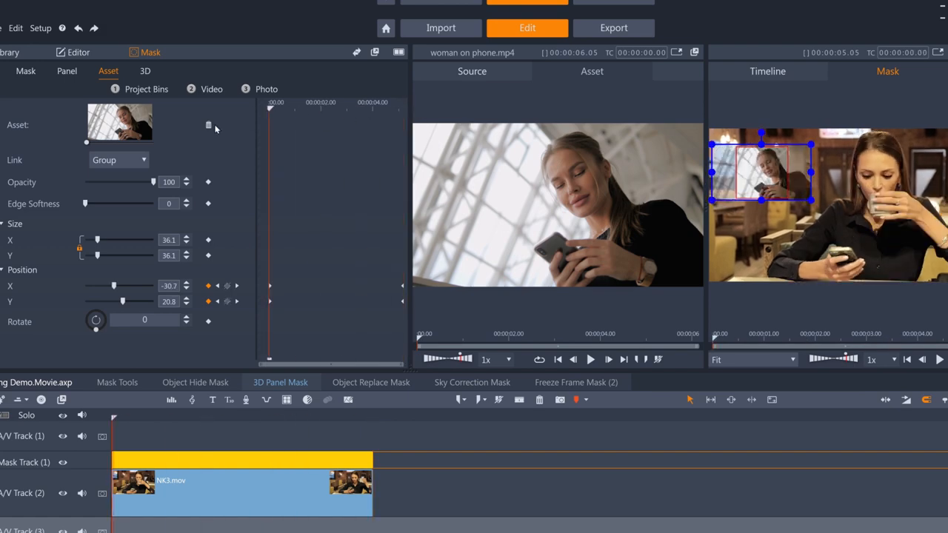
left_click(119, 160)
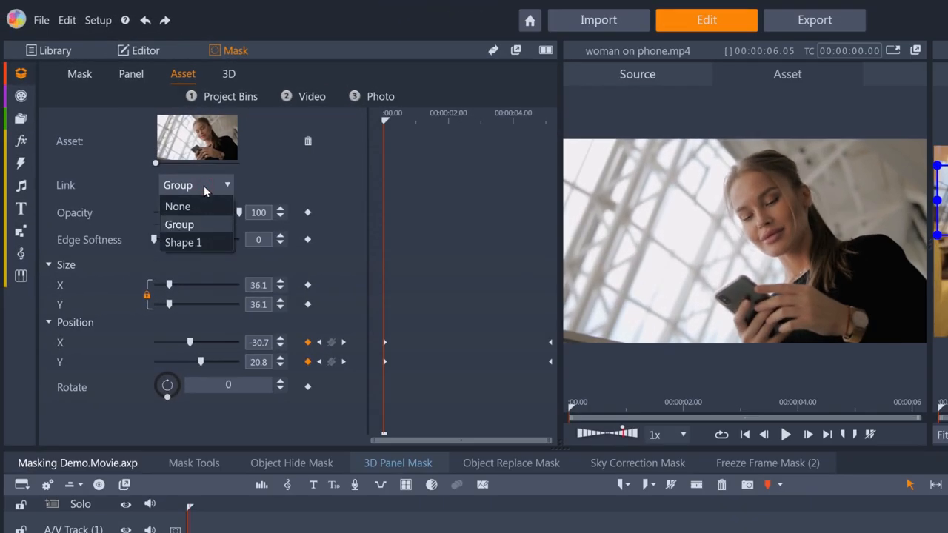
mouse_move(213, 213)
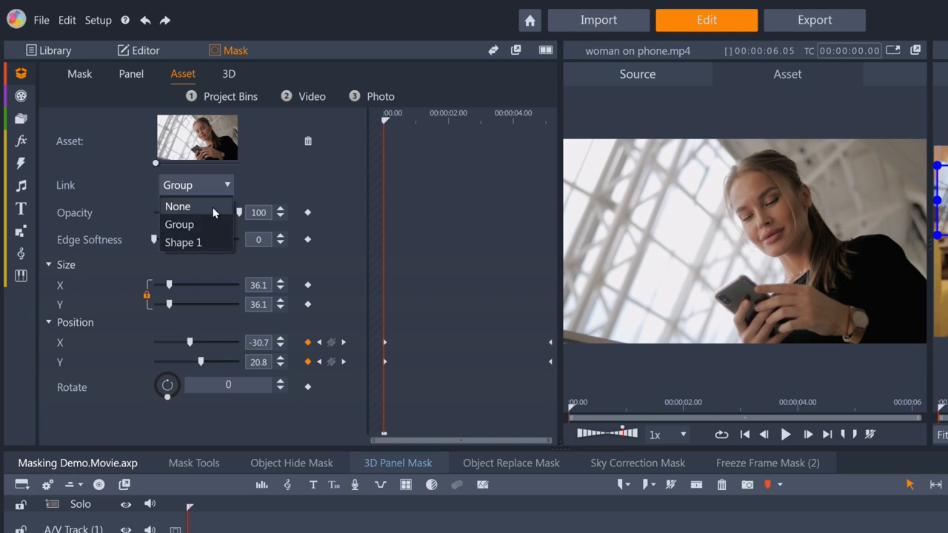
left_click(184, 243)
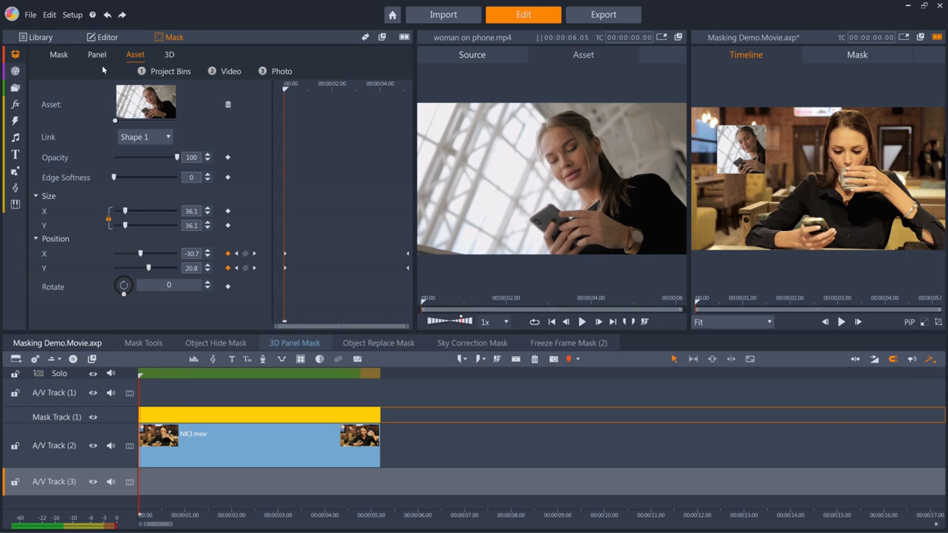
- Add a position keyframe for Shape 1 at the playhead to lock its place over the café wall
left_click(98, 54)
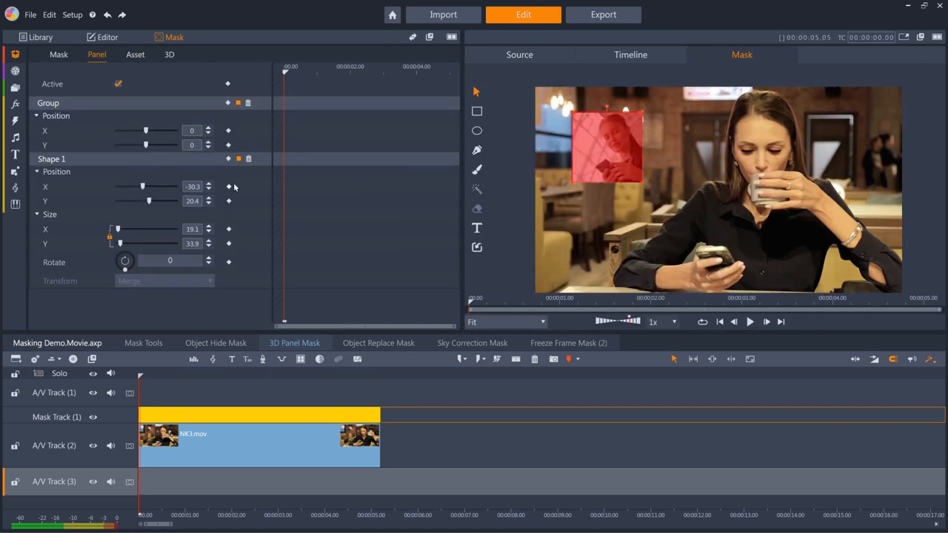
left_click(229, 187)
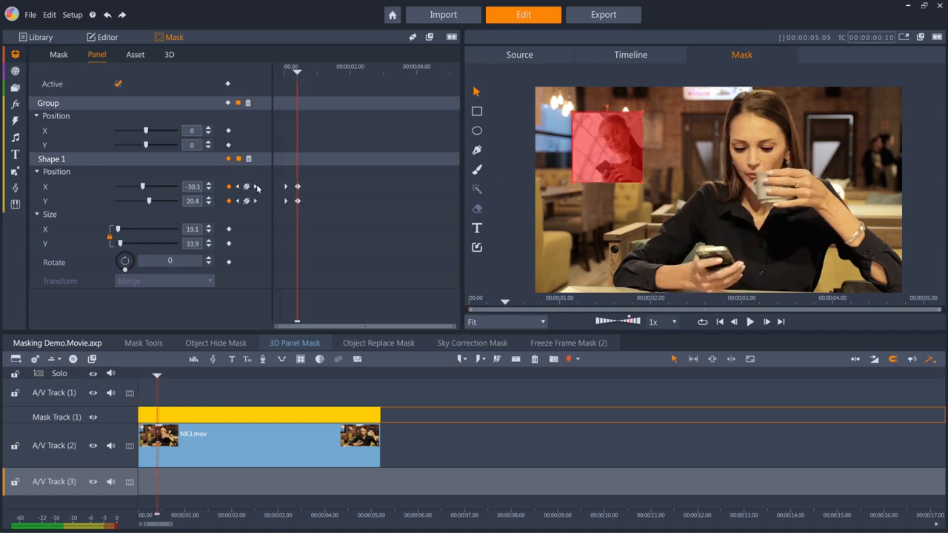
left_click(169, 53)
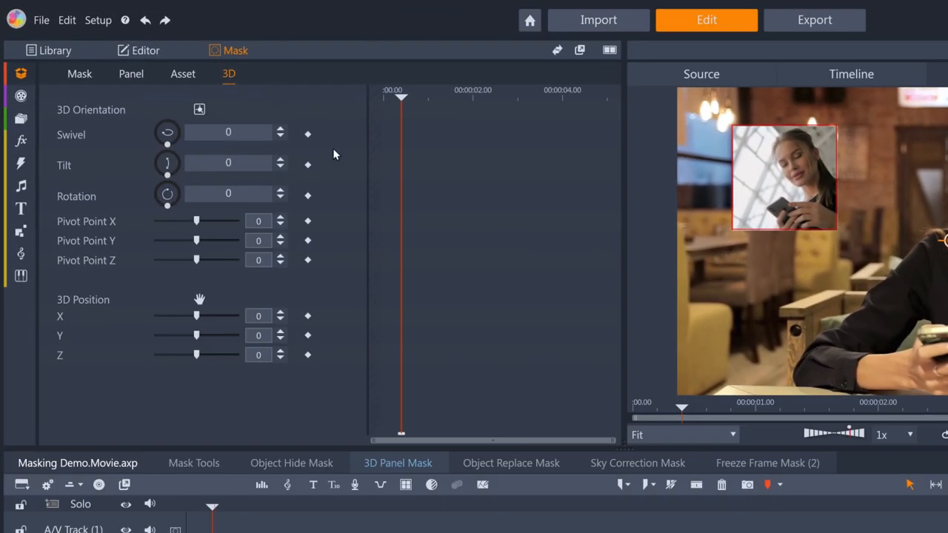
mouse_move(335, 243)
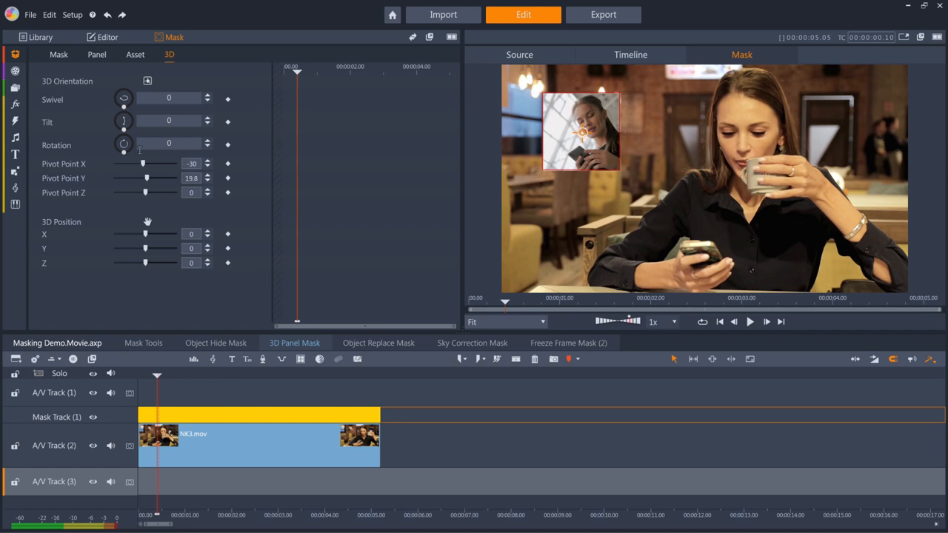
- Move the panel's Pivot Point X/Y to its corner
left_click_drag(125, 152, 115, 155)
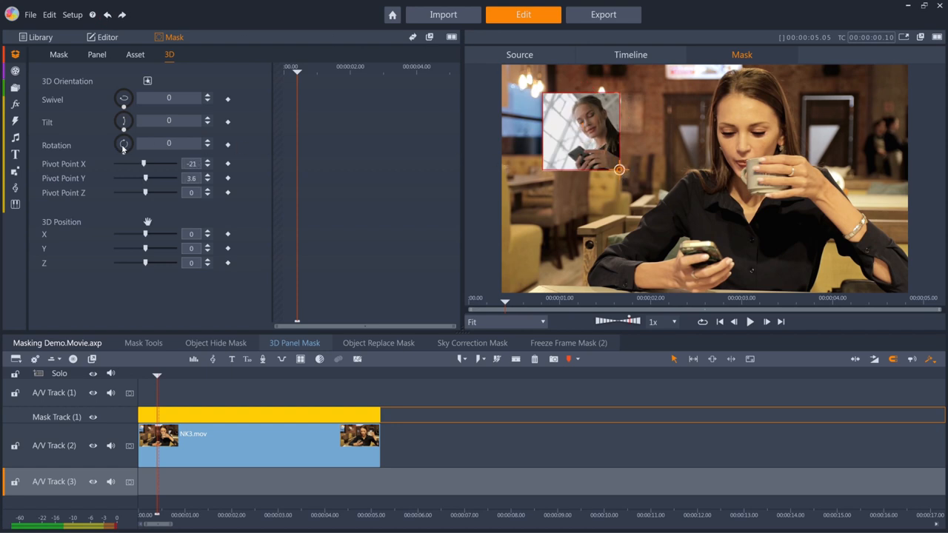
left_click_drag(124, 142, 116, 143)
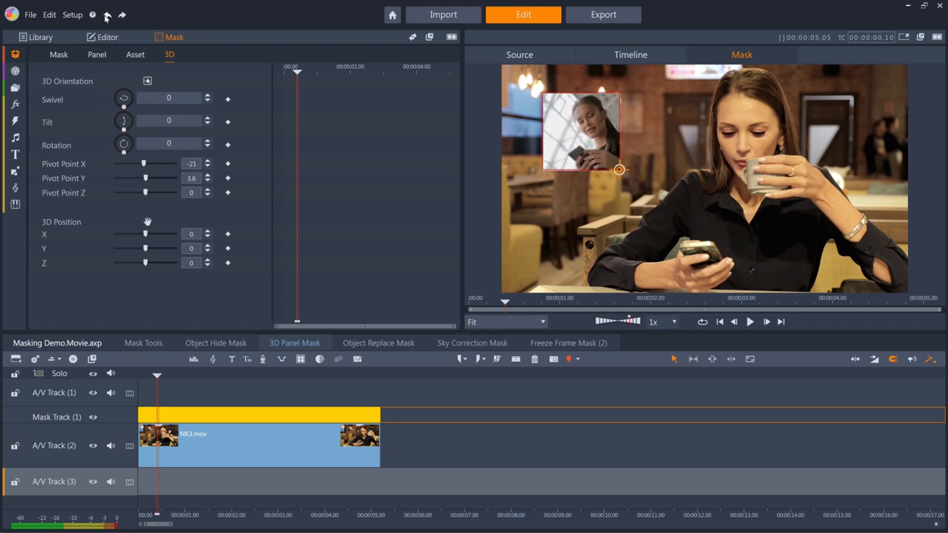
mouse_move(636, 204)
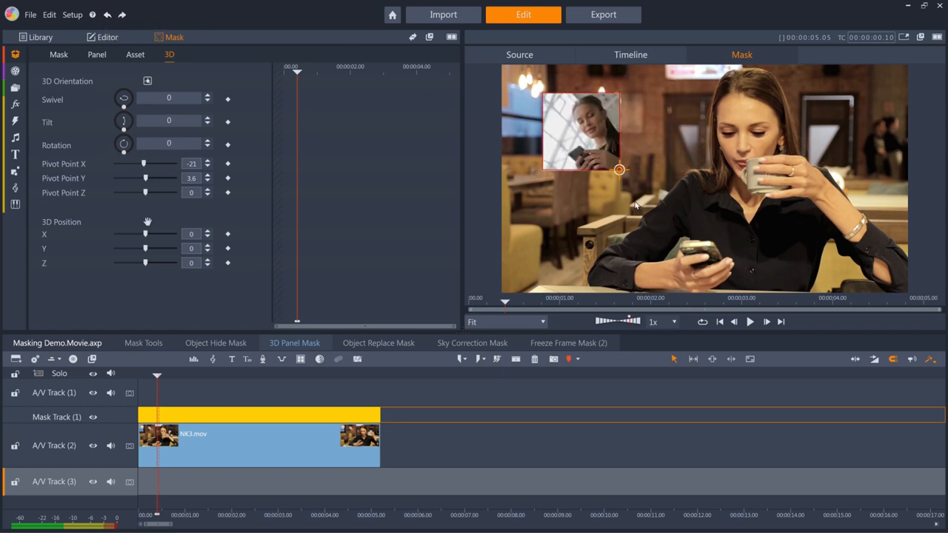
mouse_move(620, 192)
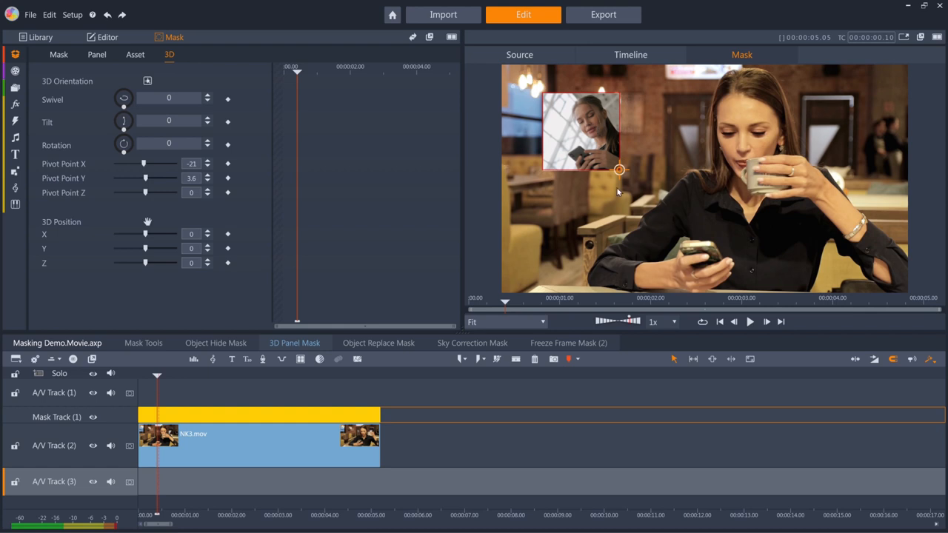
left_click_drag(619, 171, 583, 134)
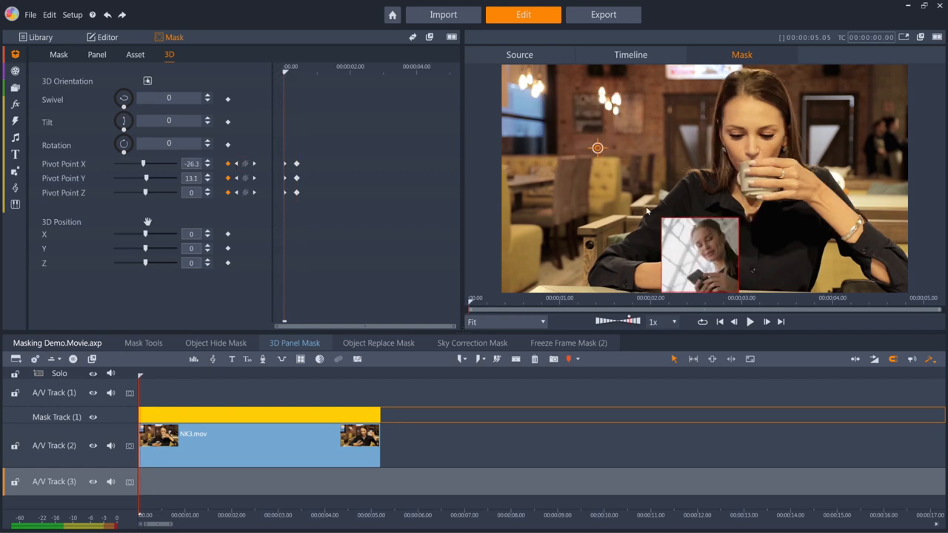
- At a later frame keyframe the panel's 3D orientation with swivel and tilt, then return to the animation start
left_click_drag(599, 148, 699, 257)
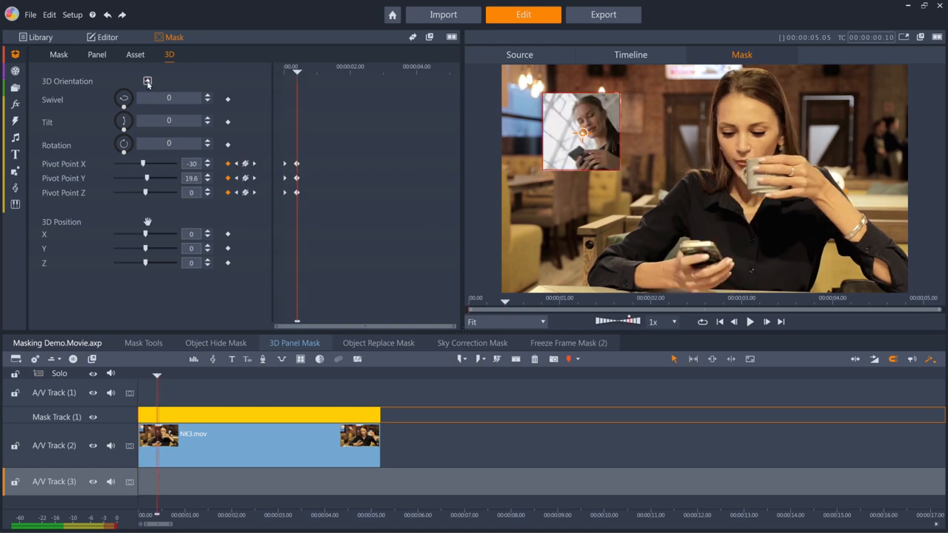
left_click(147, 80)
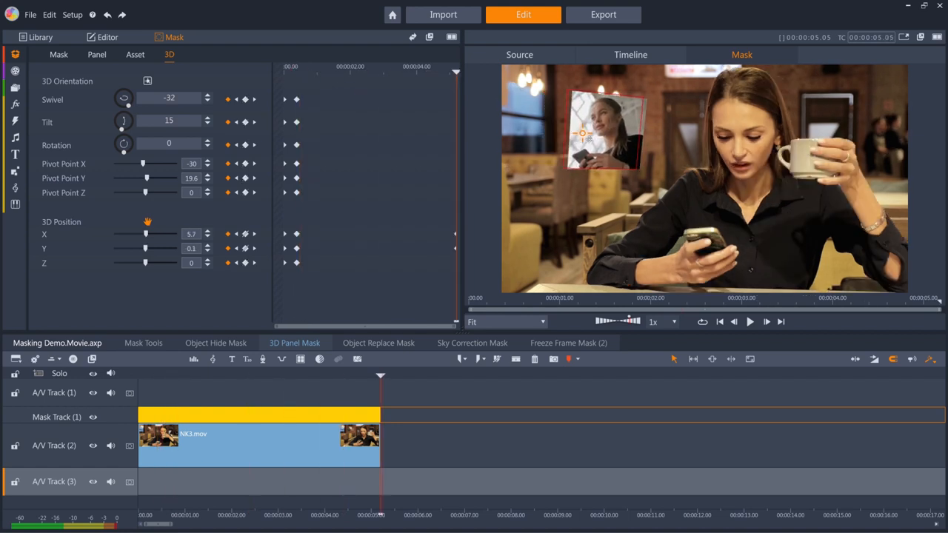
left_click(148, 80)
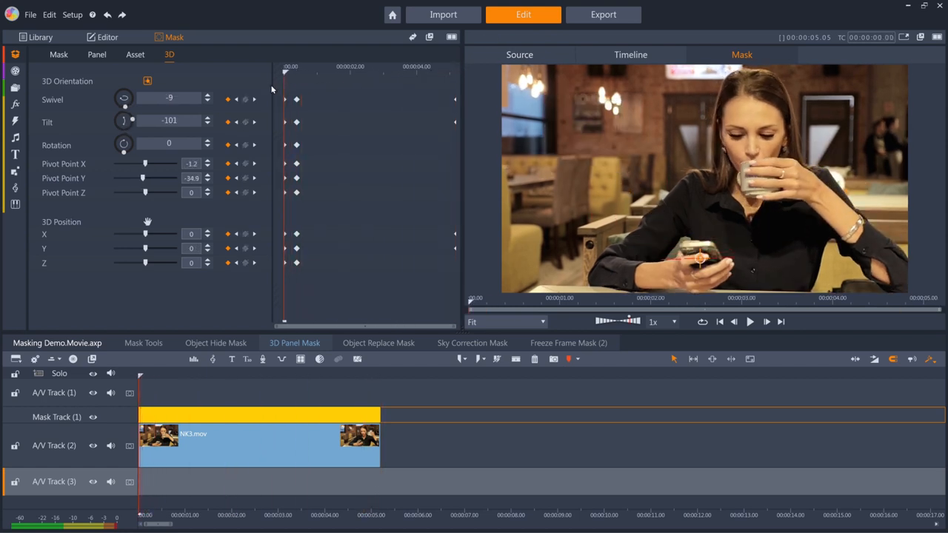
- Play the timeline to watch the square panel swing out over the café wall, pausing mid-flip
left_click(97, 53)
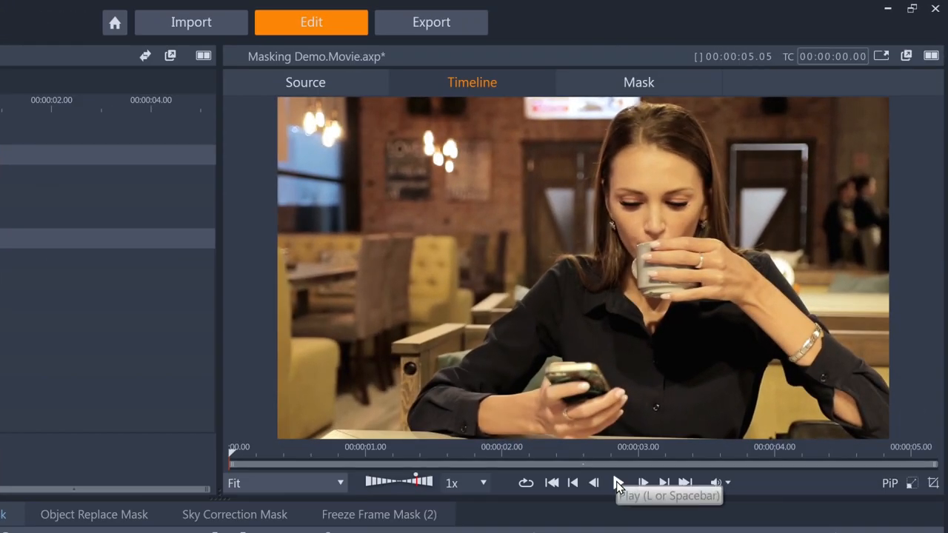
left_click(619, 483)
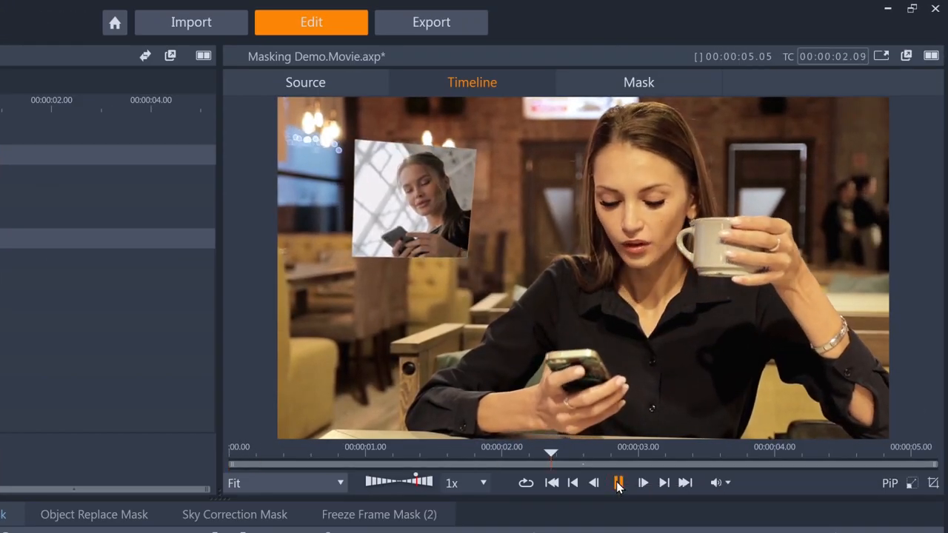
left_click(619, 483)
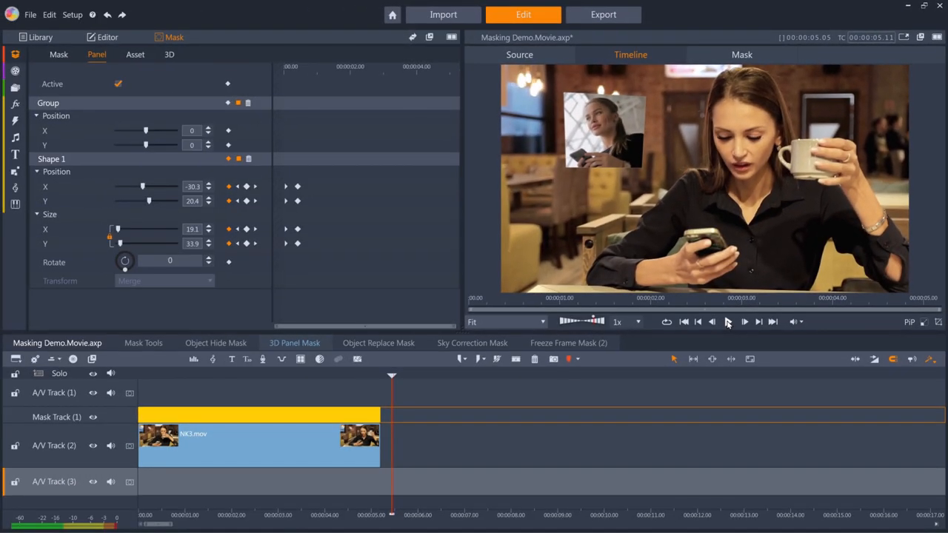
- Inspect the Object Replace Mask example's KEISHA COFFEE sign mask, then switch to the Sky Correction Mask project
left_click(379, 342)
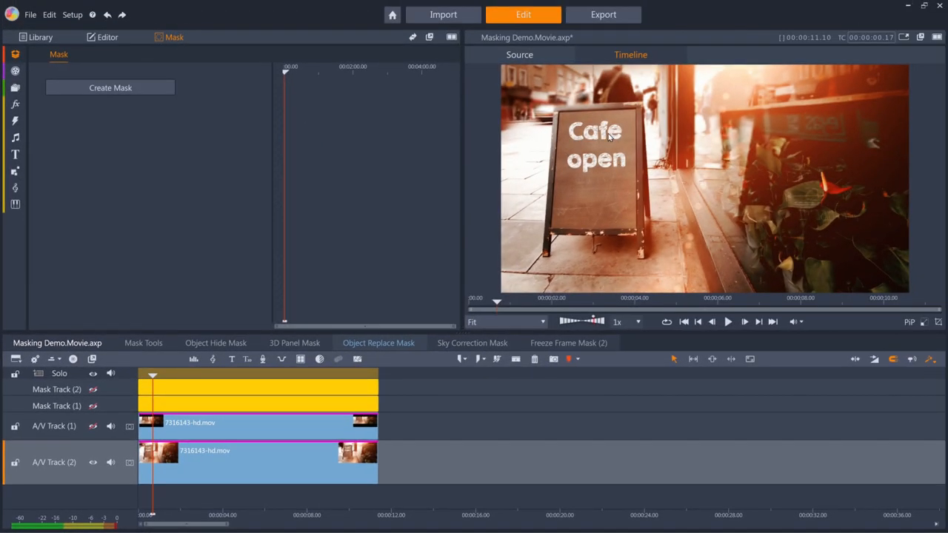
mouse_move(602, 186)
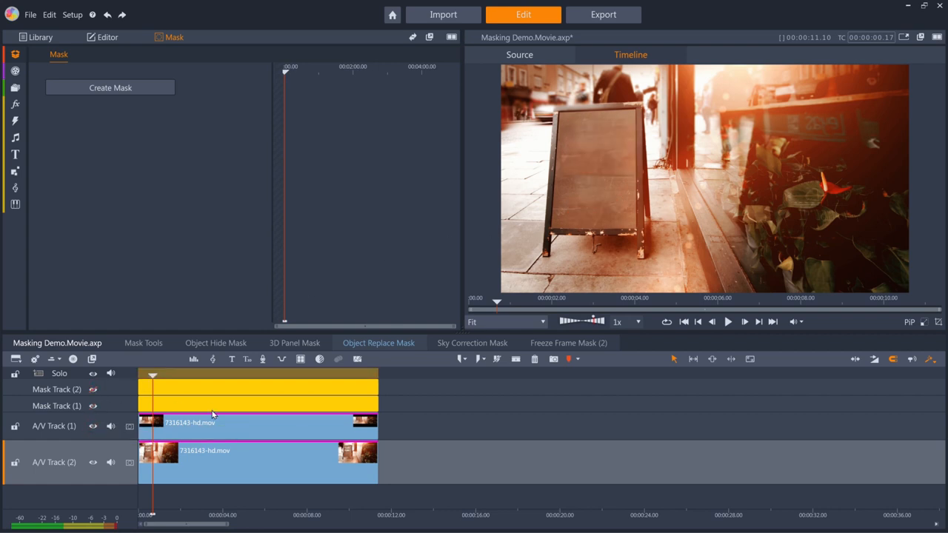
left_click(109, 87)
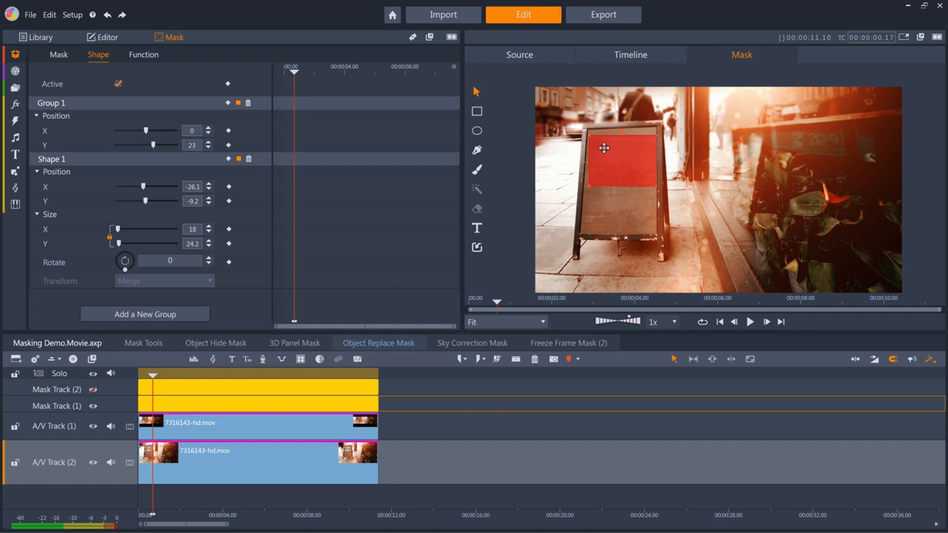
mouse_move(626, 152)
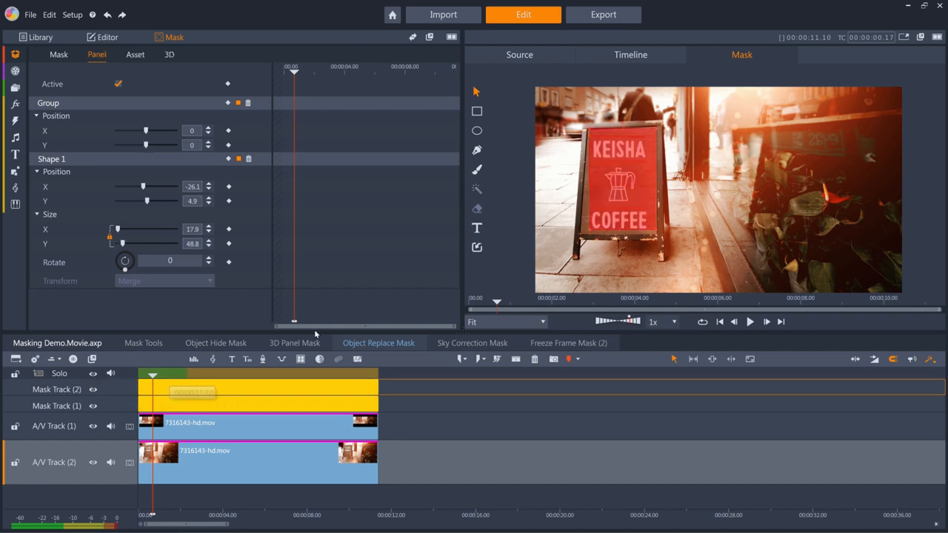
left_click(168, 54)
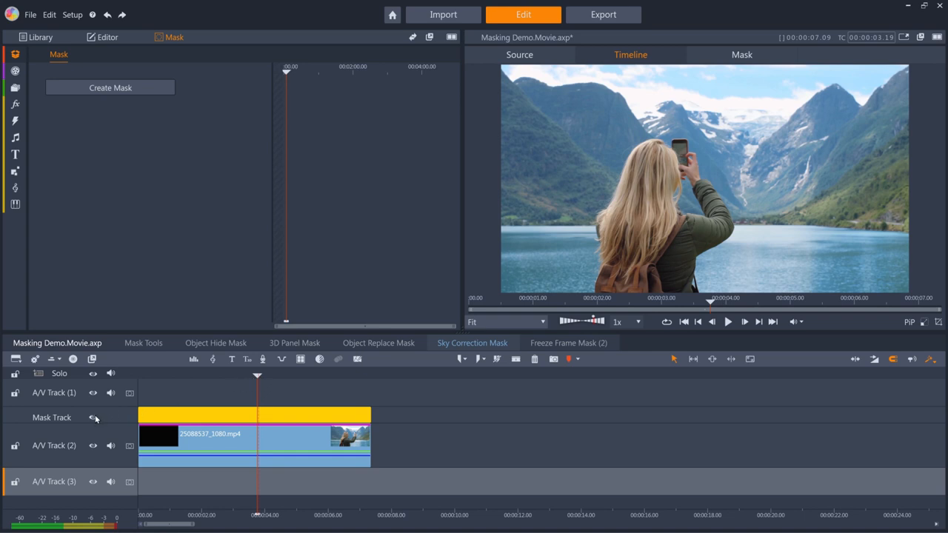
- Select the sky mask track, reopen the mask and review its Color Correction function with raised saturation and haze
left_click(94, 418)
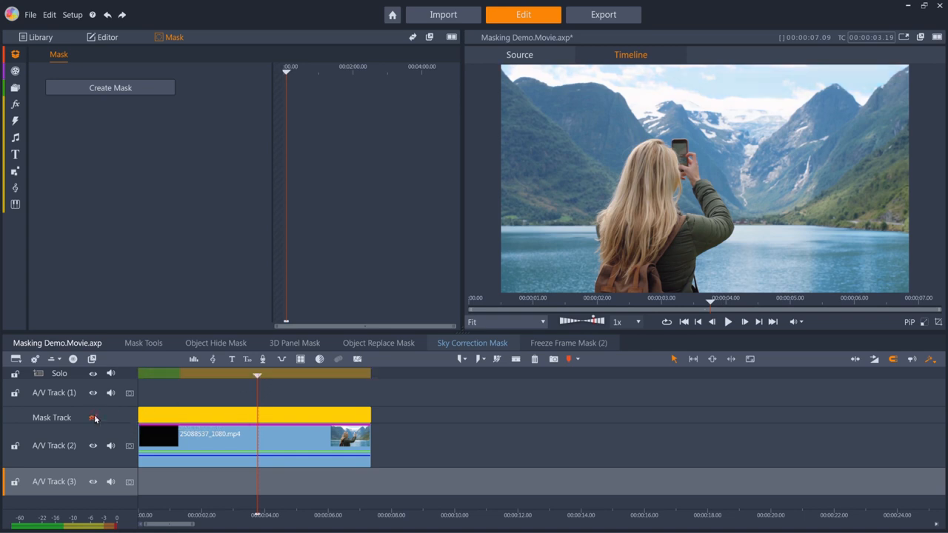
left_click(95, 417)
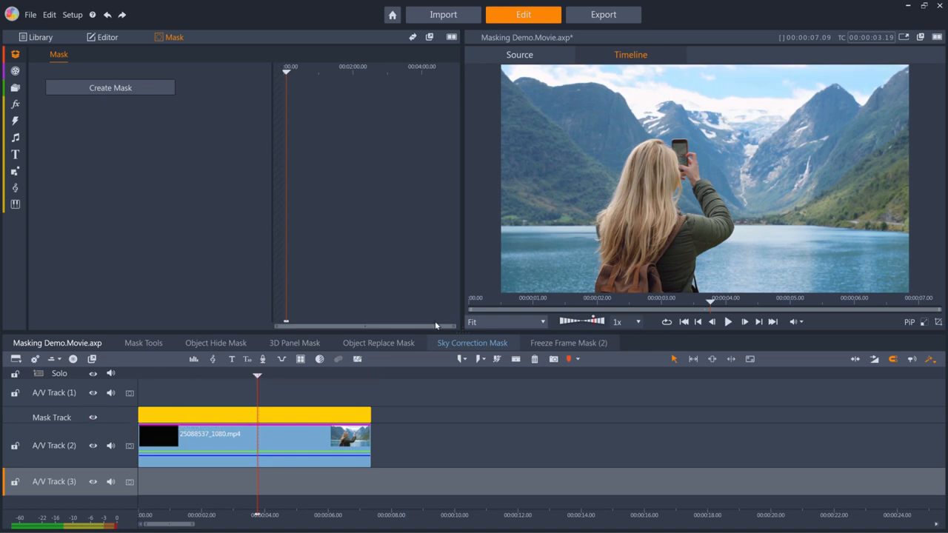
left_click(110, 87)
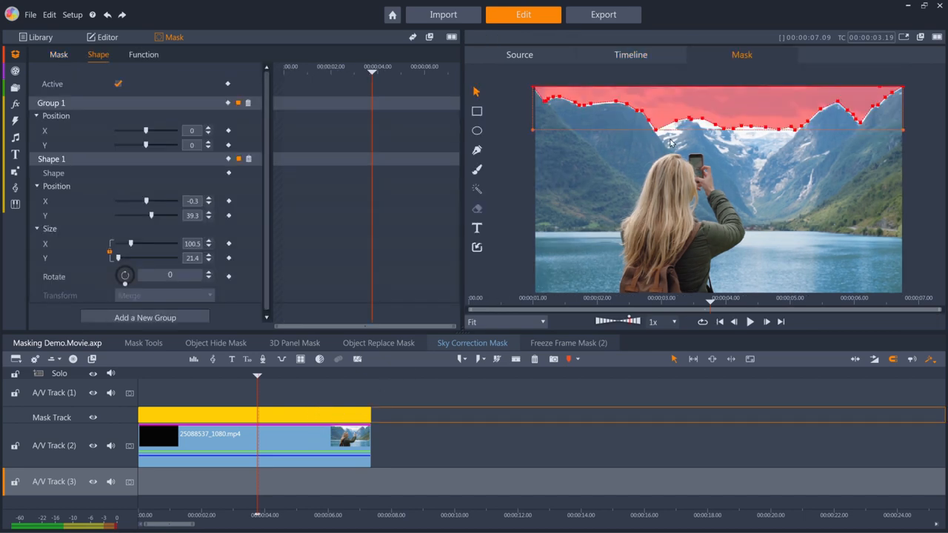
mouse_move(175, 49)
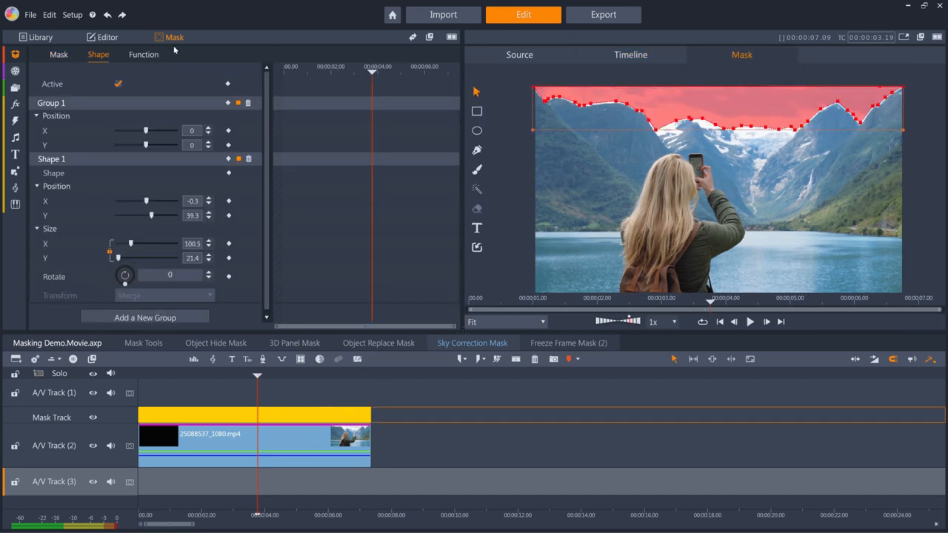
left_click(144, 53)
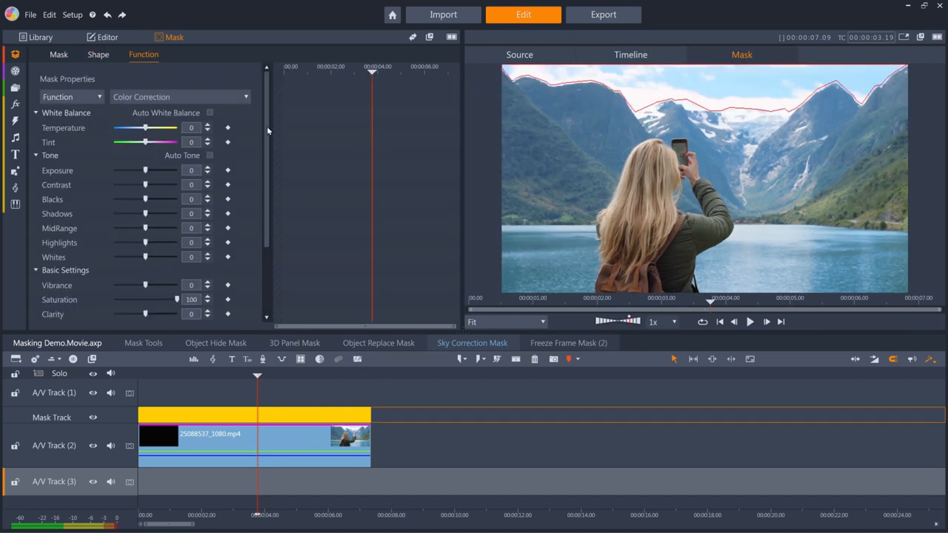
scroll("down", 3)
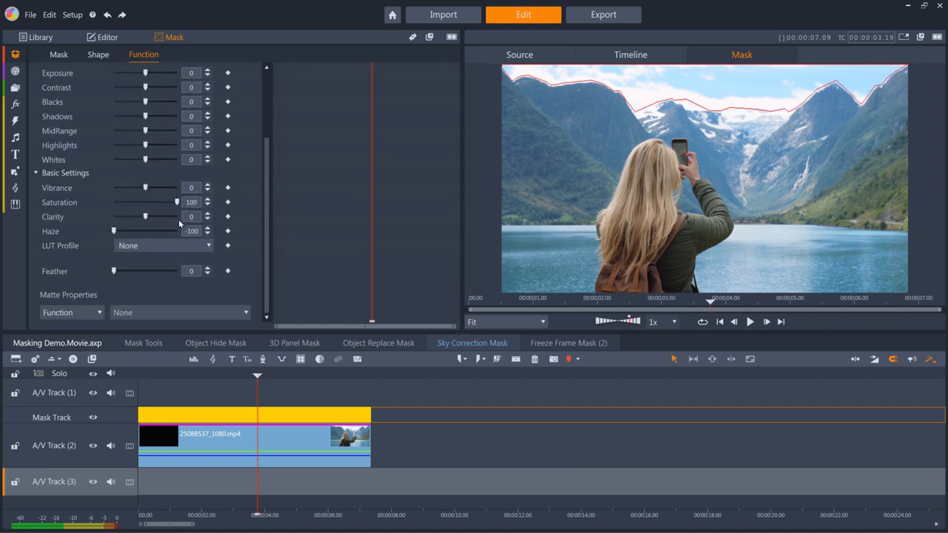
mouse_move(155, 316)
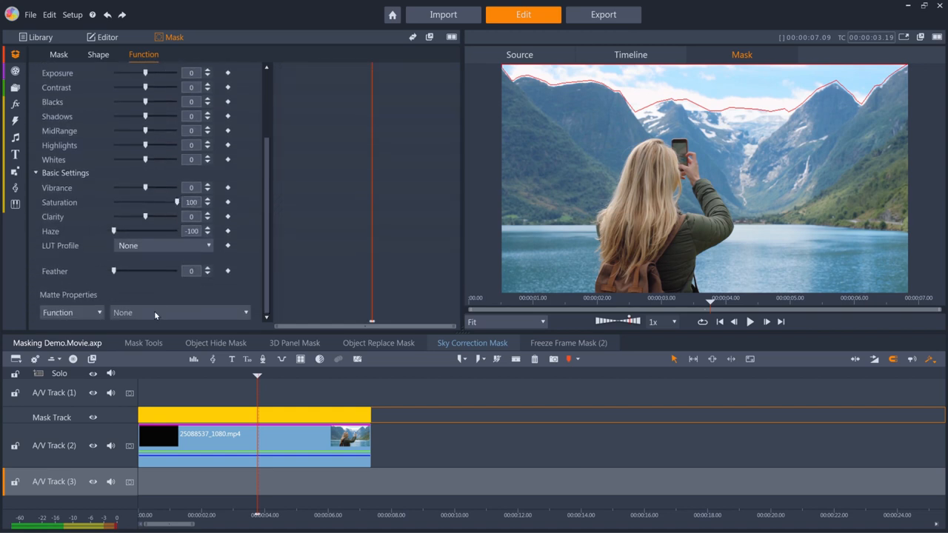